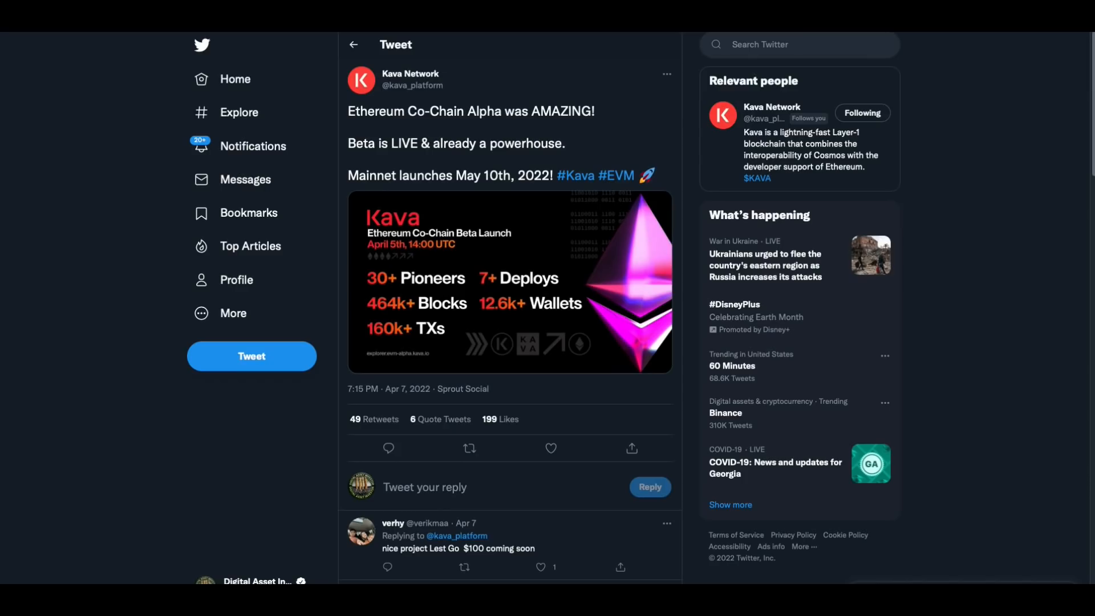
mouse_move(689, 281)
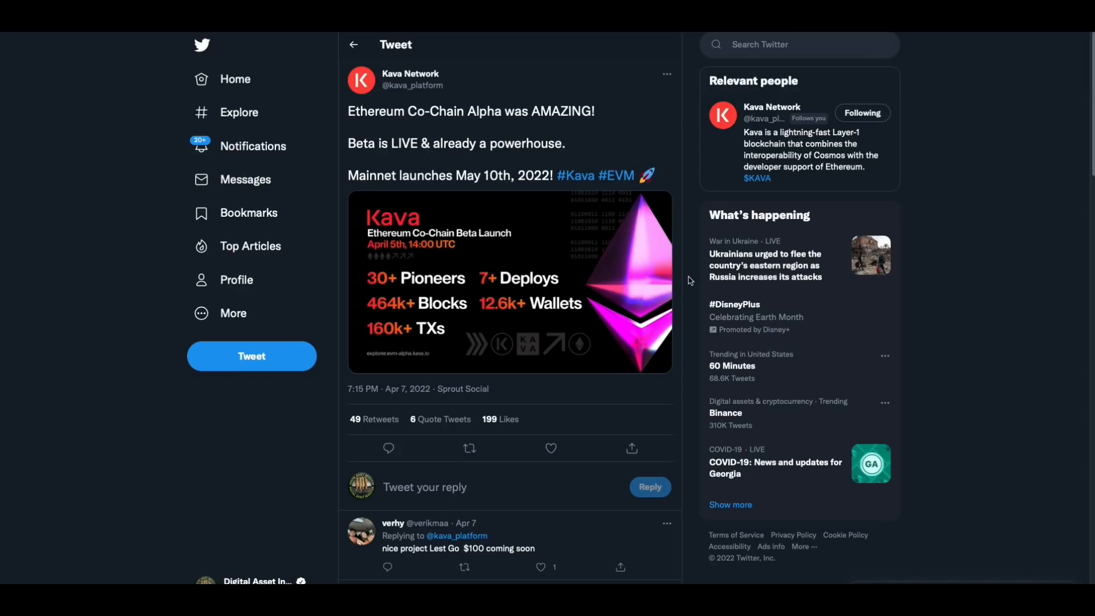
mouse_move(392, 102)
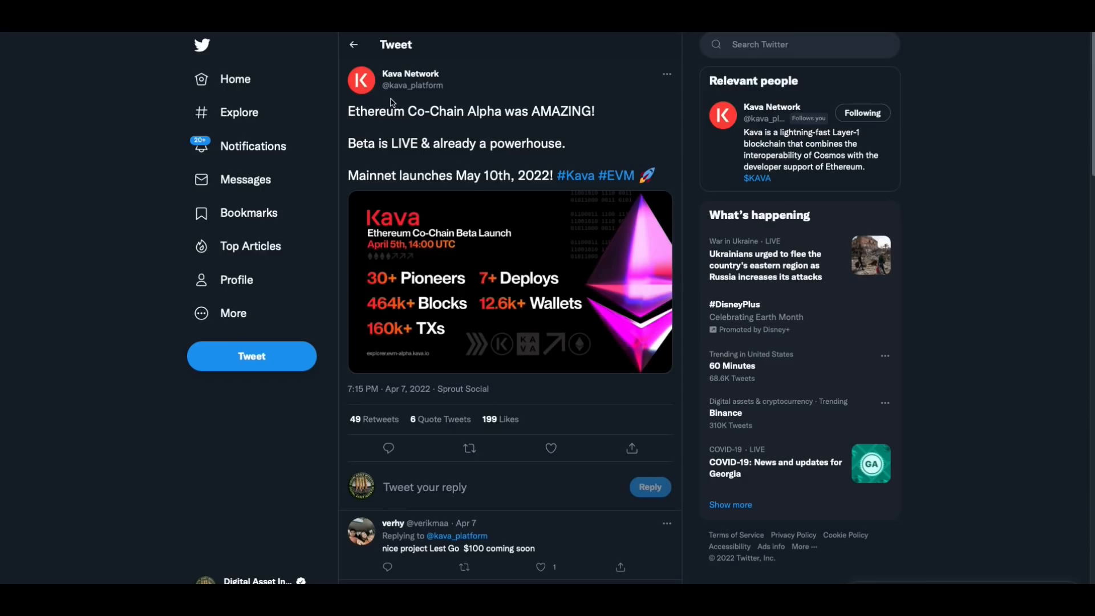
mouse_move(448, 100)
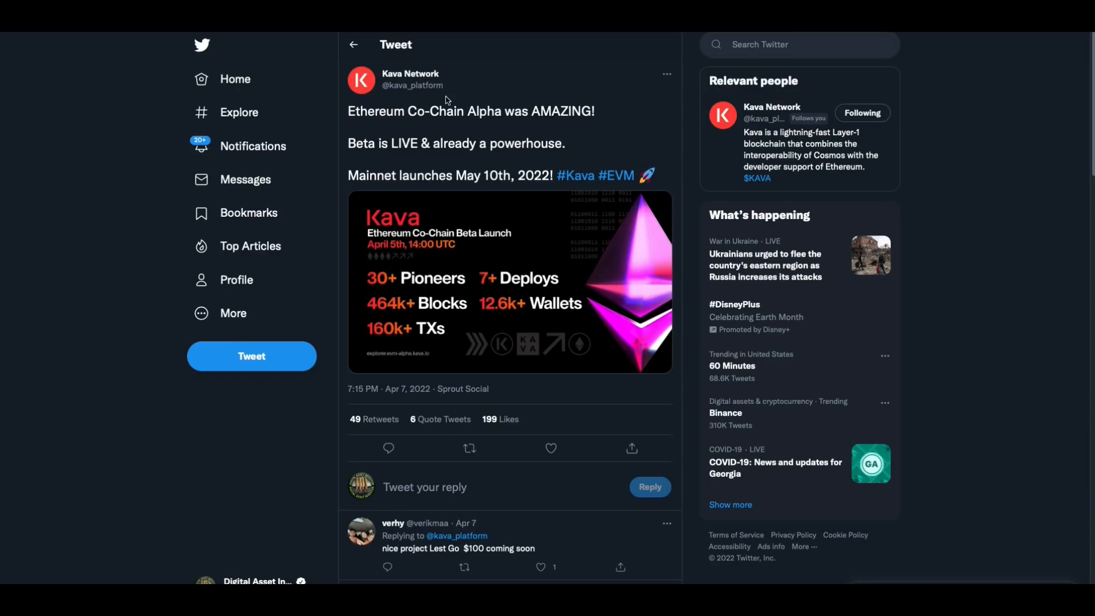
mouse_move(513, 131)
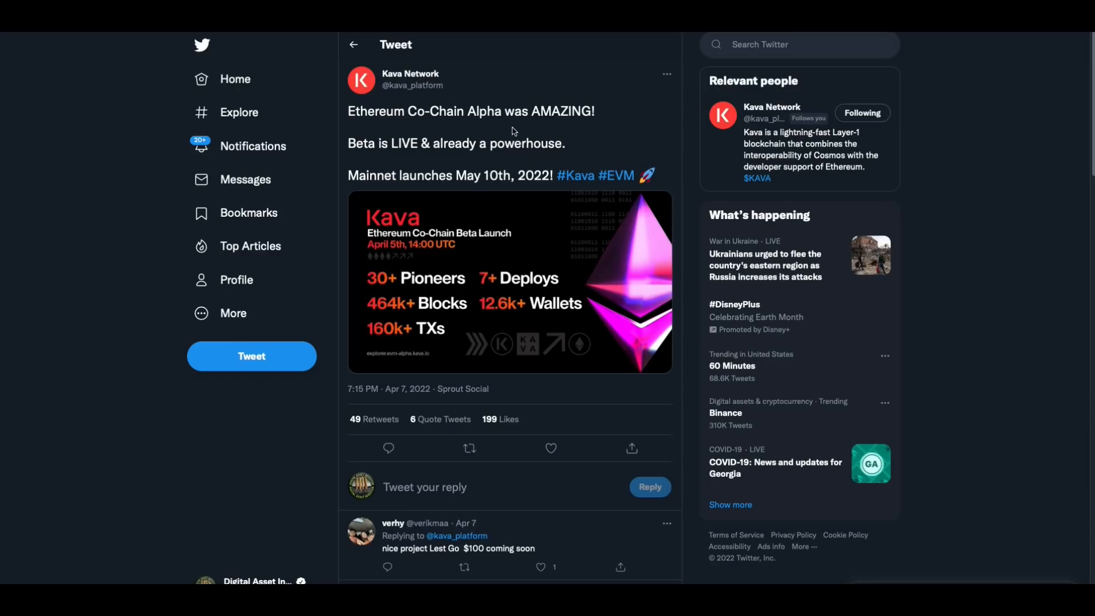
mouse_move(603, 165)
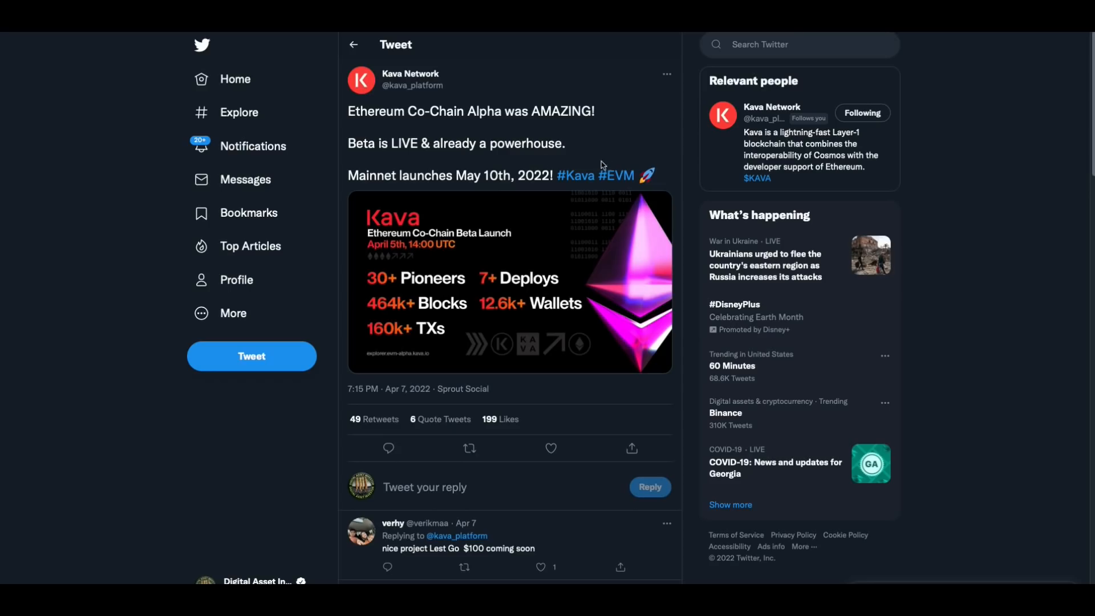
mouse_move(504, 192)
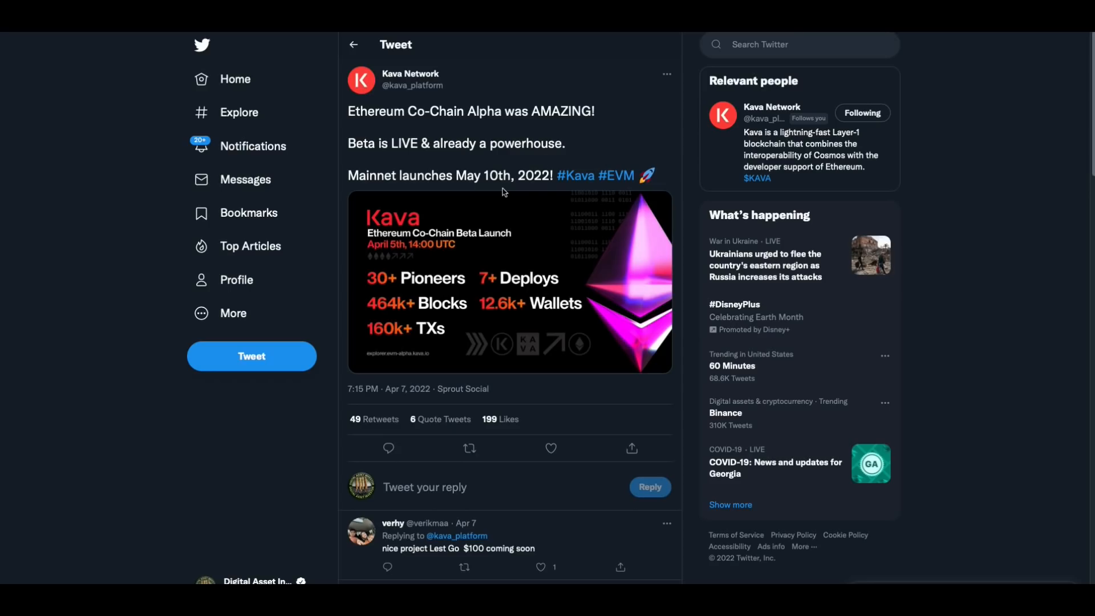
mouse_move(380, 265)
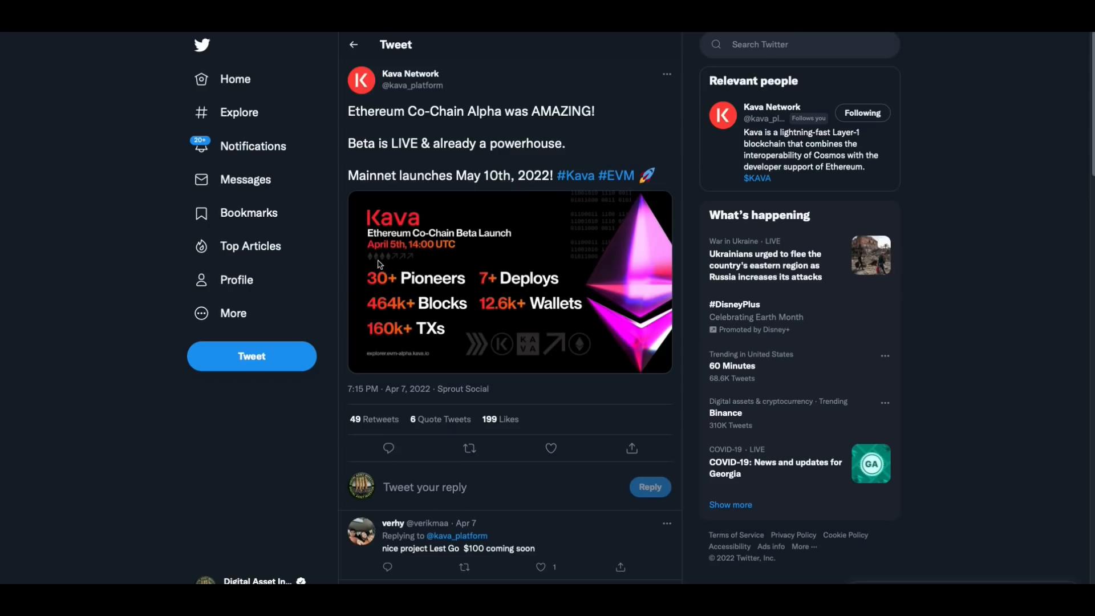
mouse_move(392, 321)
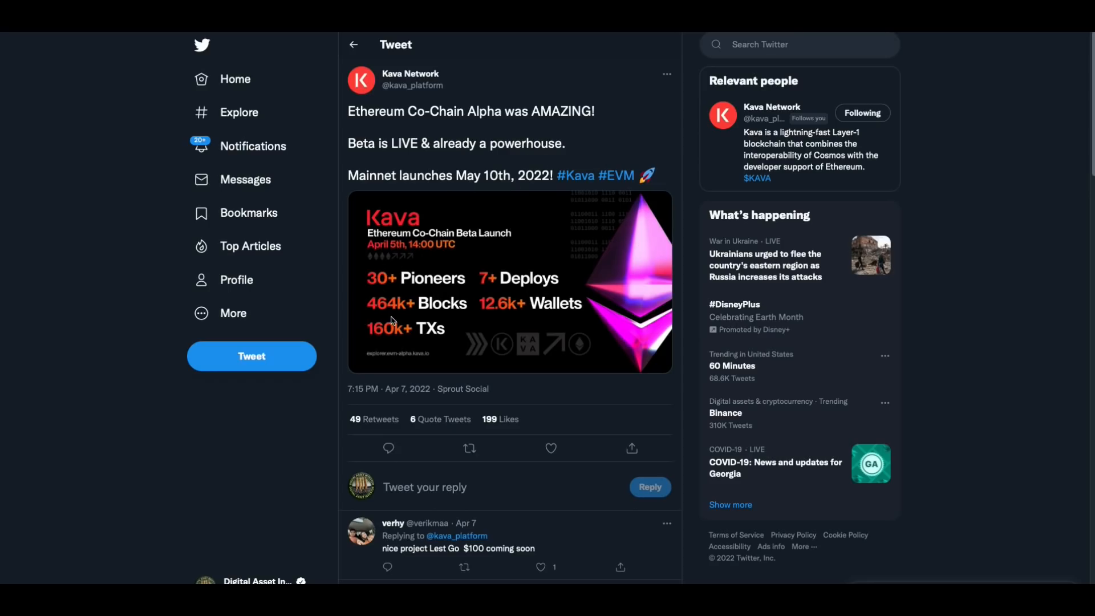
mouse_move(393, 327)
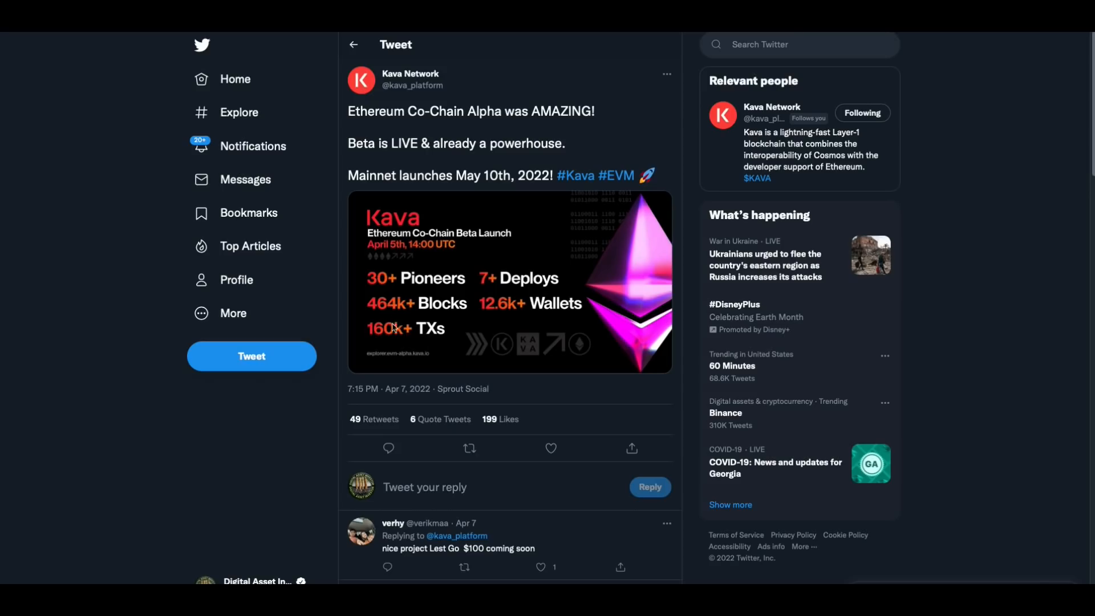
mouse_move(488, 336)
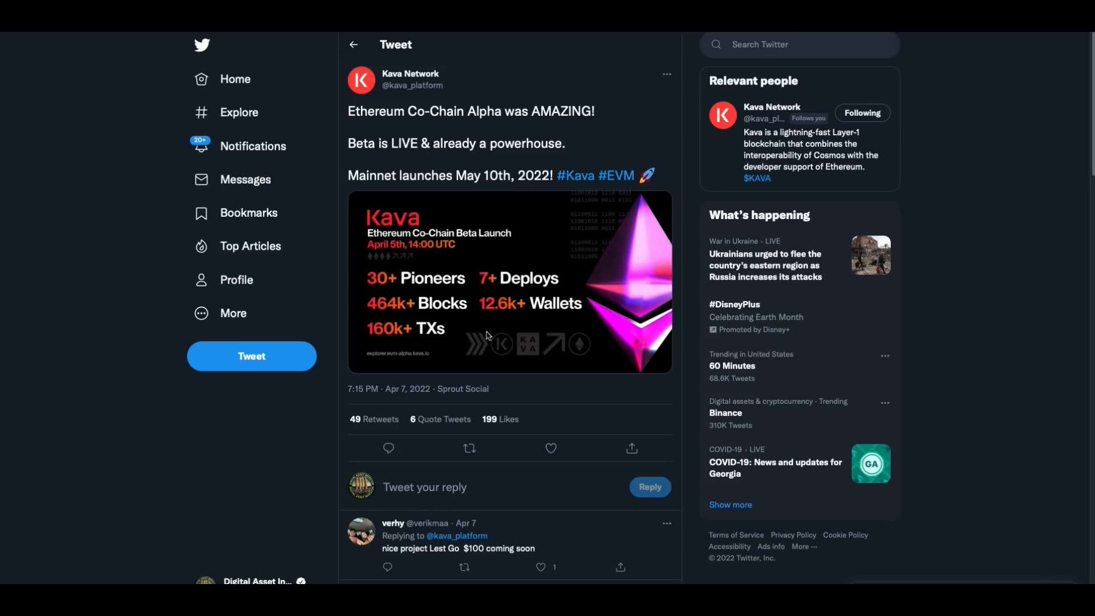
mouse_move(517, 320)
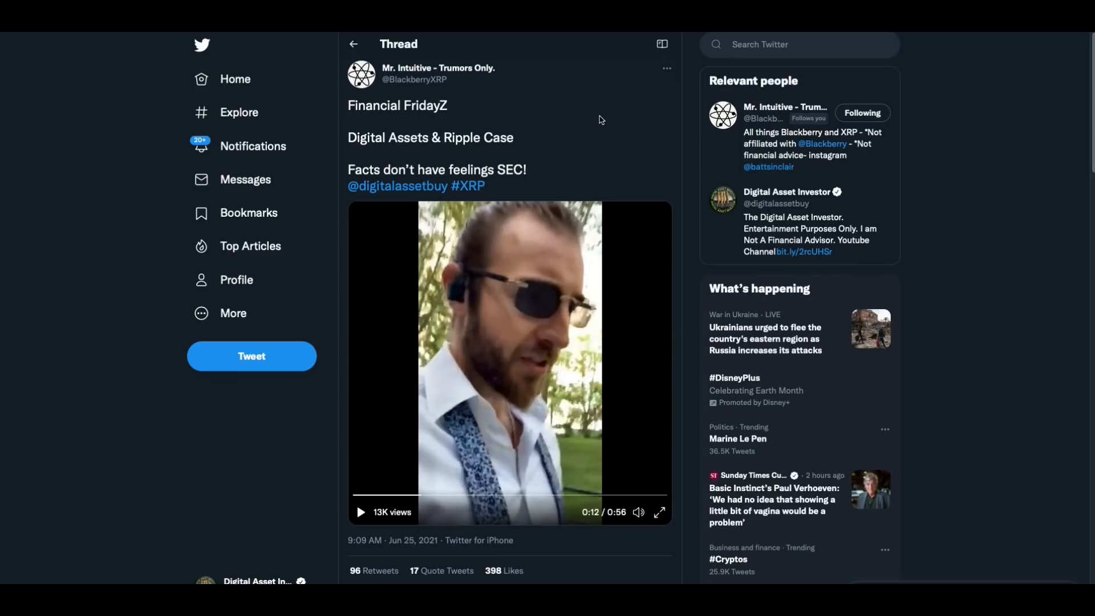
mouse_move(449, 556)
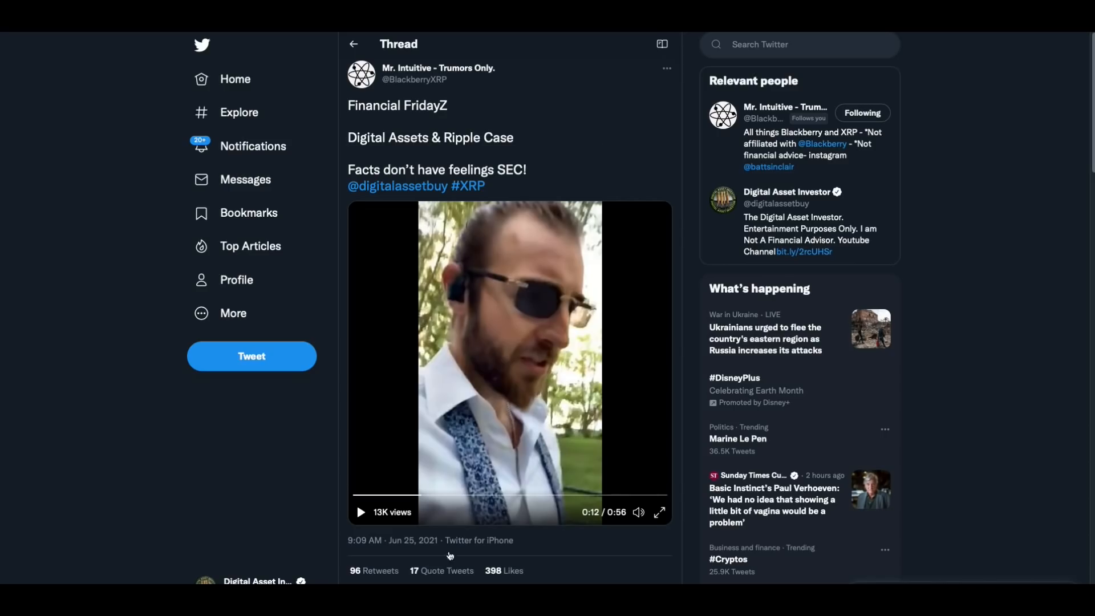
mouse_move(579, 378)
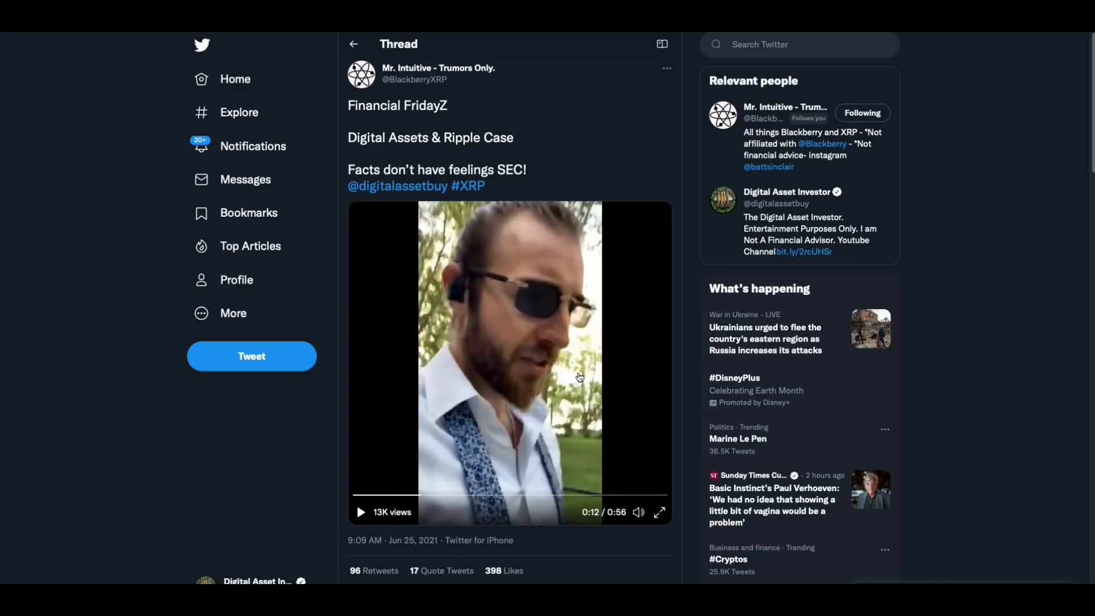
mouse_move(639, 277)
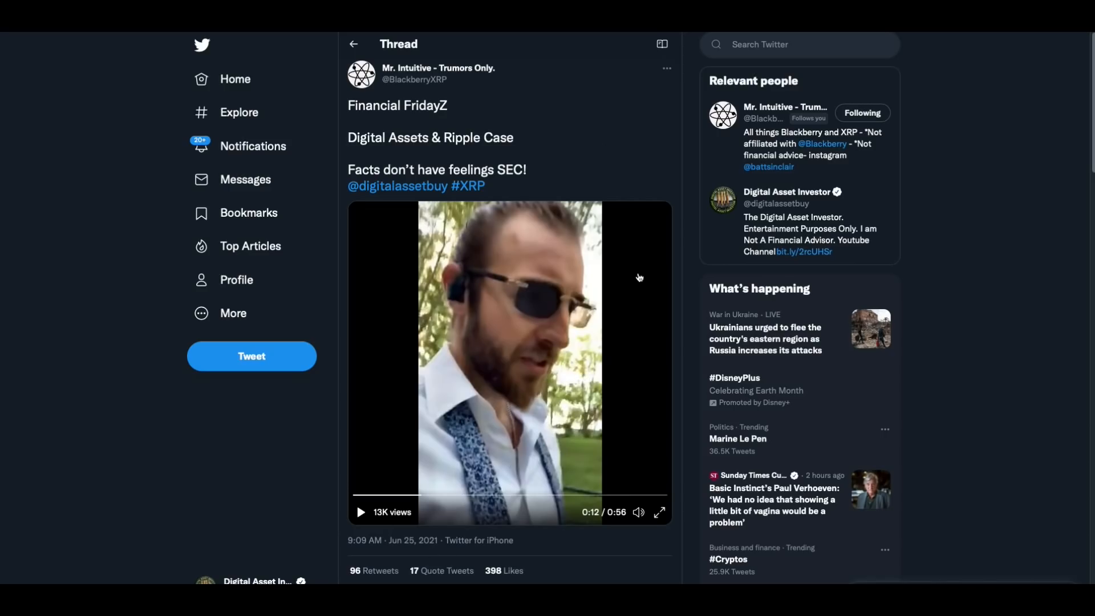
mouse_move(422, 385)
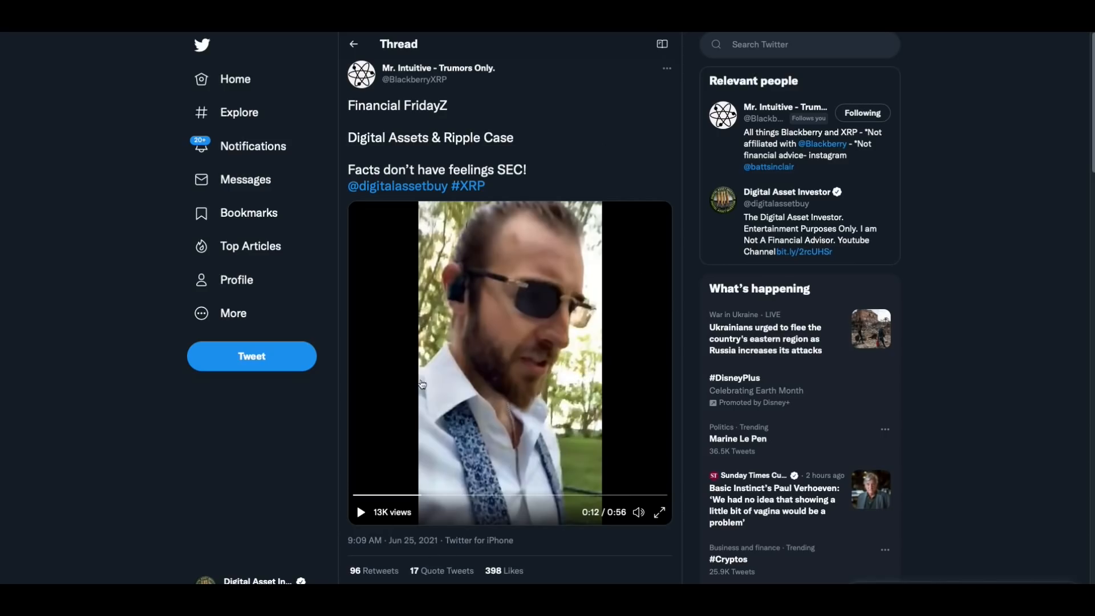
mouse_move(356, 498)
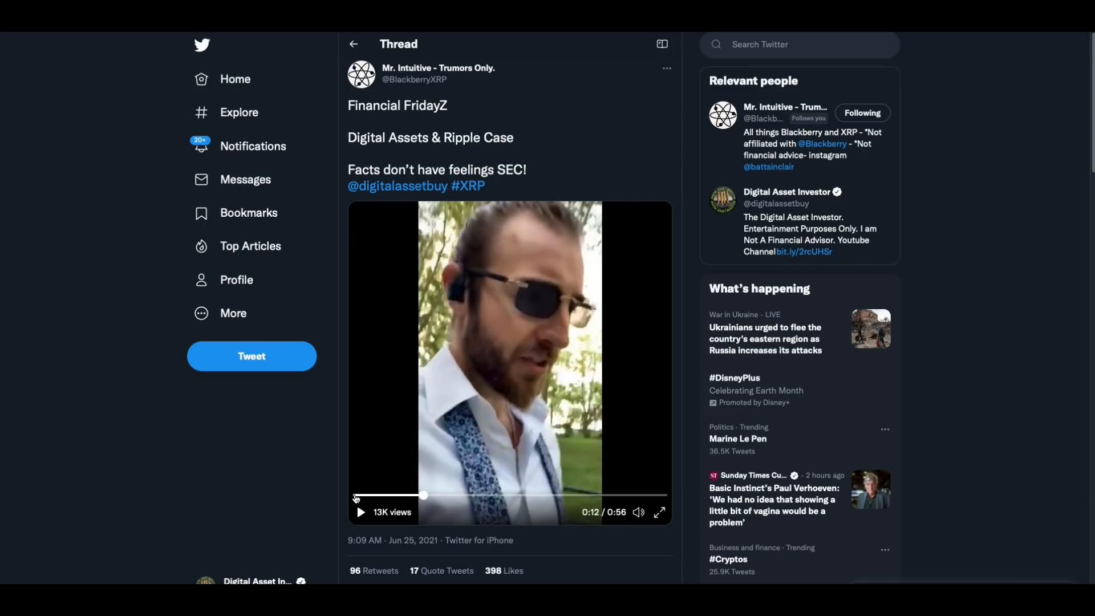
- Rewind the Financial FridayZ Ripple Case video, play it, and pause at 0:47 of 0:56
left_click(361, 512)
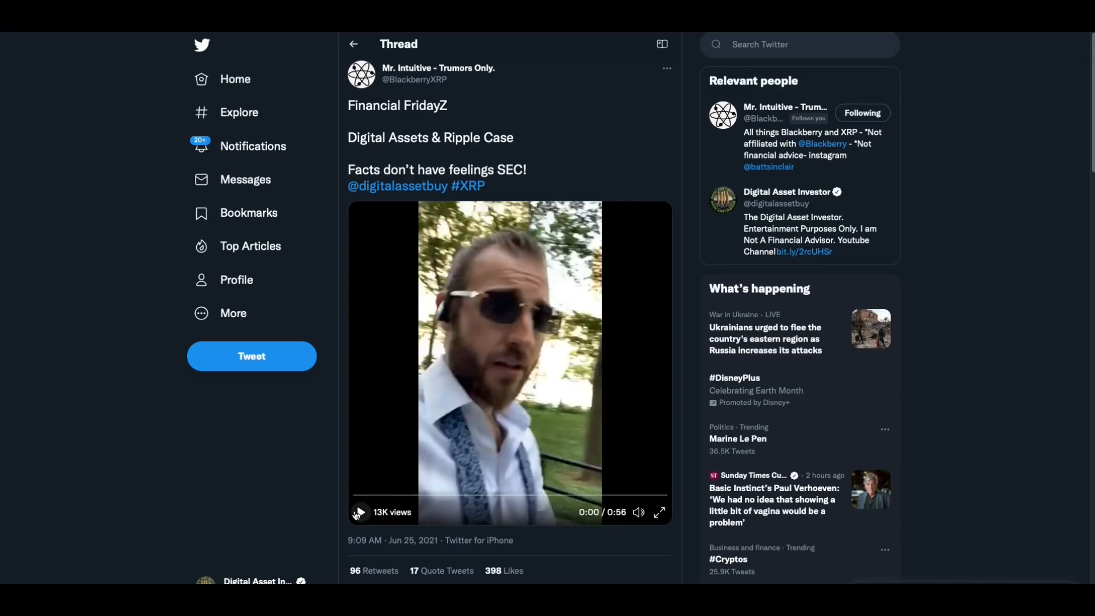
left_click(358, 512)
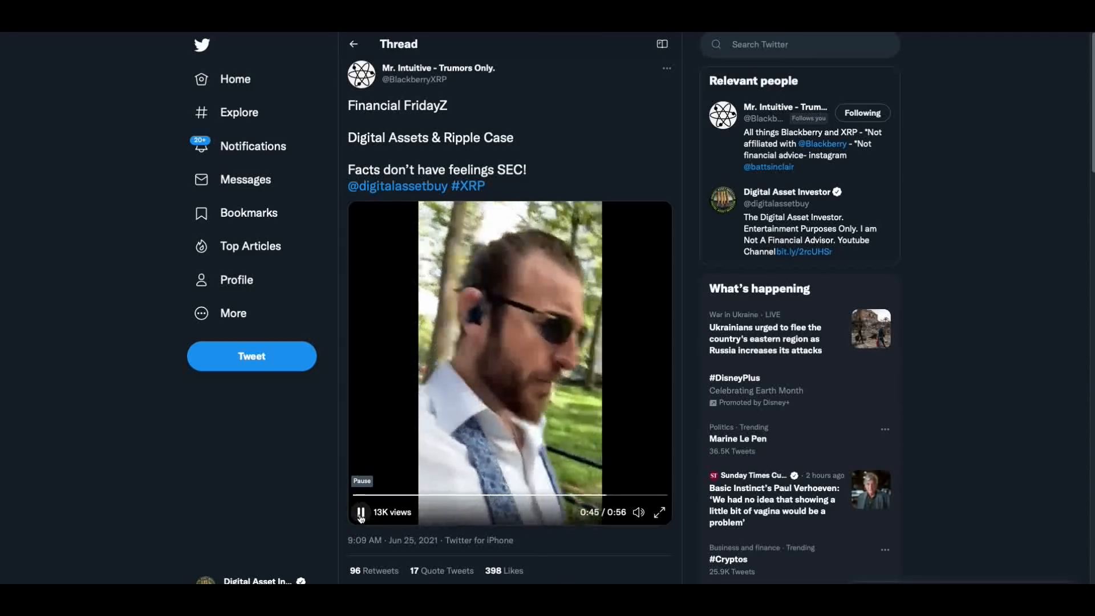
left_click(361, 513)
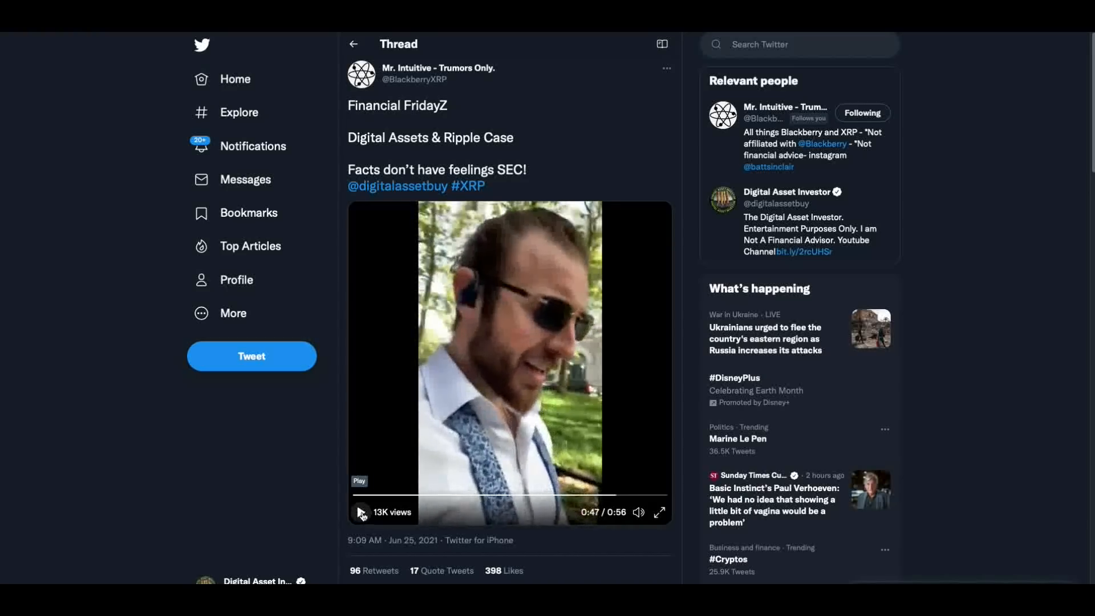
scroll("down", 3)
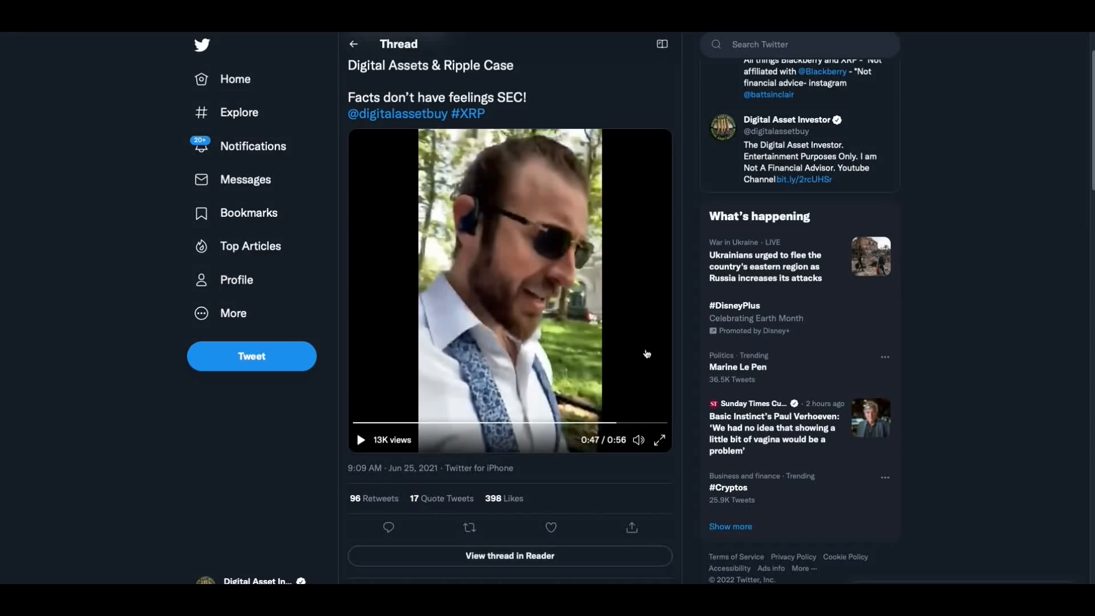
scroll("up", 3)
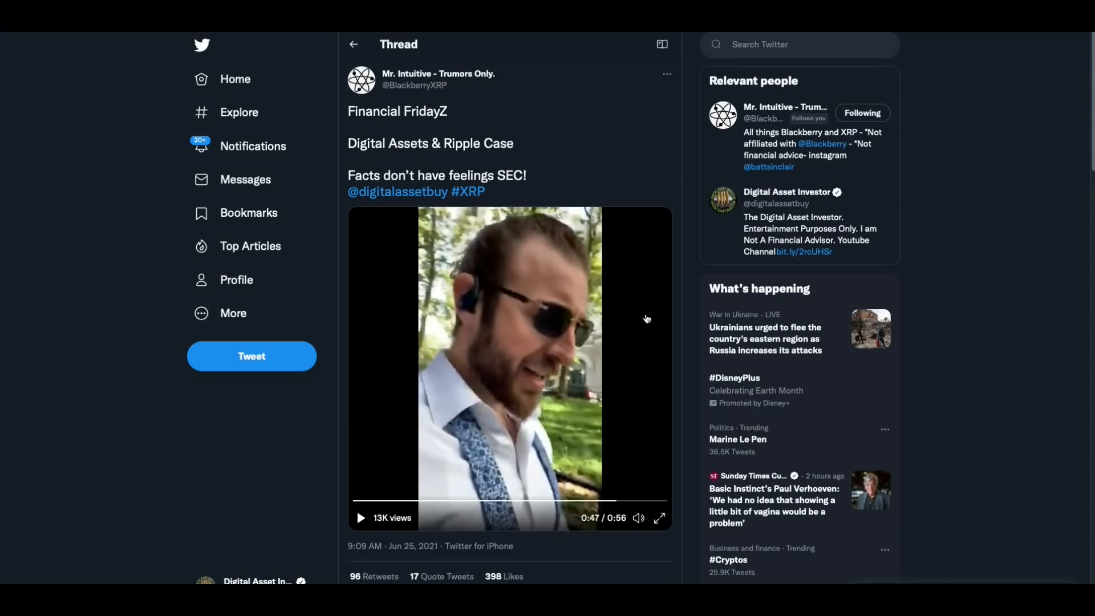
mouse_move(654, 362)
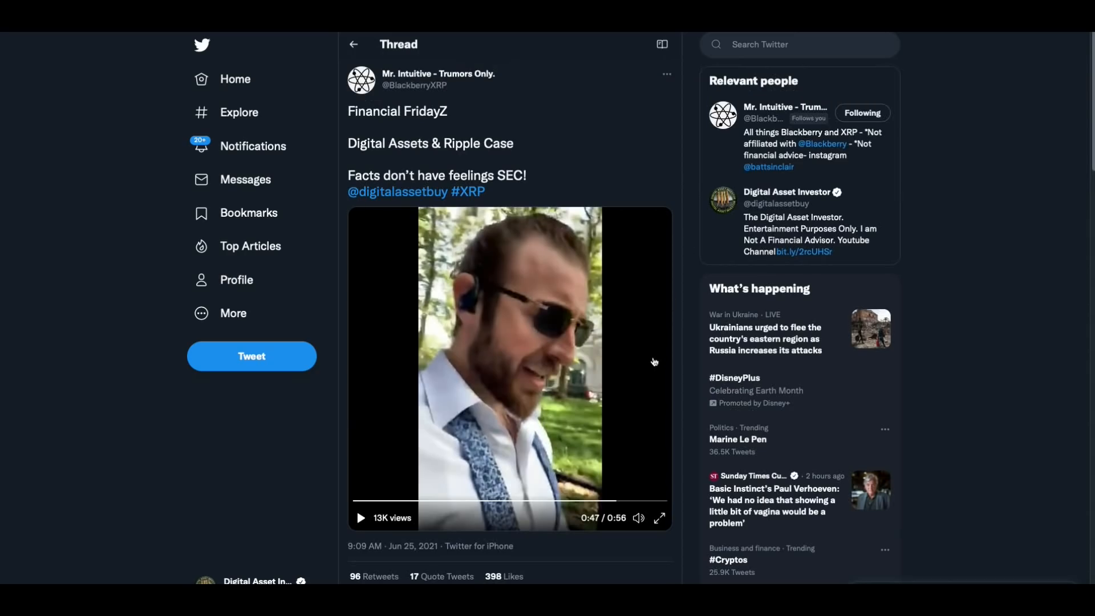
mouse_move(652, 393)
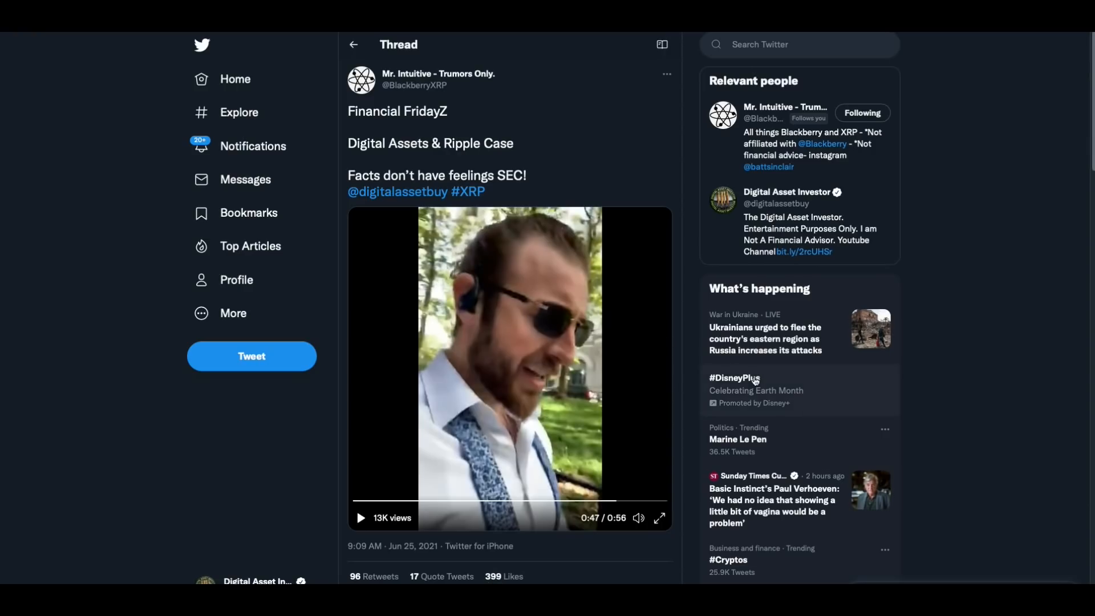
mouse_move(337, 392)
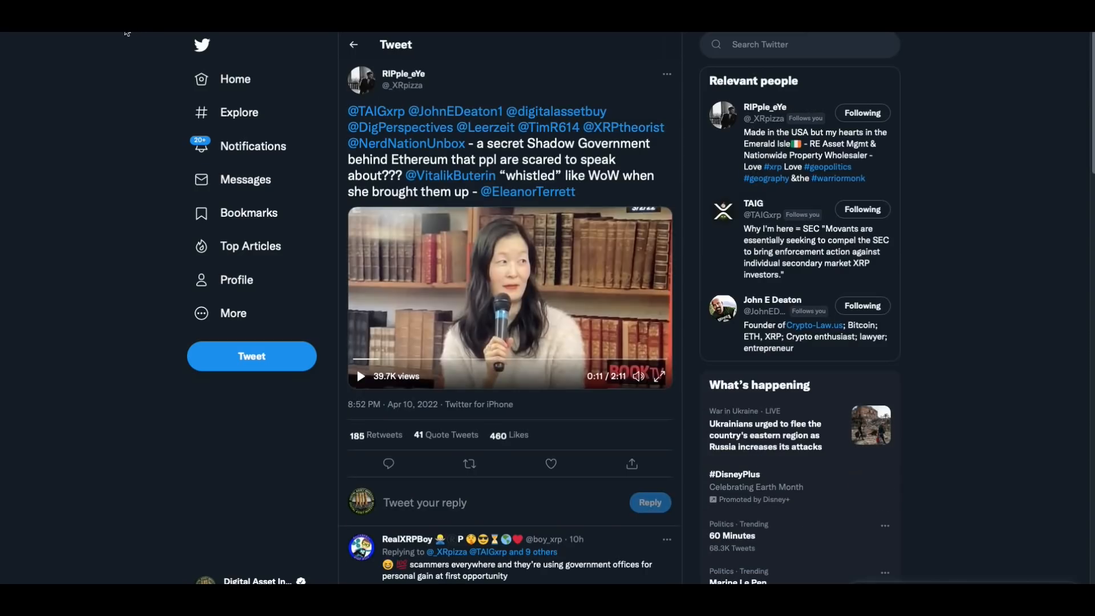
mouse_move(732, 291)
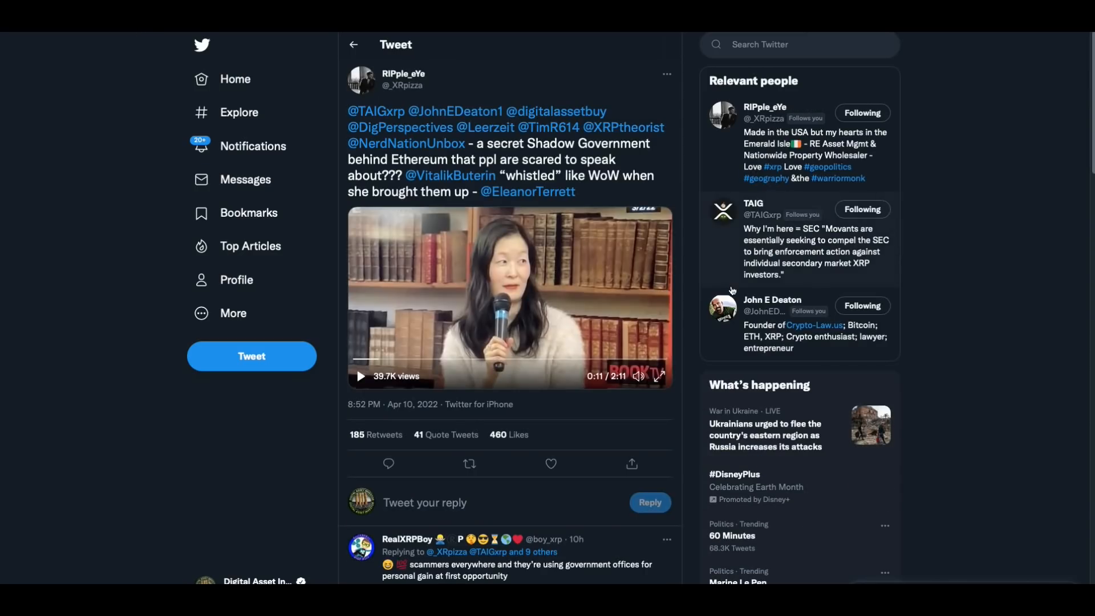
mouse_move(704, 299)
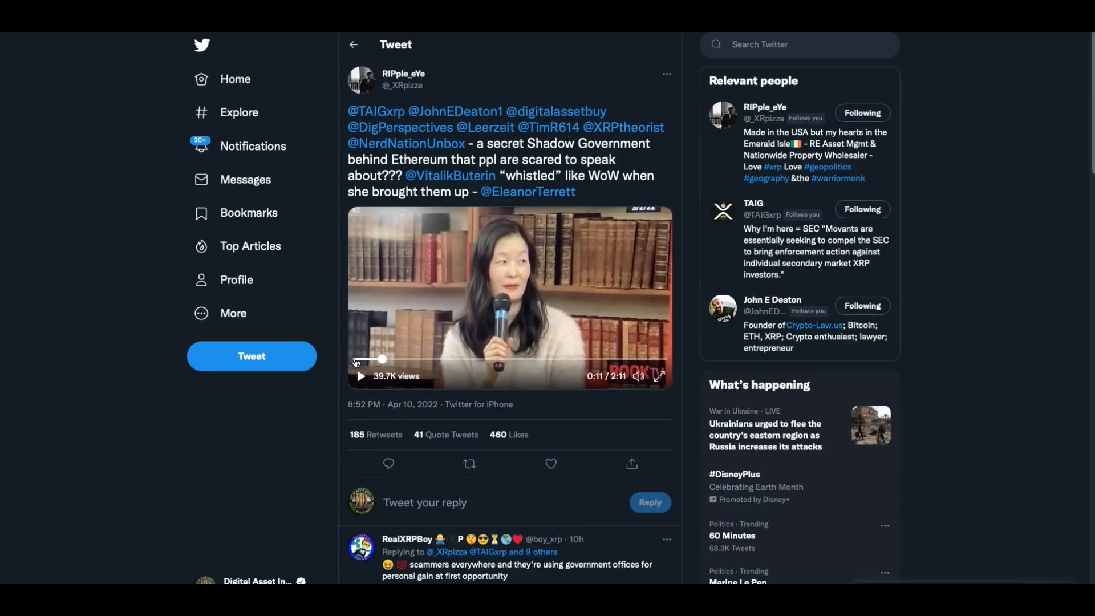
- Rewind and play the Shadow Government interview video through to 2:04 of 2:11
left_click(361, 376)
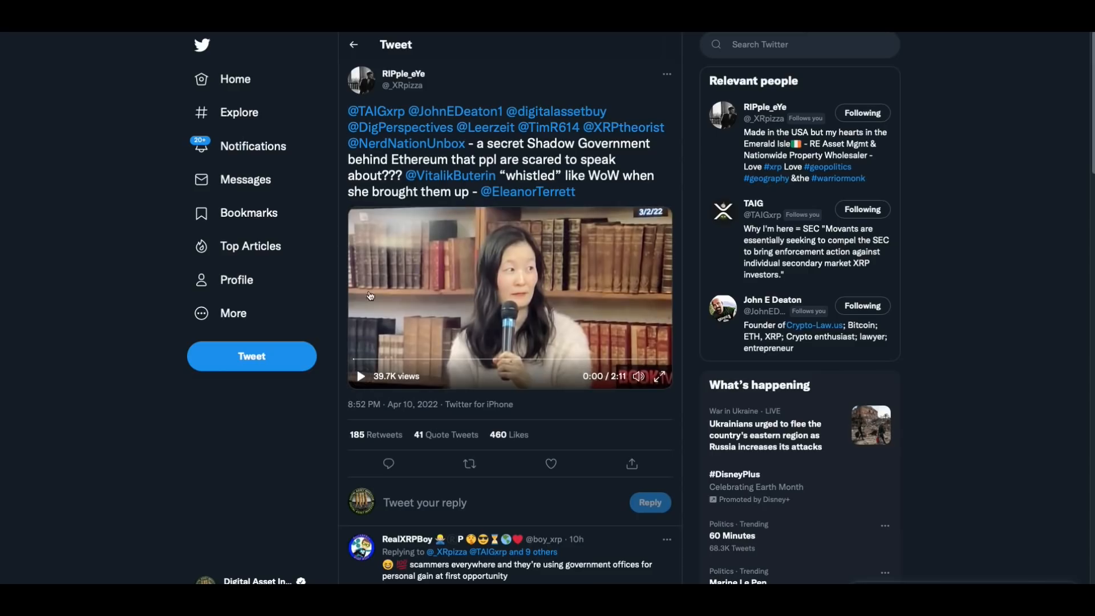
left_click(361, 376)
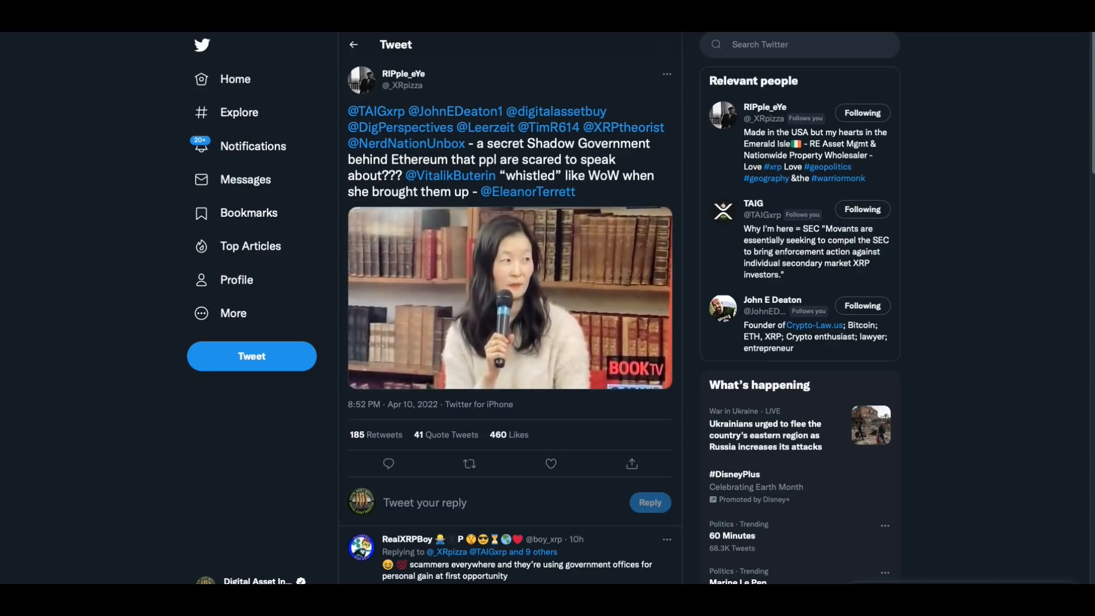
mouse_move(706, 115)
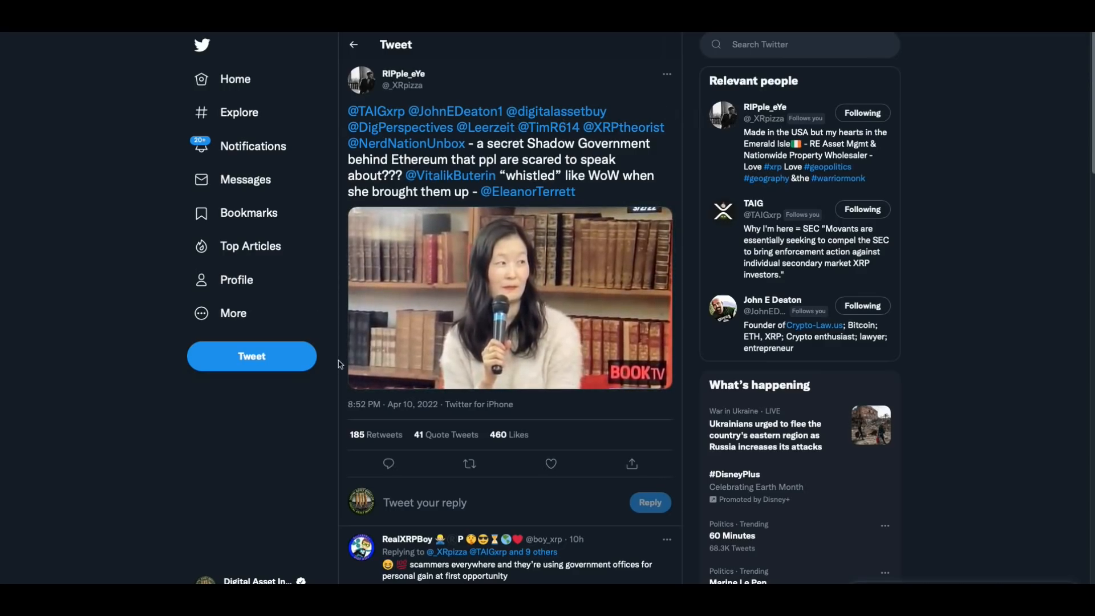
left_click(509, 296)
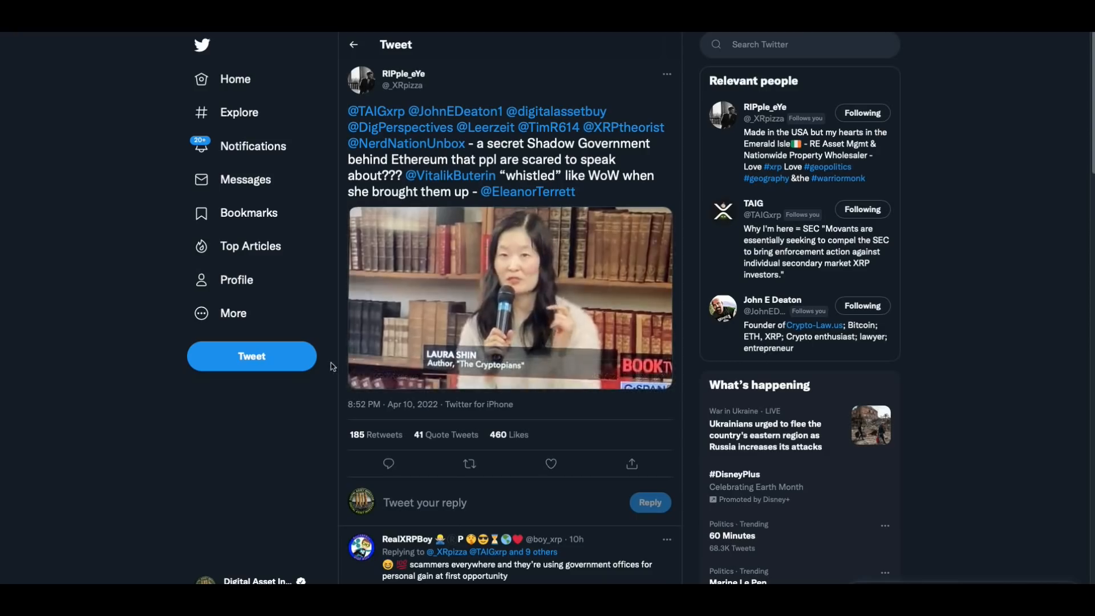
left_click(509, 296)
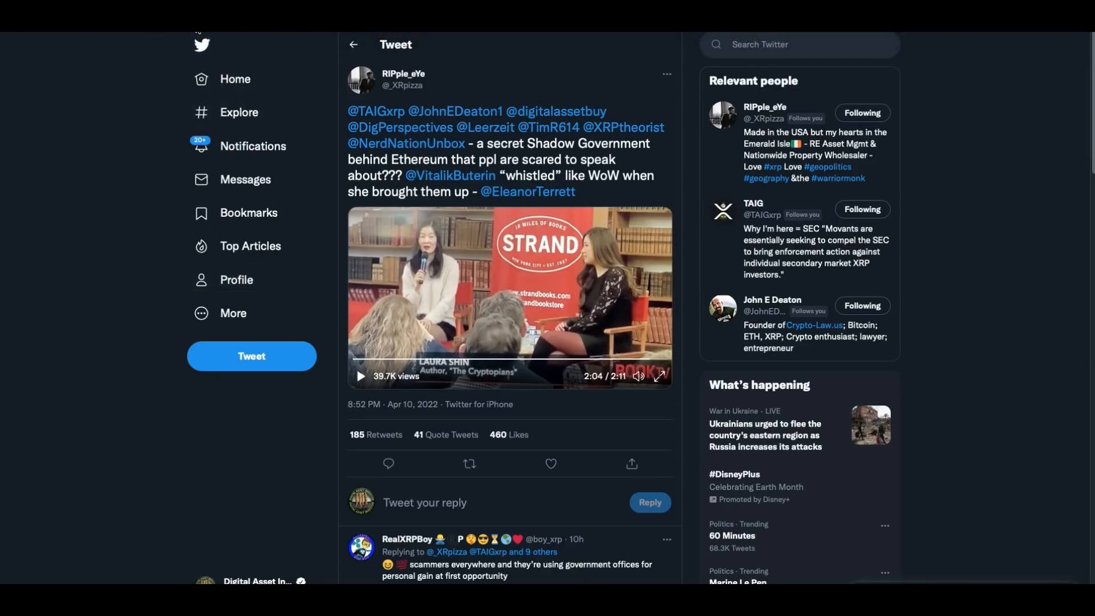
mouse_move(248, 580)
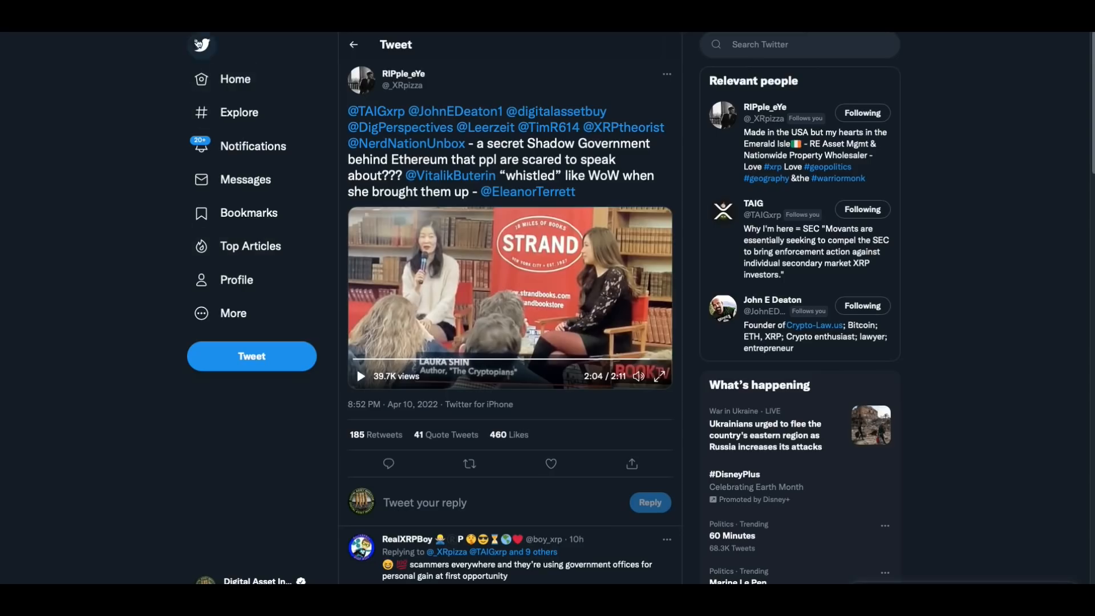
mouse_move(588, 351)
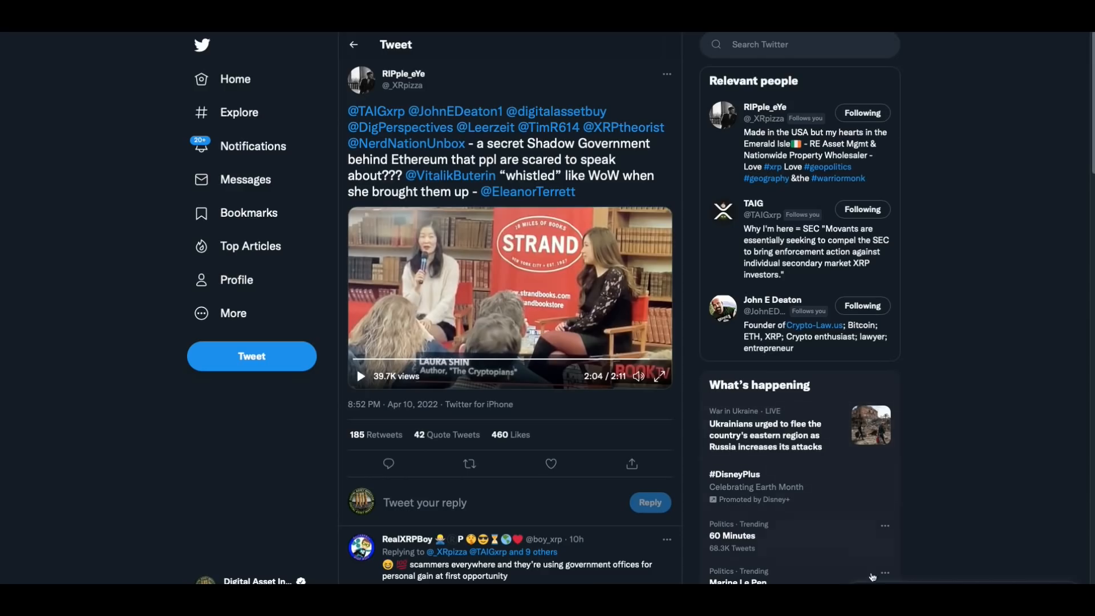
mouse_move(778, 578)
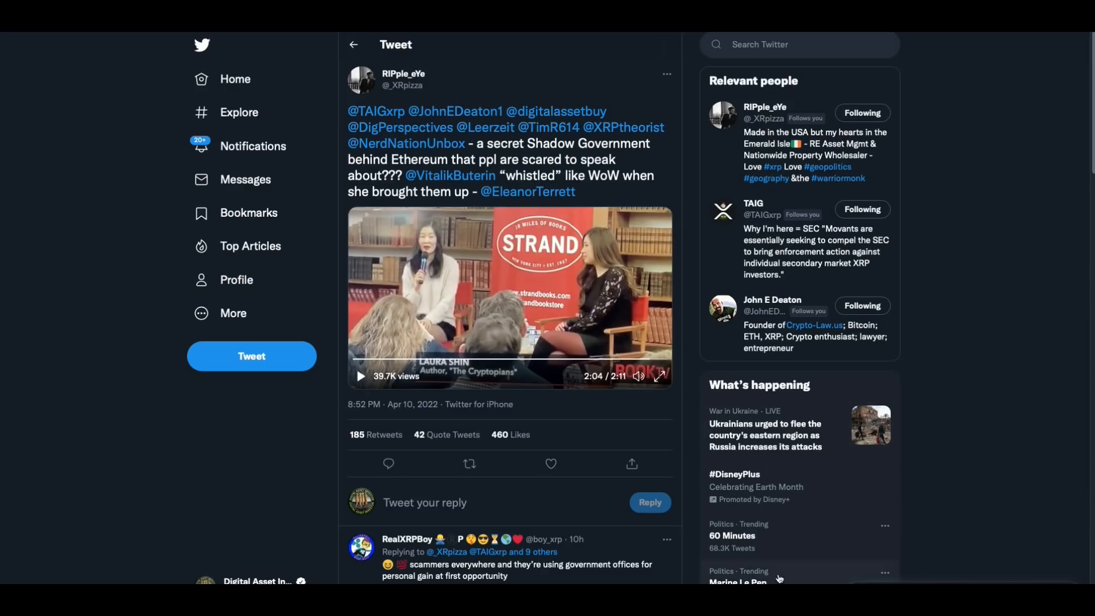
mouse_move(240, 38)
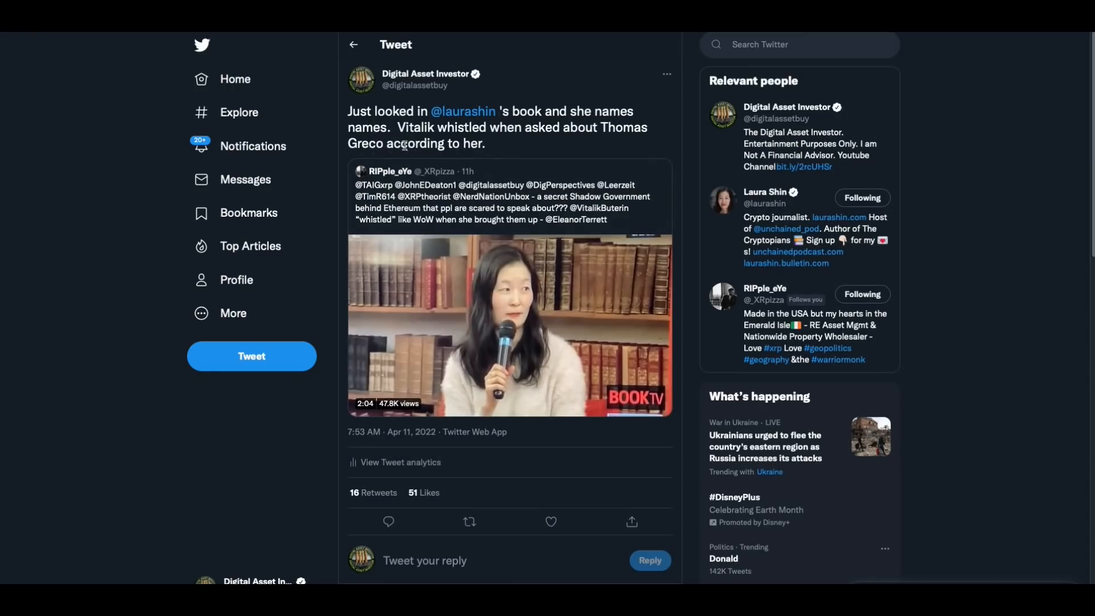
- Highlight the name at the end of the Cryptopians quote tweet, then clear the highlight
double_click(627, 127)
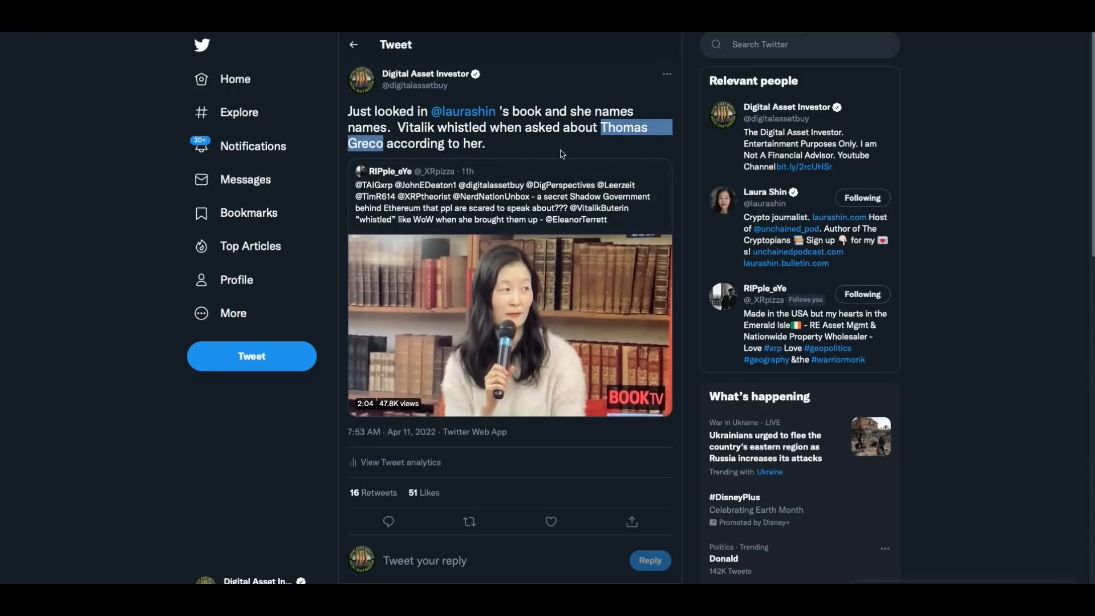
left_click(507, 150)
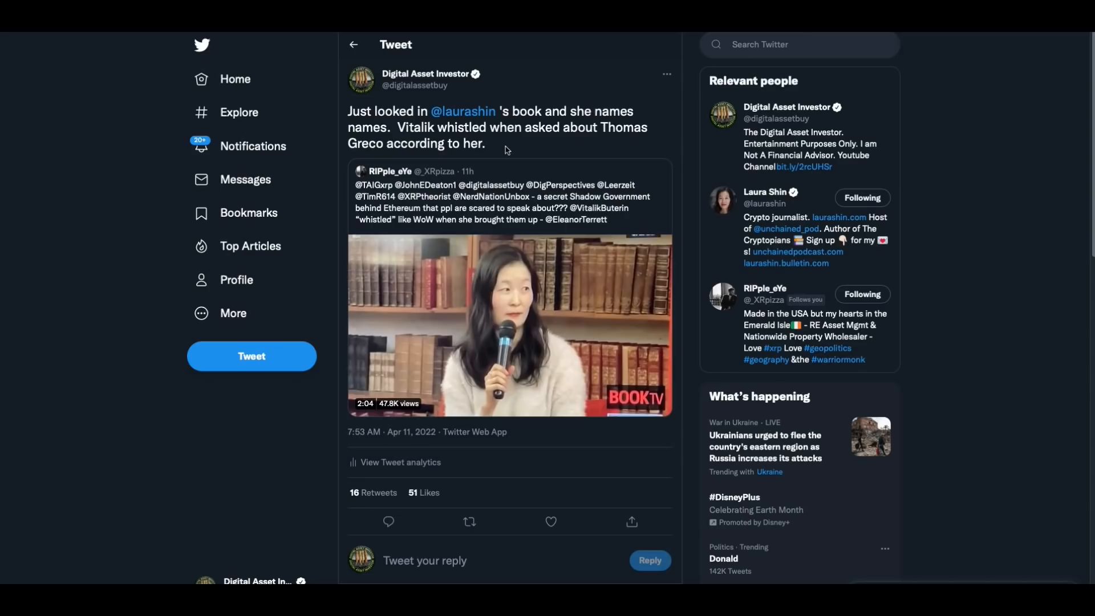
mouse_move(631, 144)
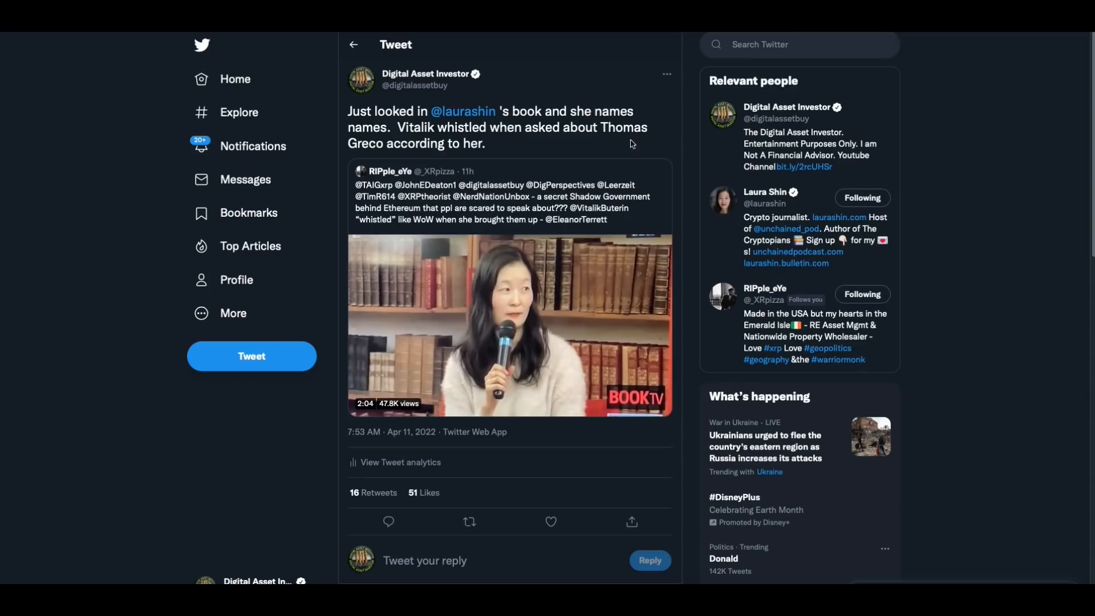
mouse_move(614, 152)
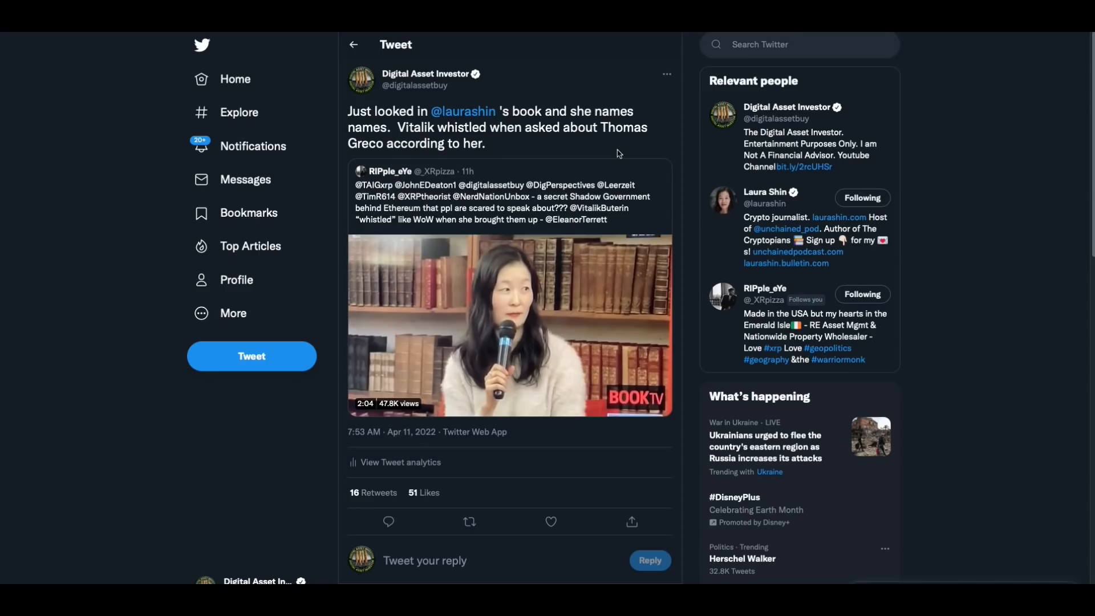
mouse_move(554, 201)
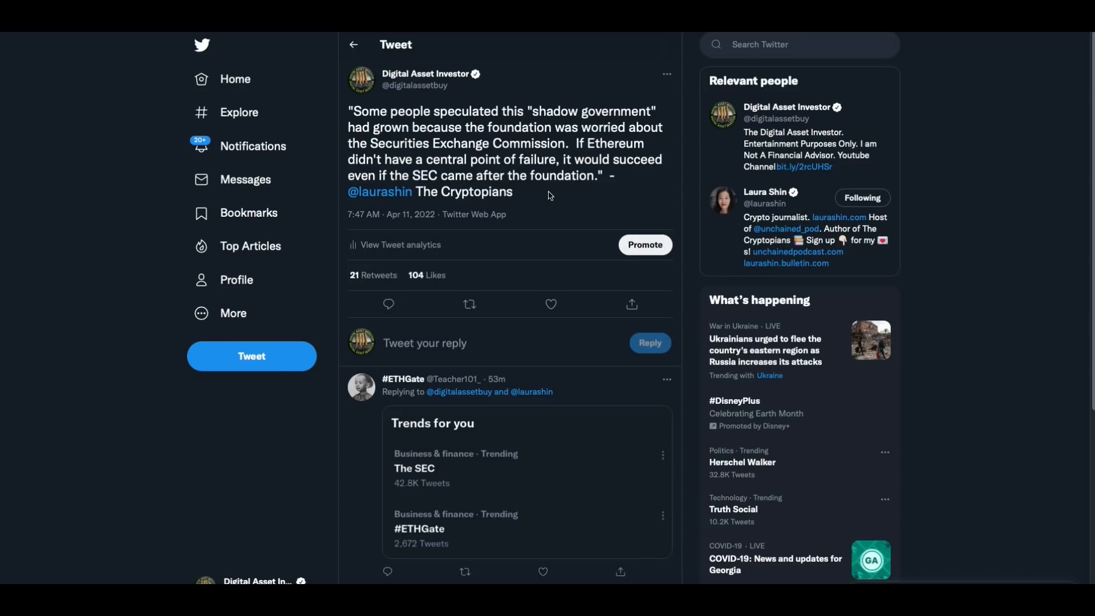
mouse_move(536, 214)
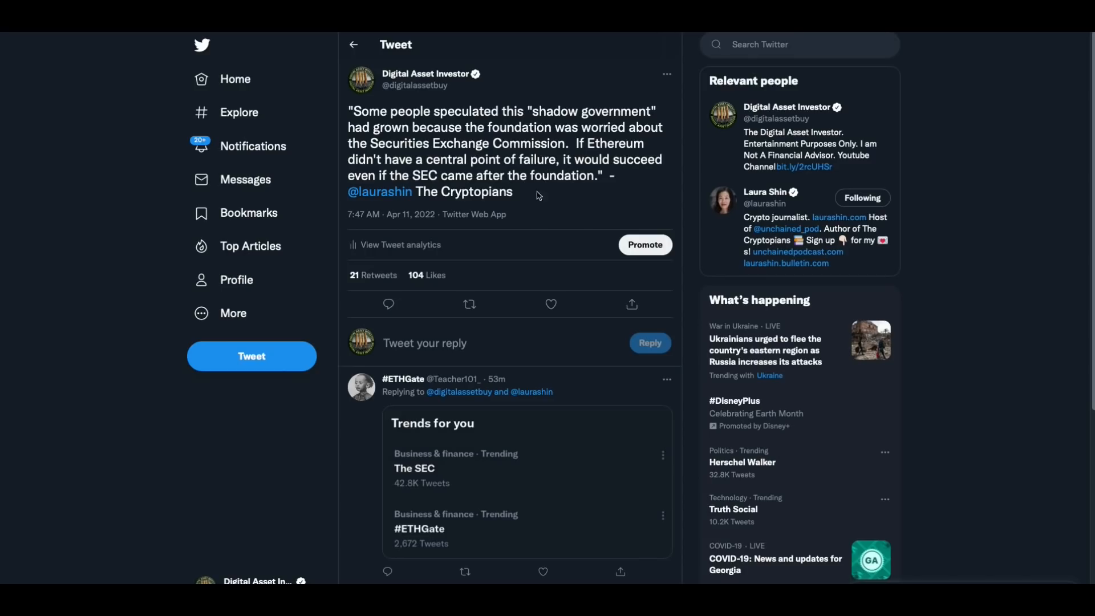
mouse_move(538, 213)
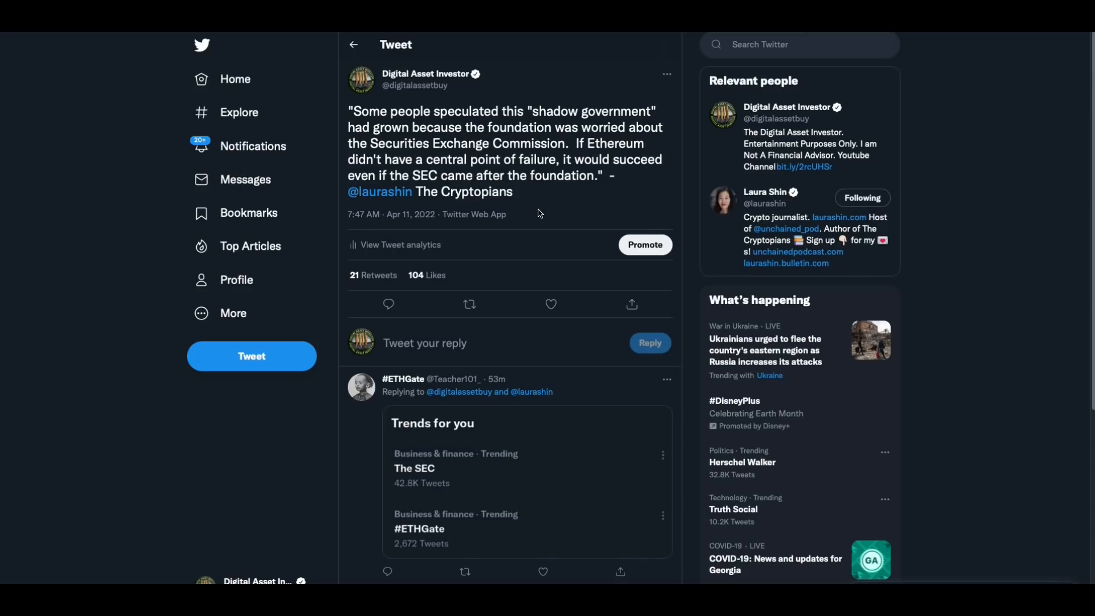
mouse_move(533, 200)
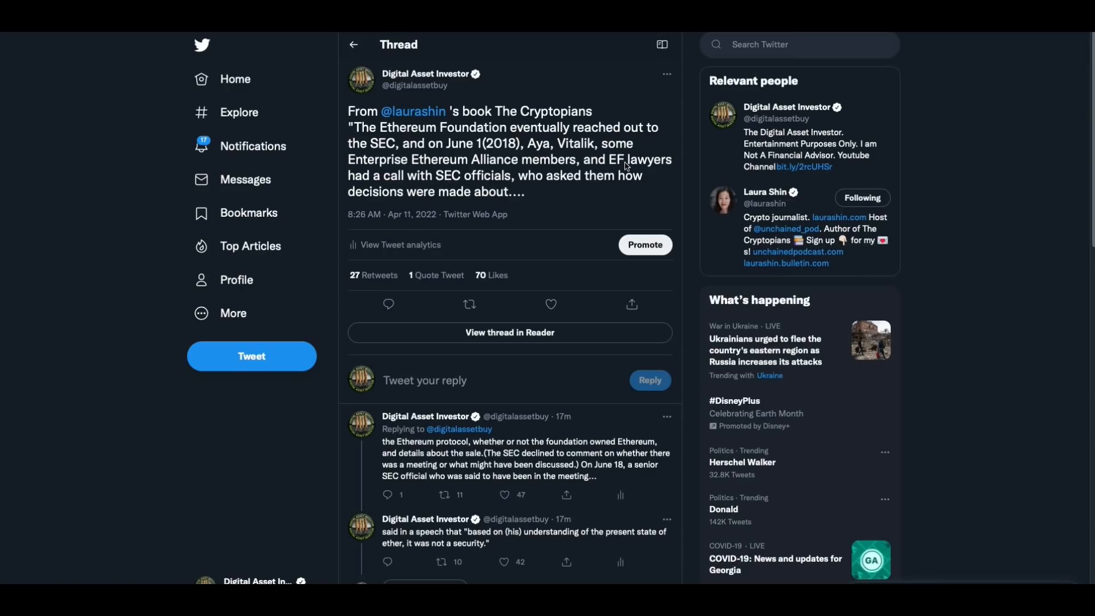
mouse_move(453, 103)
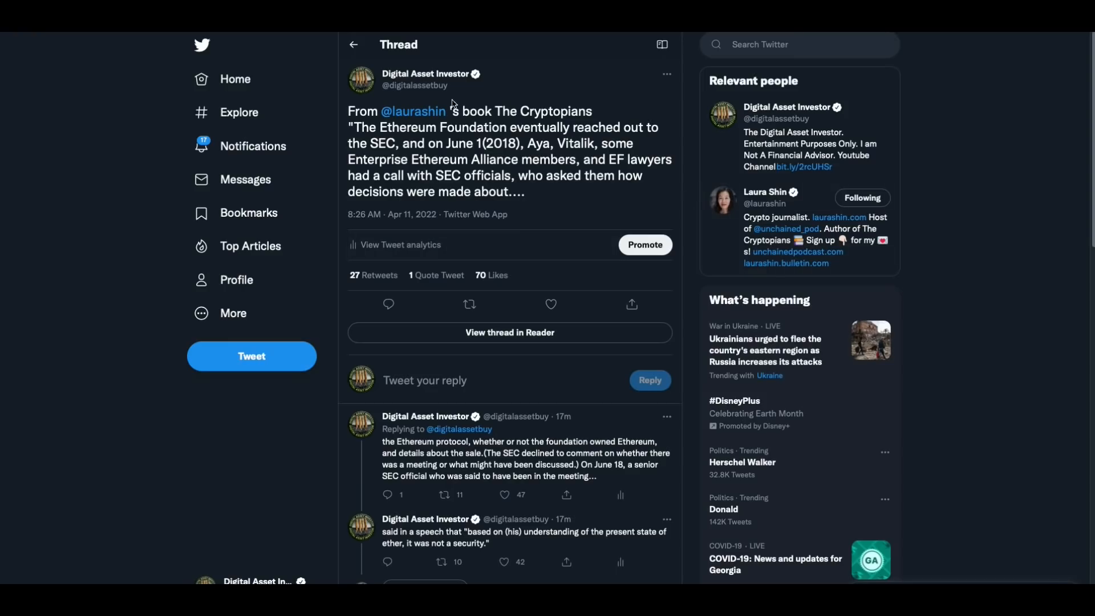
mouse_move(564, 233)
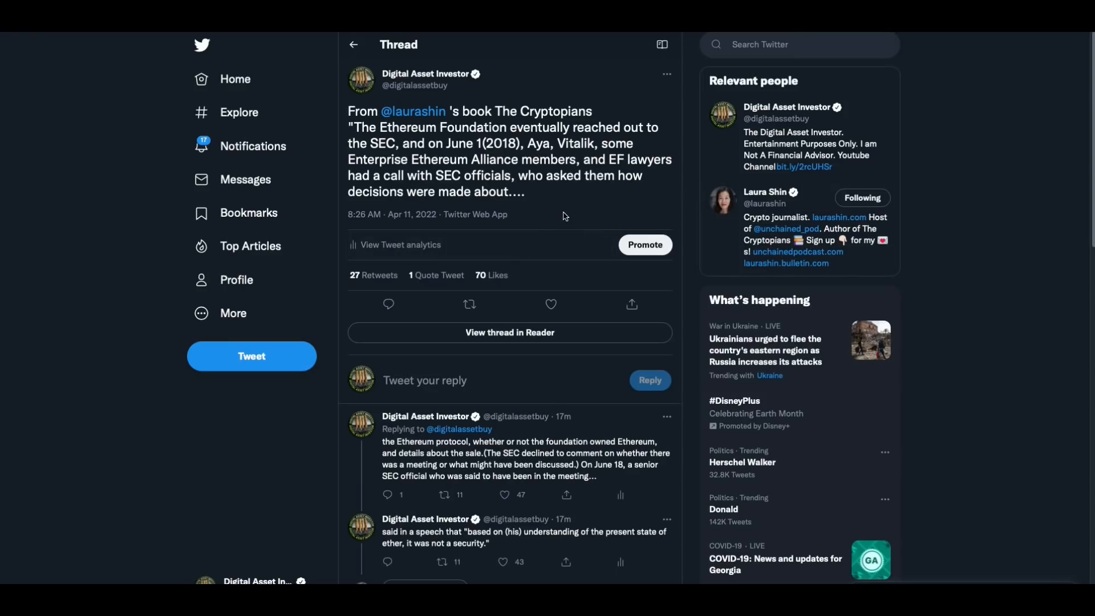
mouse_move(559, 212)
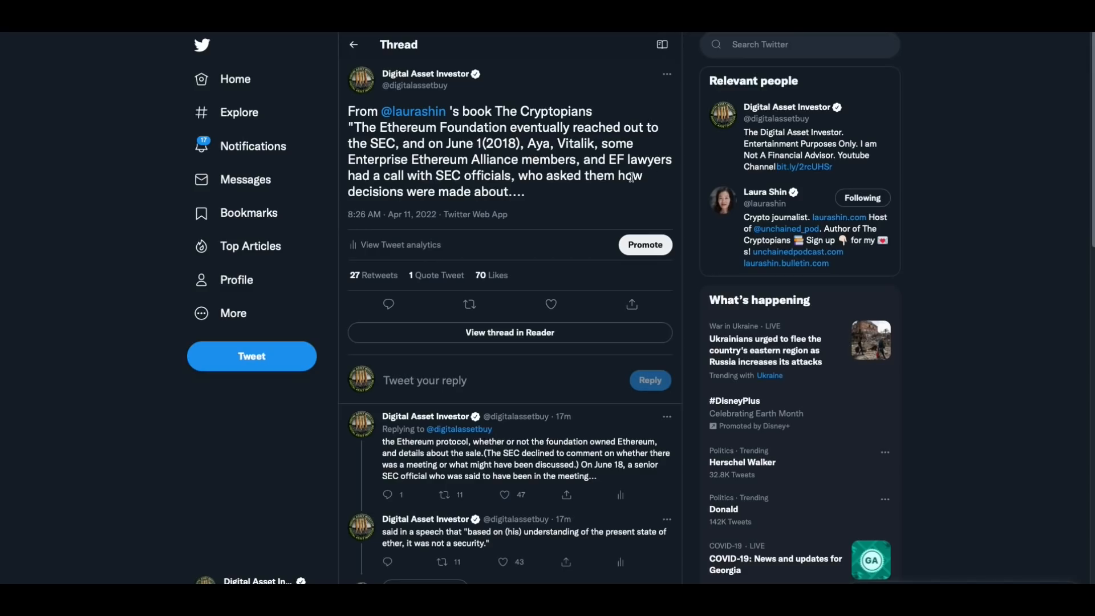
mouse_move(510, 190)
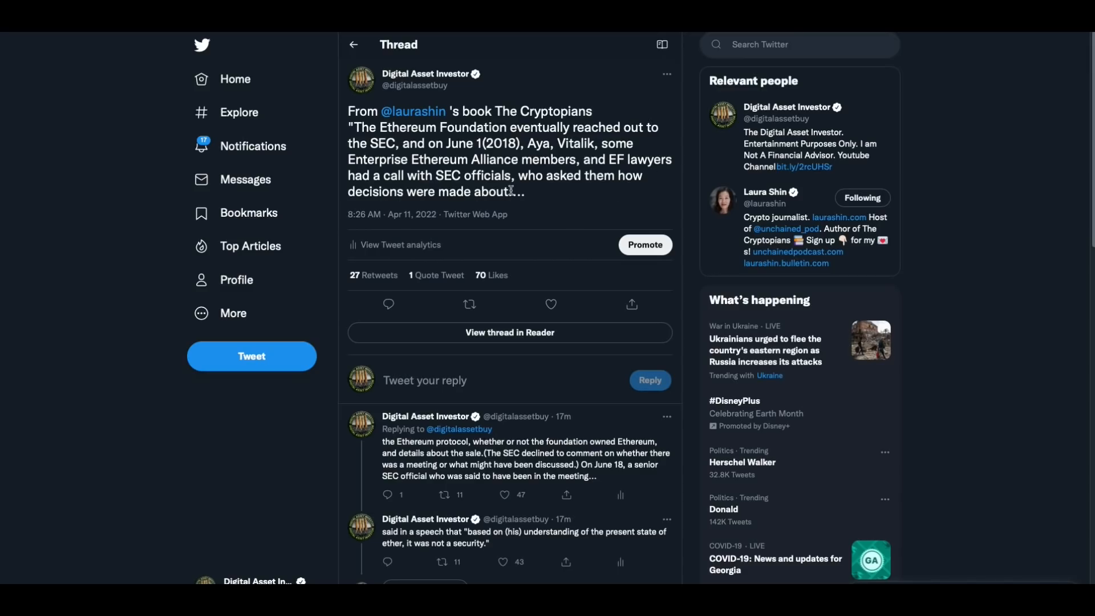
- Open Digital Asset Investor's thread on the June 2018 SEC call and scroll through it
left_click(551, 304)
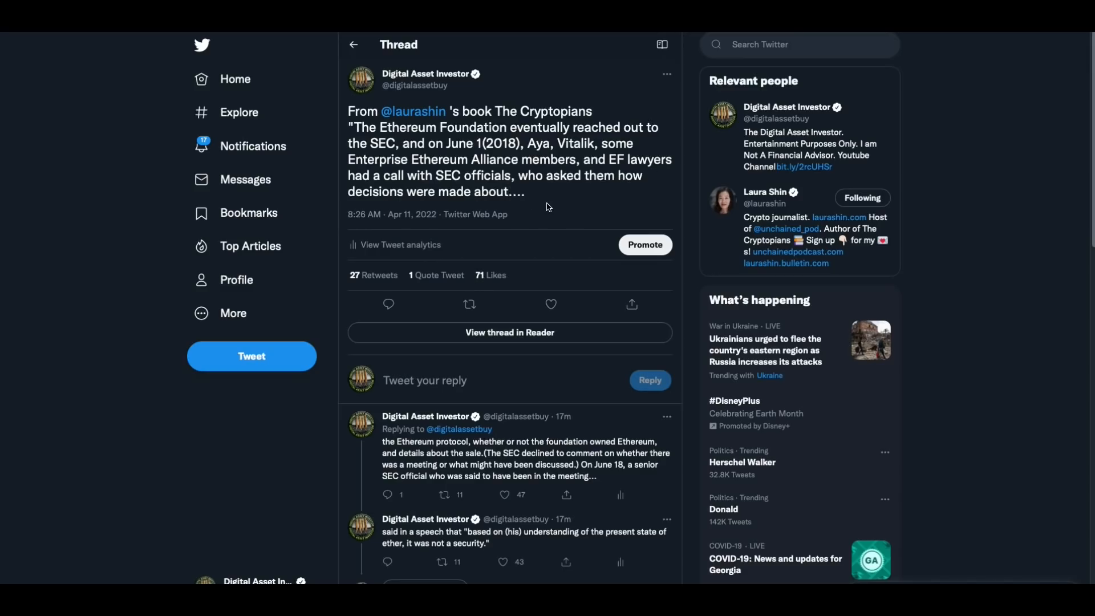
scroll("down", 3)
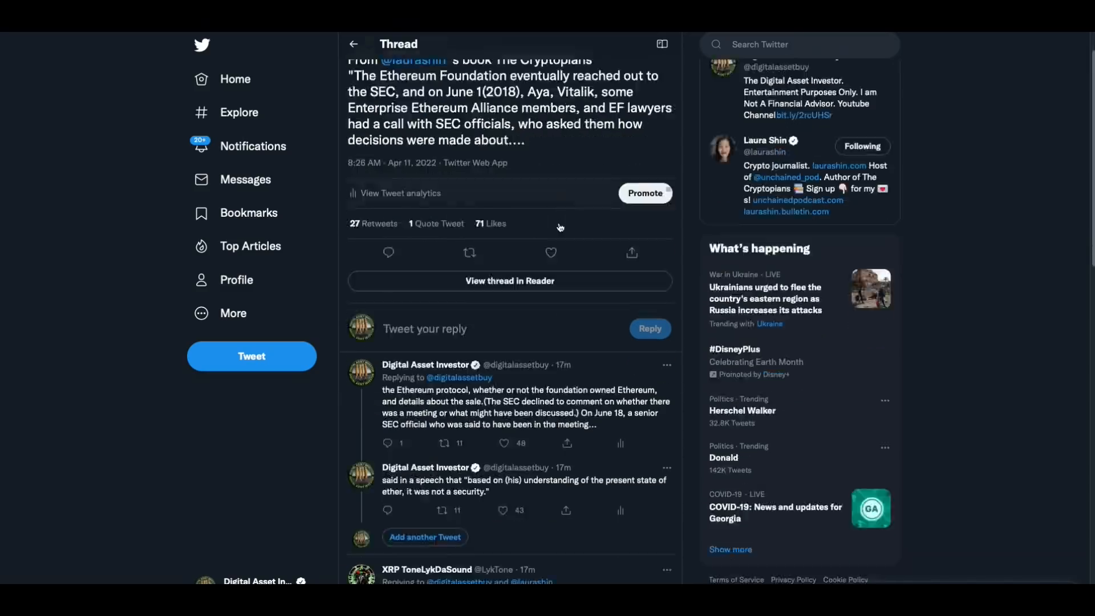
scroll("down", 3)
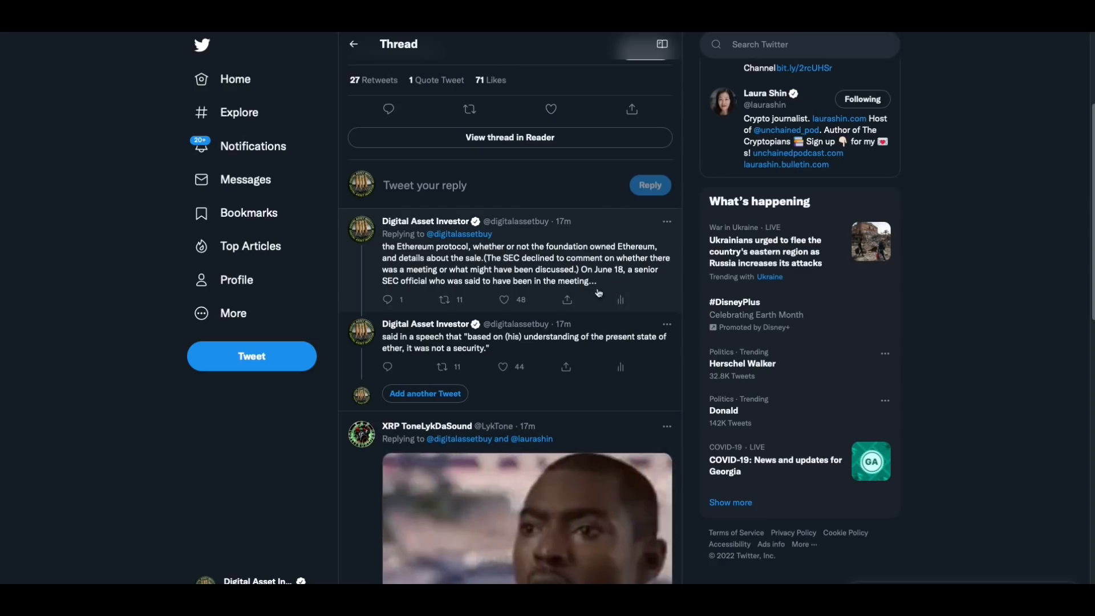
mouse_move(444, 299)
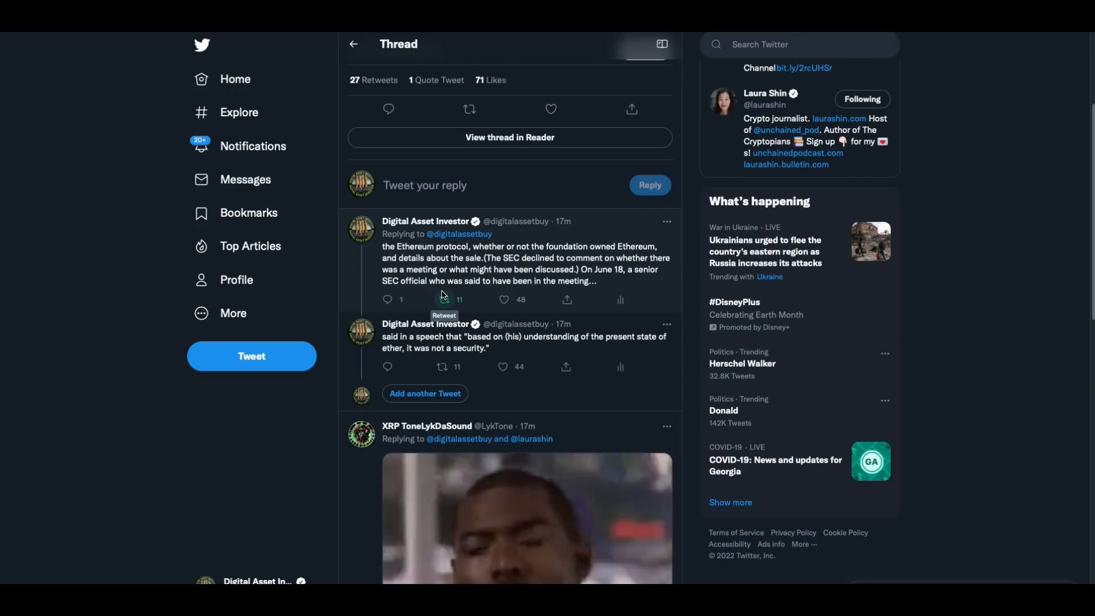
mouse_move(513, 296)
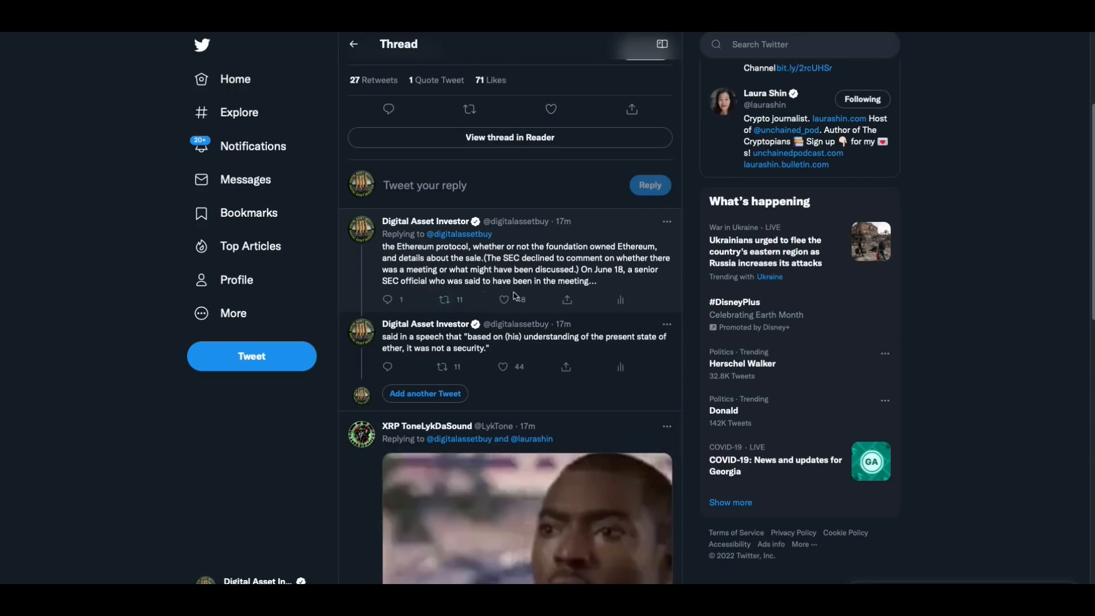
mouse_move(544, 321)
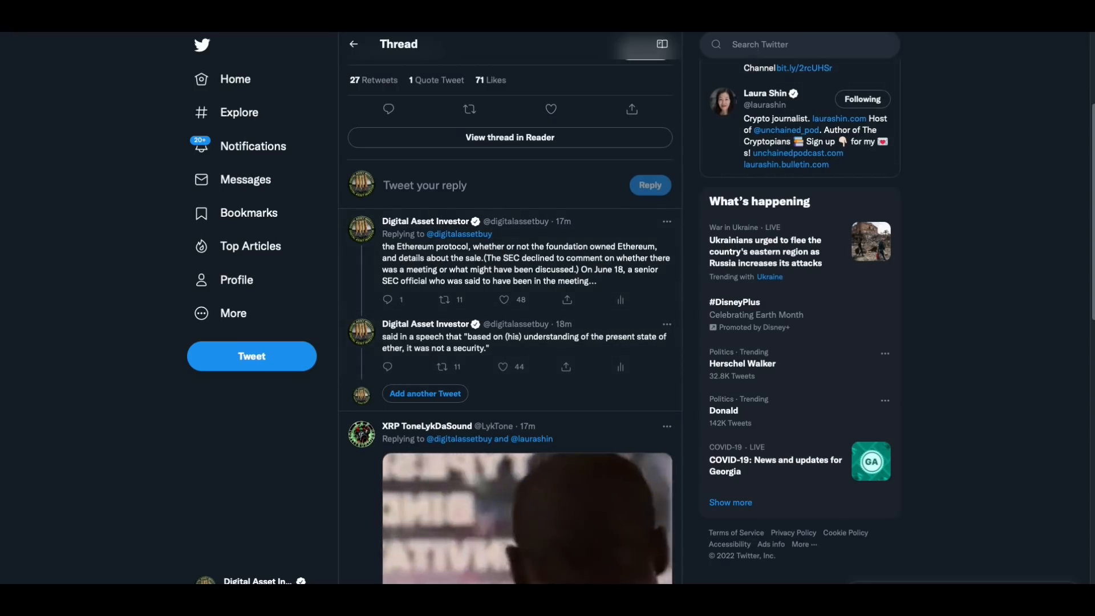
scroll("up", 3)
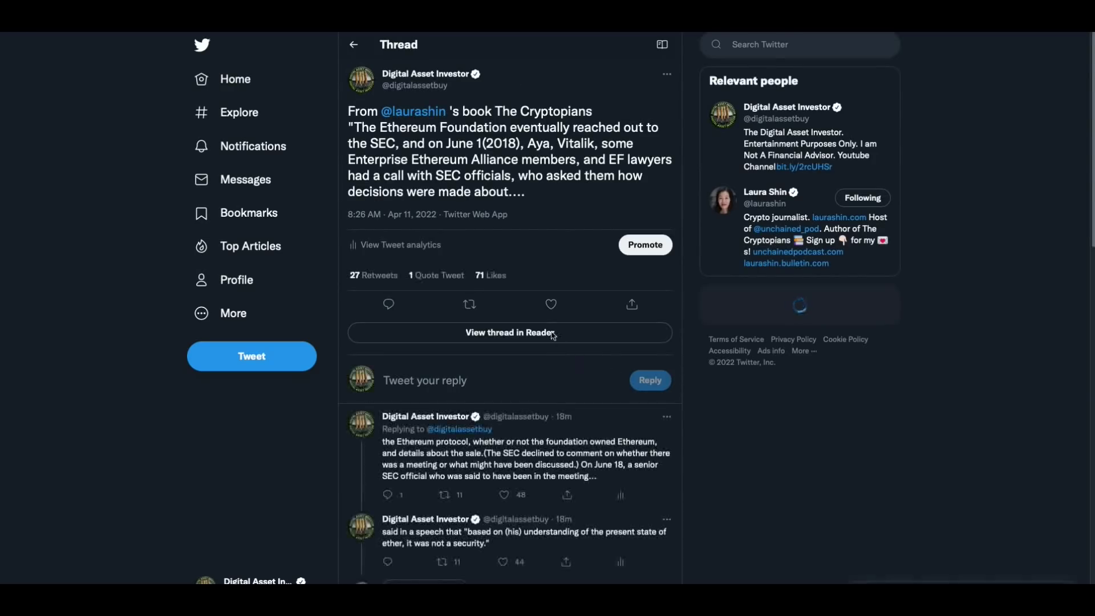
scroll("down", 3)
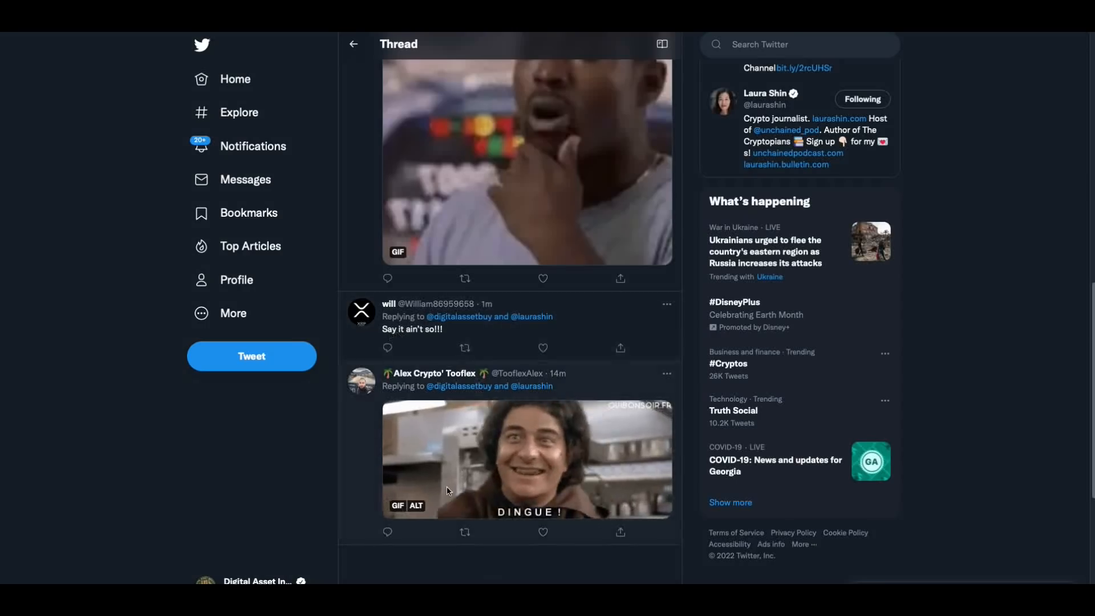
scroll("up", 3)
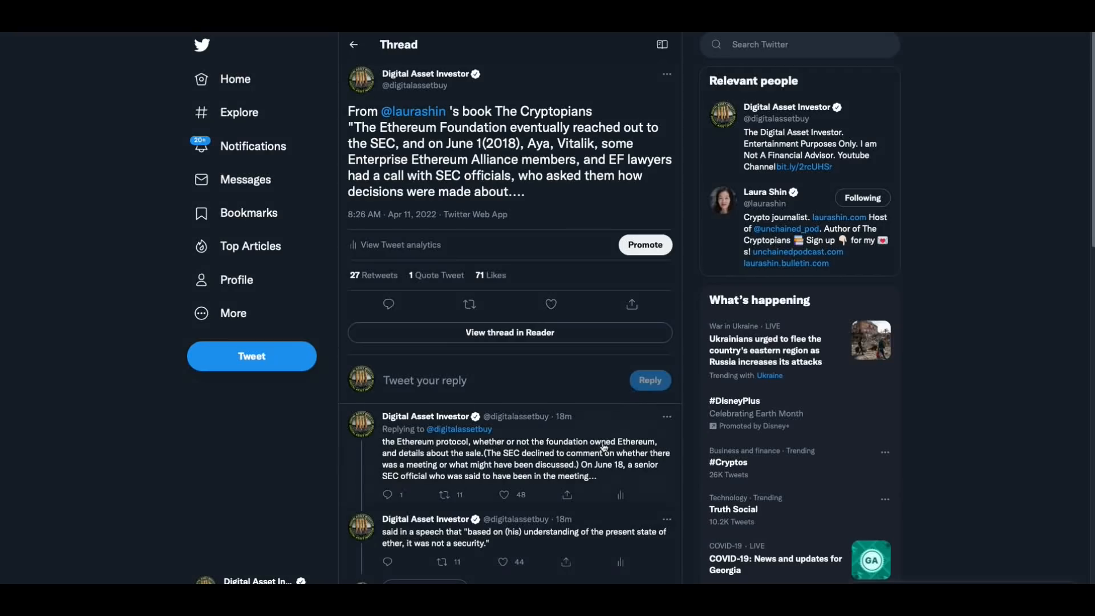
mouse_move(554, 196)
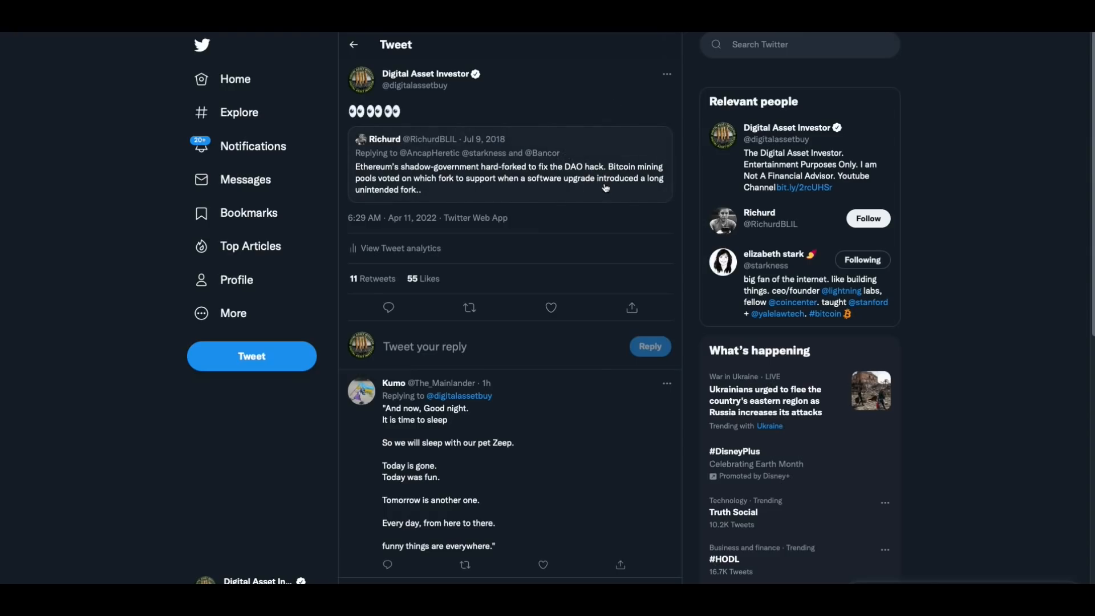
mouse_move(589, 203)
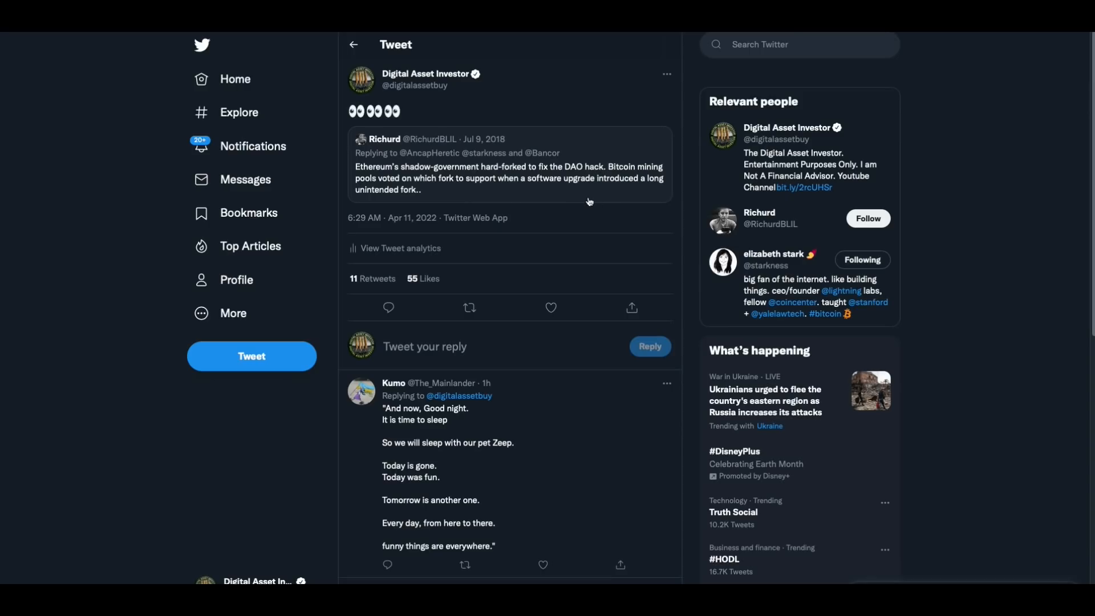
mouse_move(571, 203)
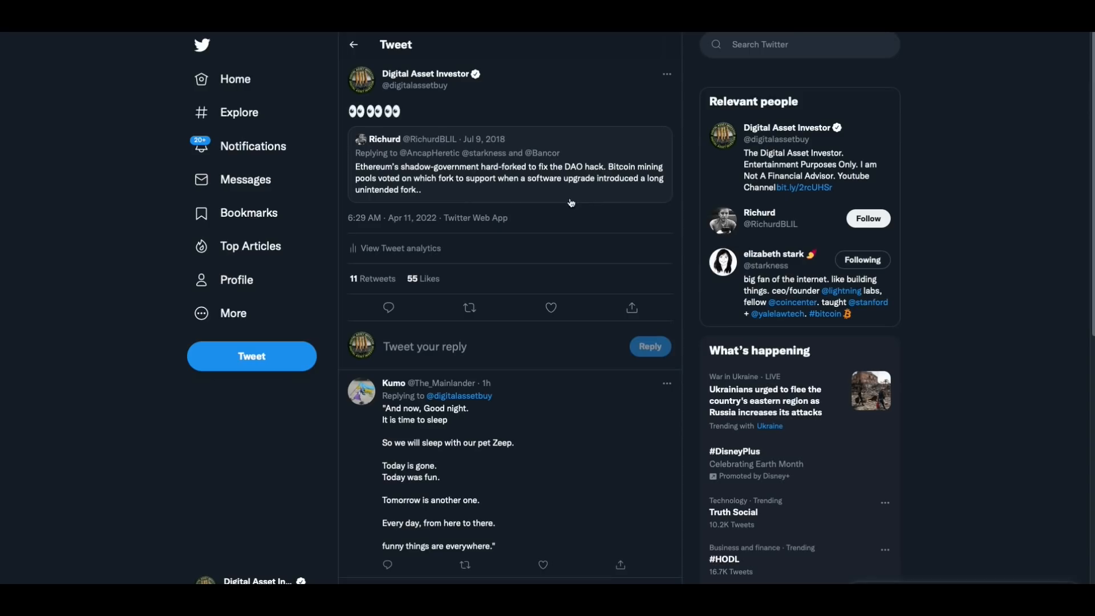
mouse_move(494, 153)
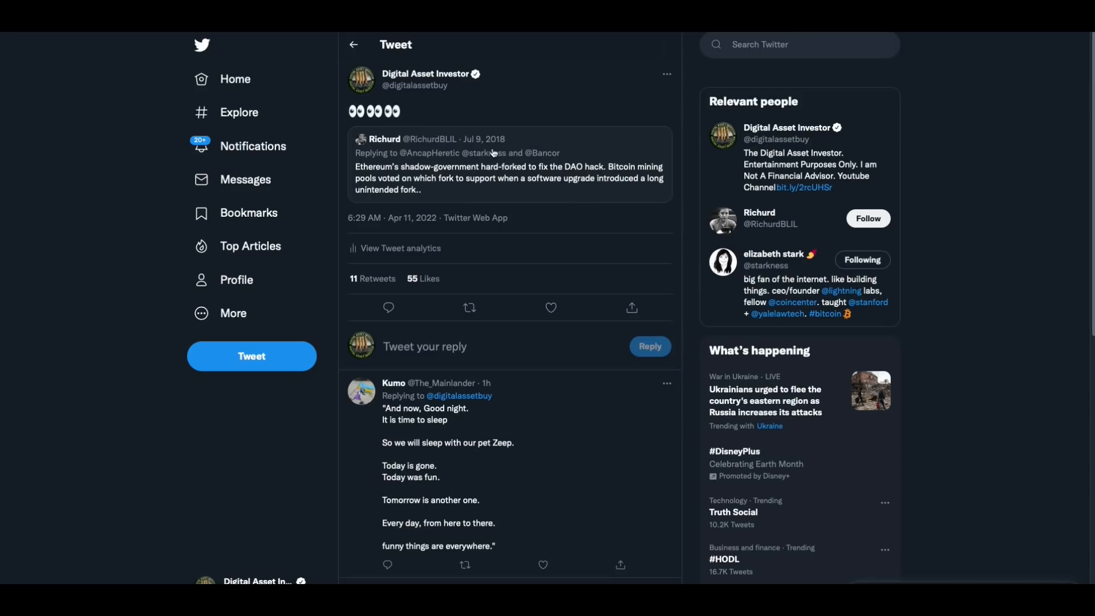
mouse_move(481, 193)
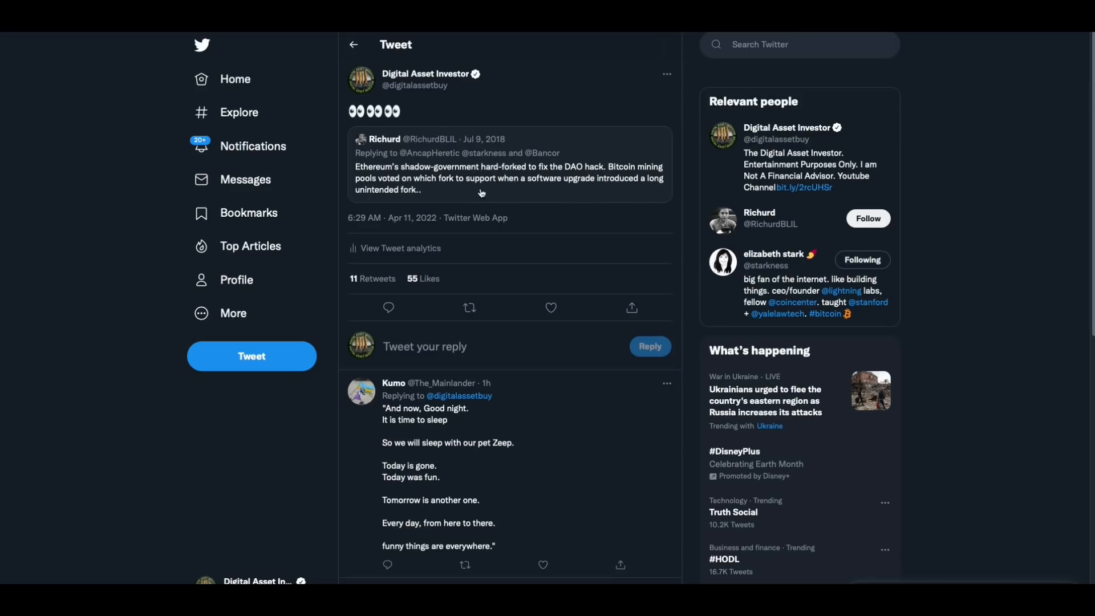
mouse_move(595, 186)
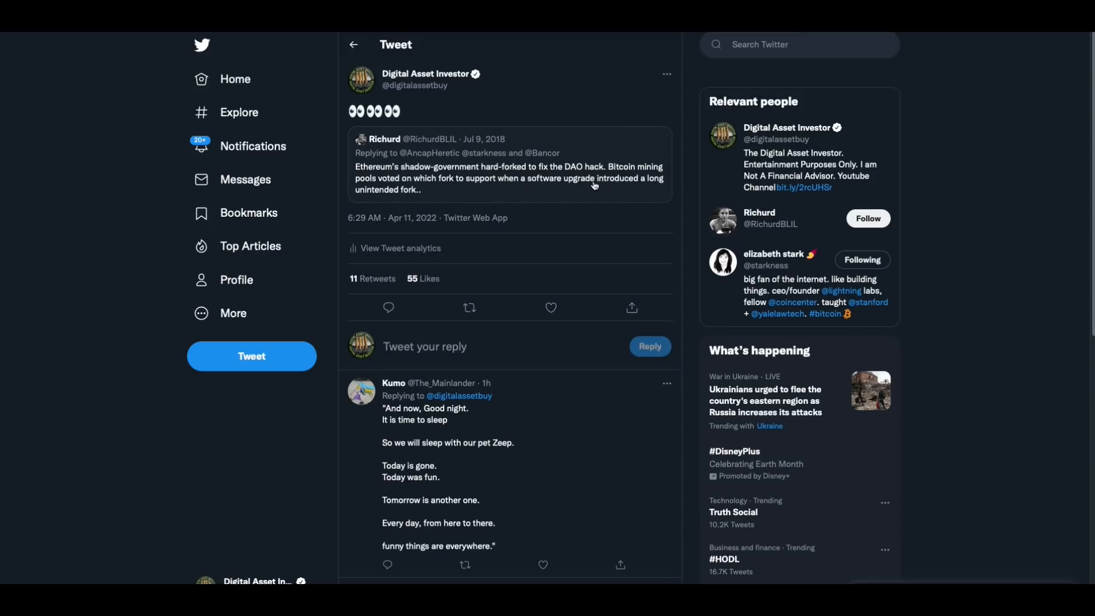
mouse_move(635, 183)
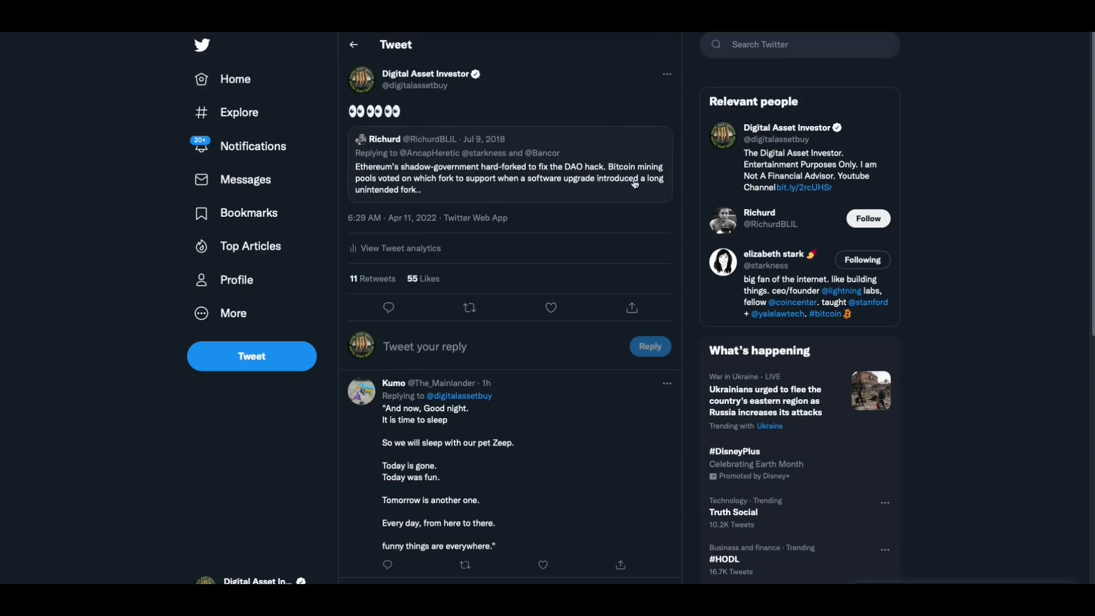
mouse_move(449, 194)
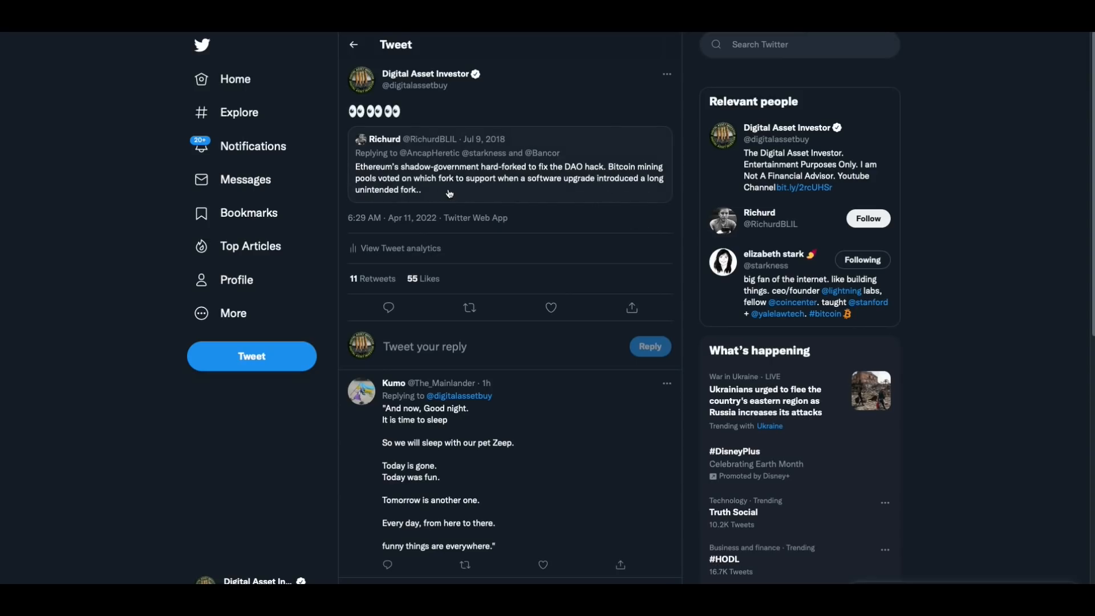
mouse_move(641, 200)
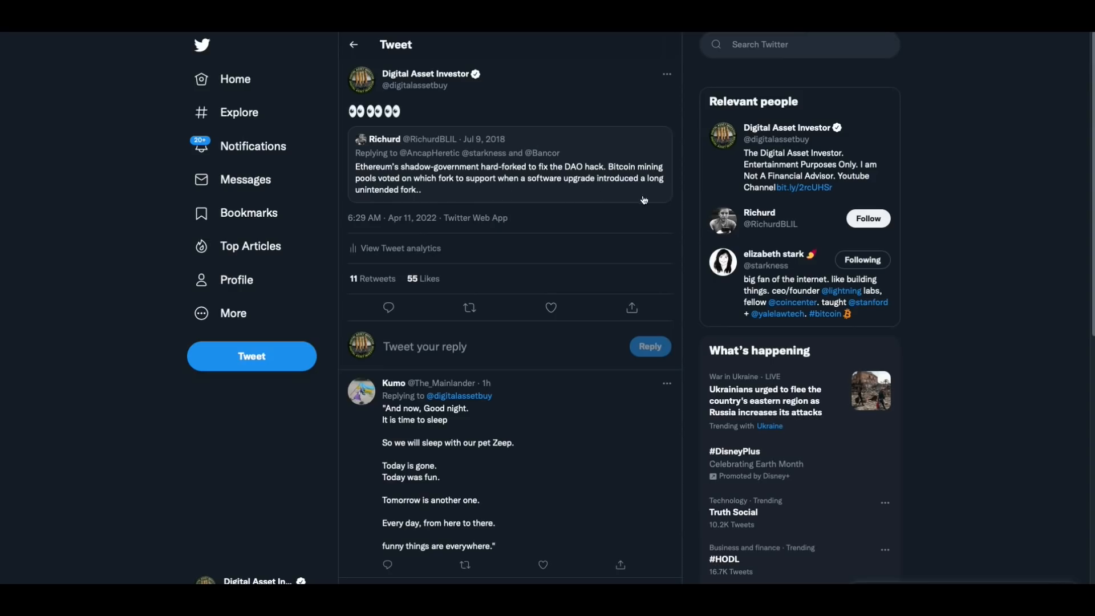
mouse_move(597, 208)
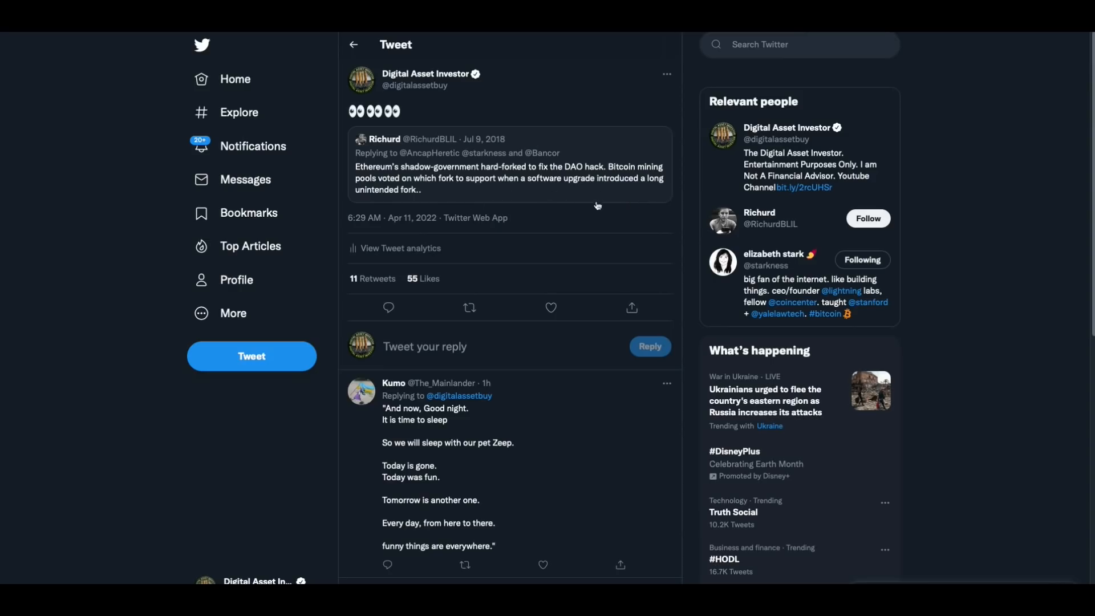
mouse_move(445, 198)
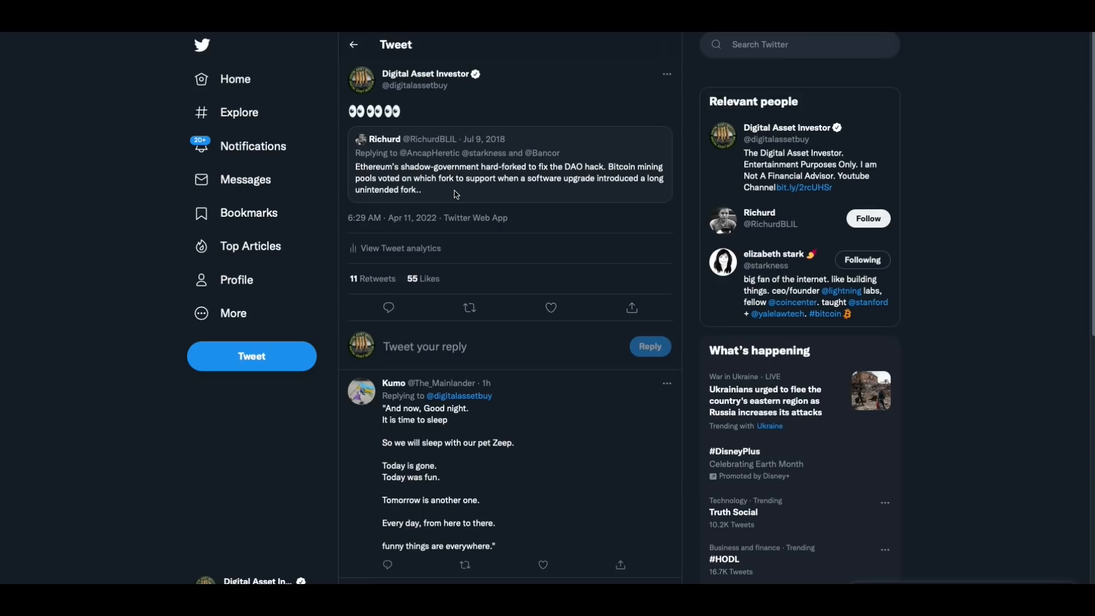
mouse_move(606, 215)
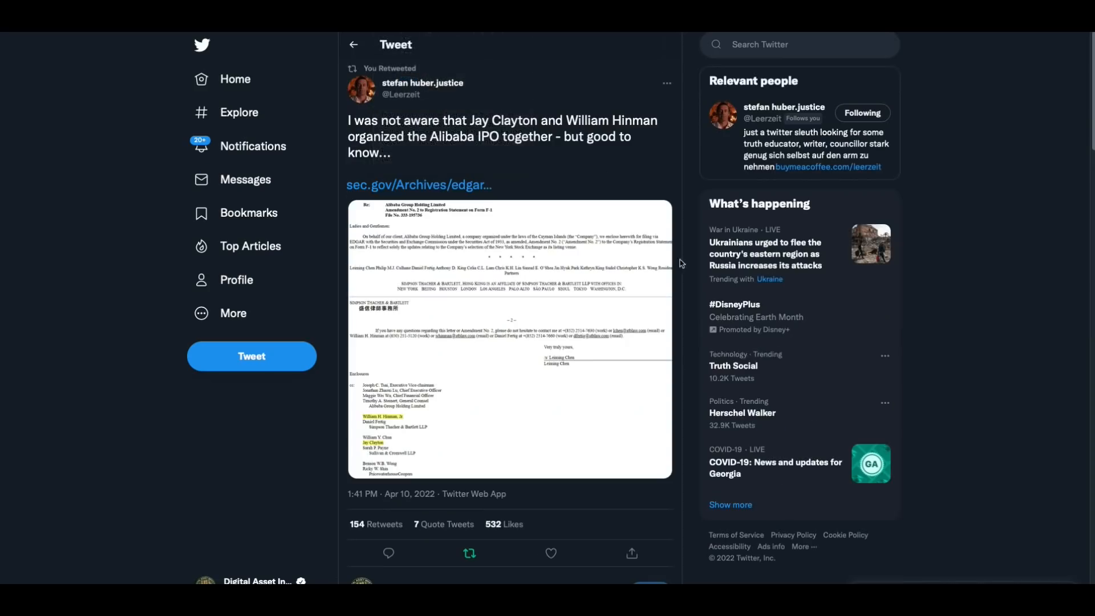
mouse_move(660, 166)
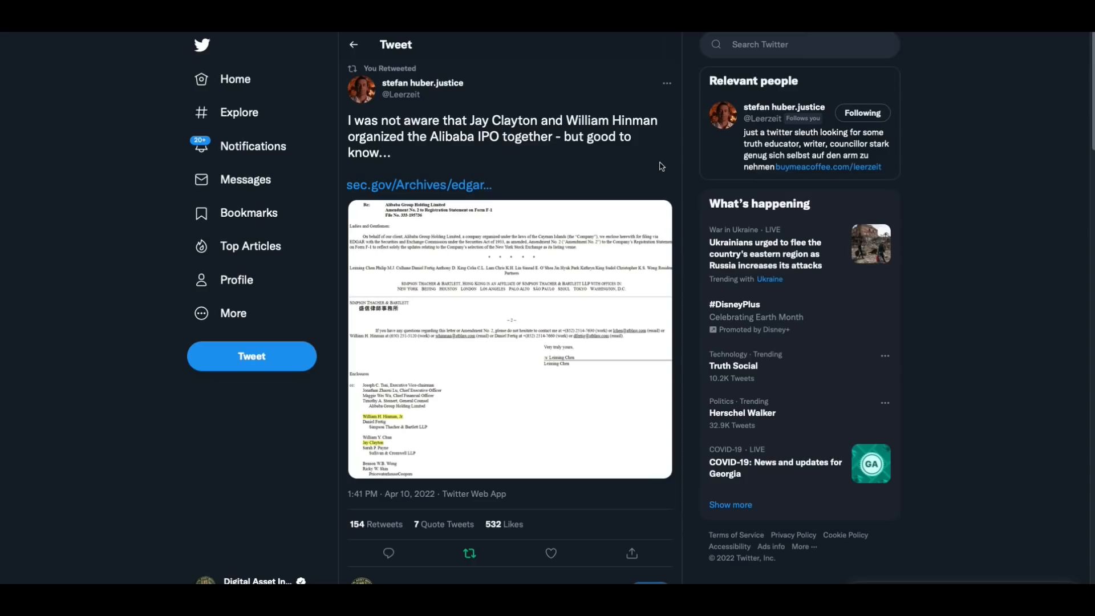
mouse_move(619, 172)
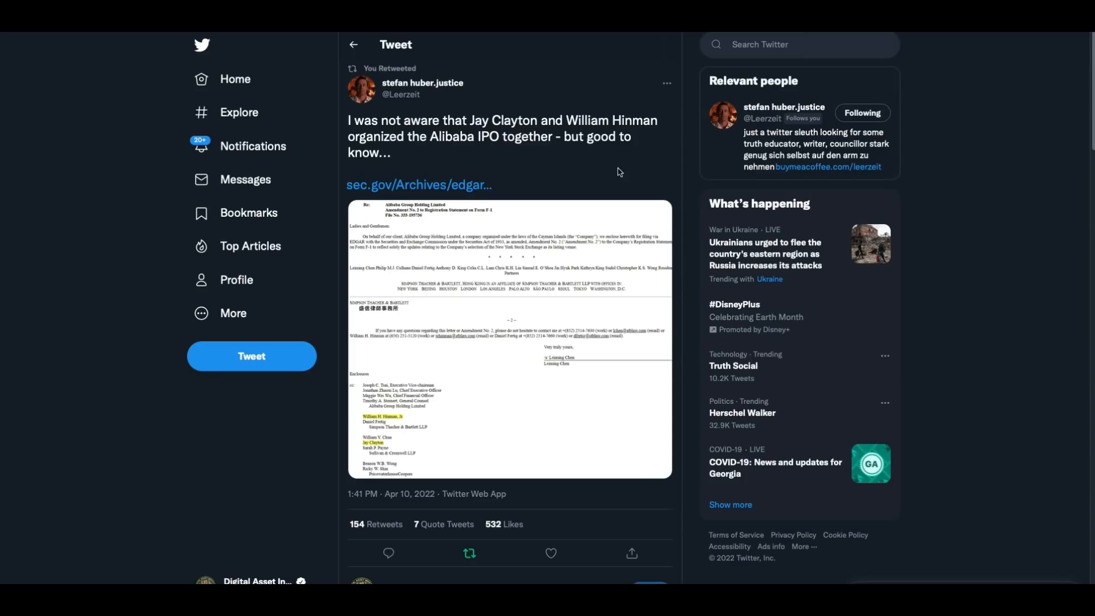
mouse_move(521, 357)
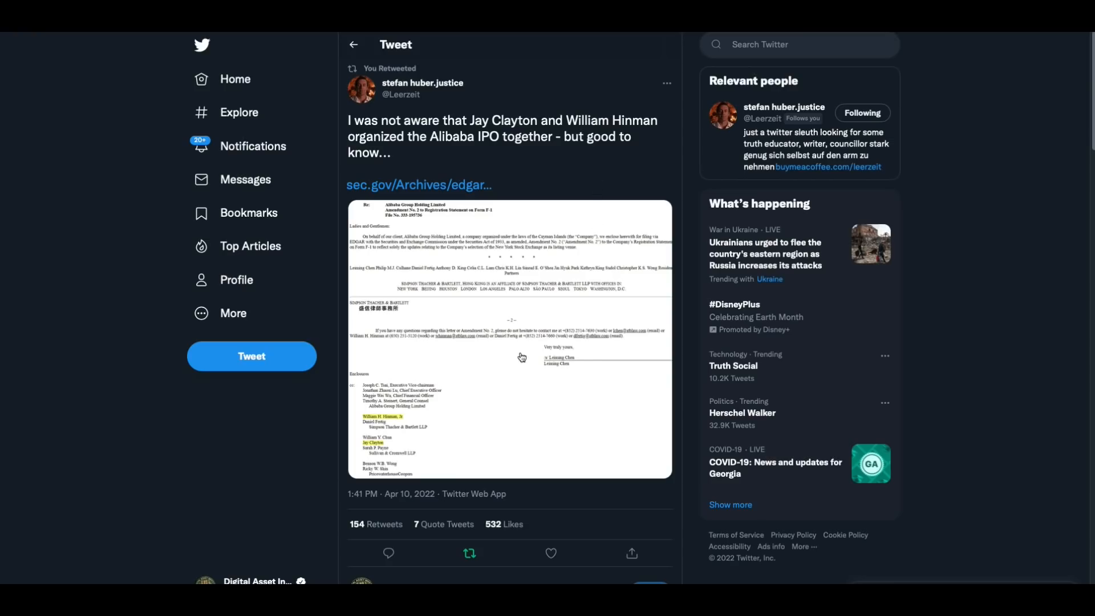
mouse_move(486, 309)
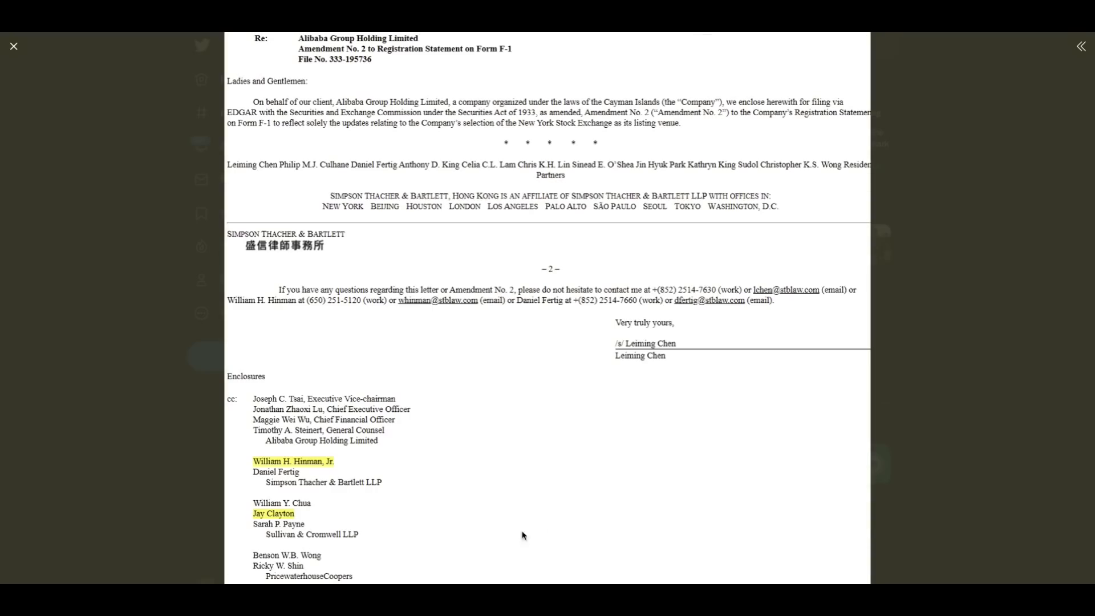
mouse_move(353, 514)
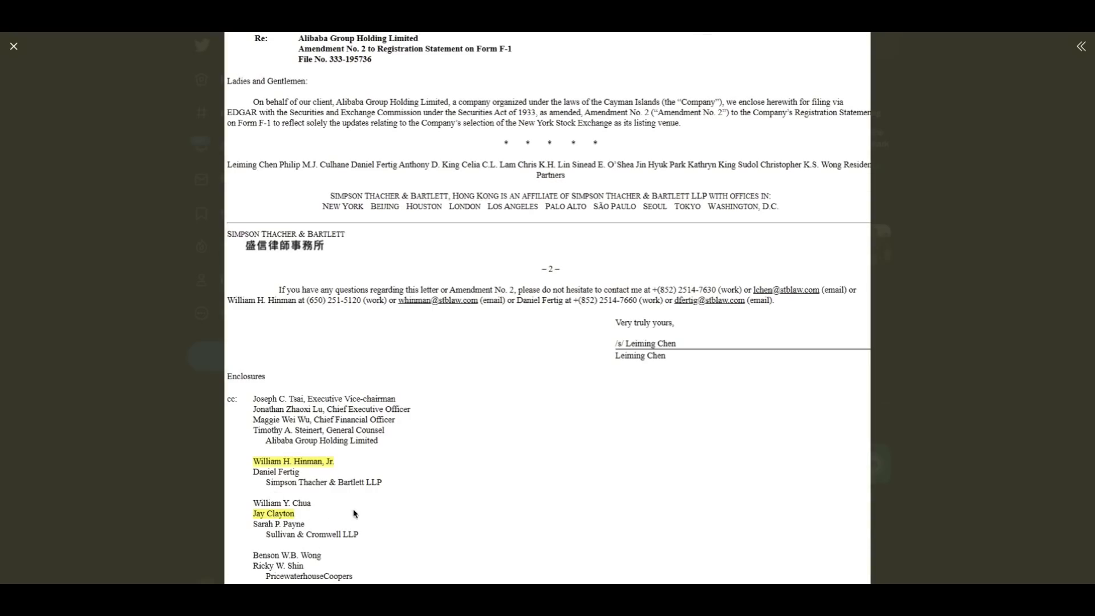
- Close the enlarged SEC filing letter and return to the Alibaba IPO thread
left_click(13, 45)
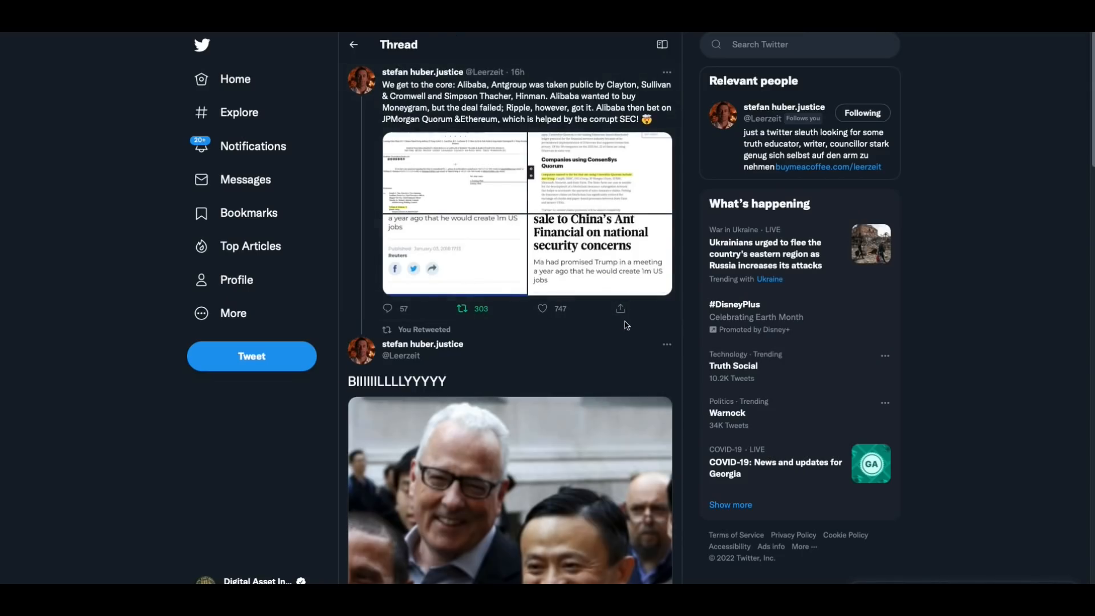
mouse_move(508, 121)
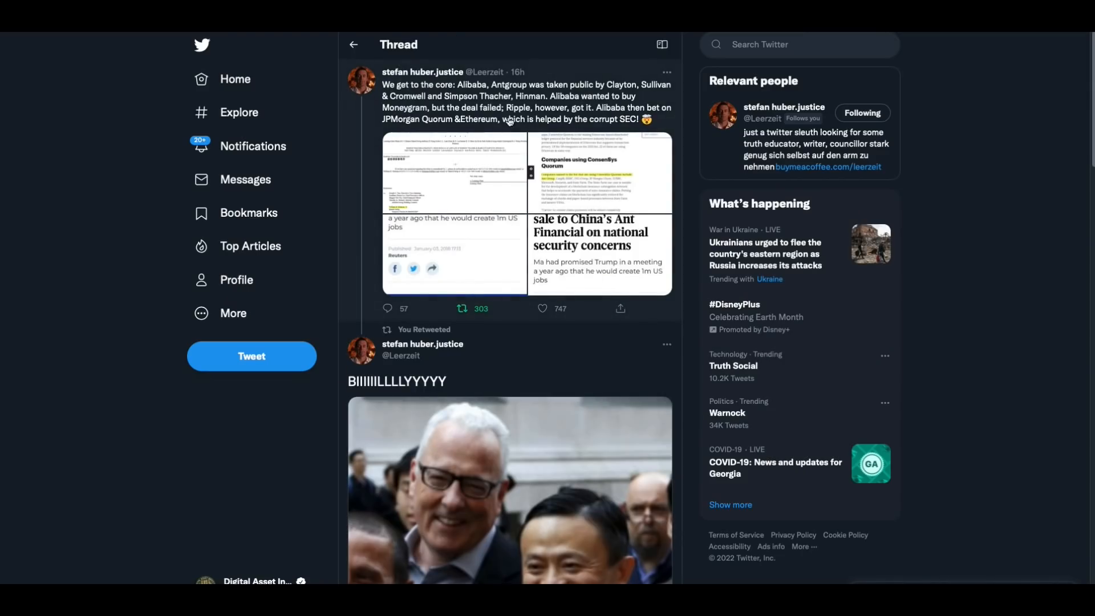
mouse_move(360, 170)
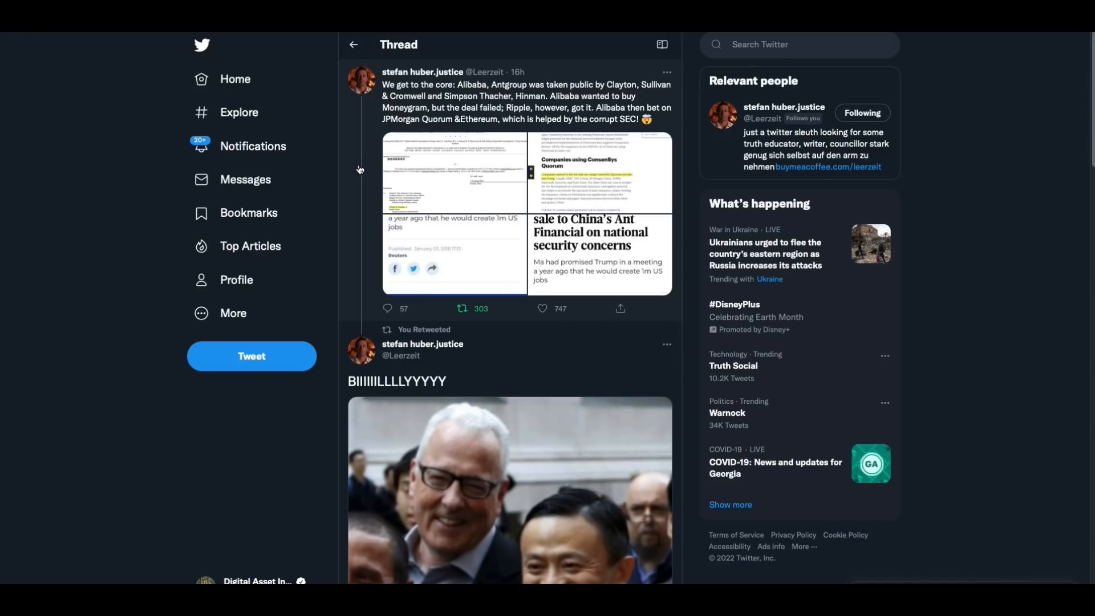
mouse_move(626, 200)
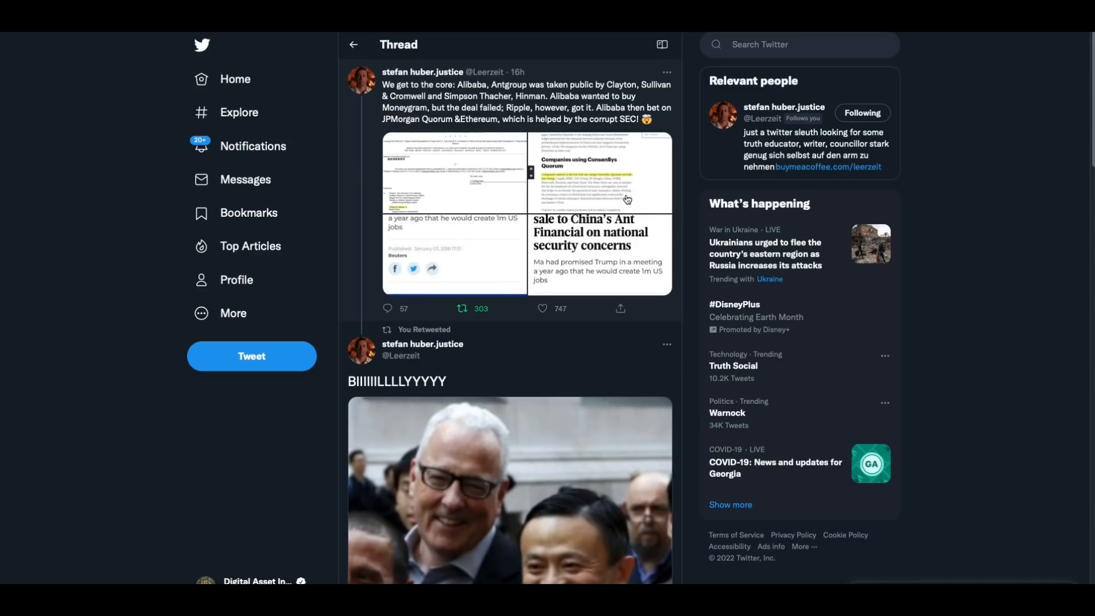
mouse_move(681, 202)
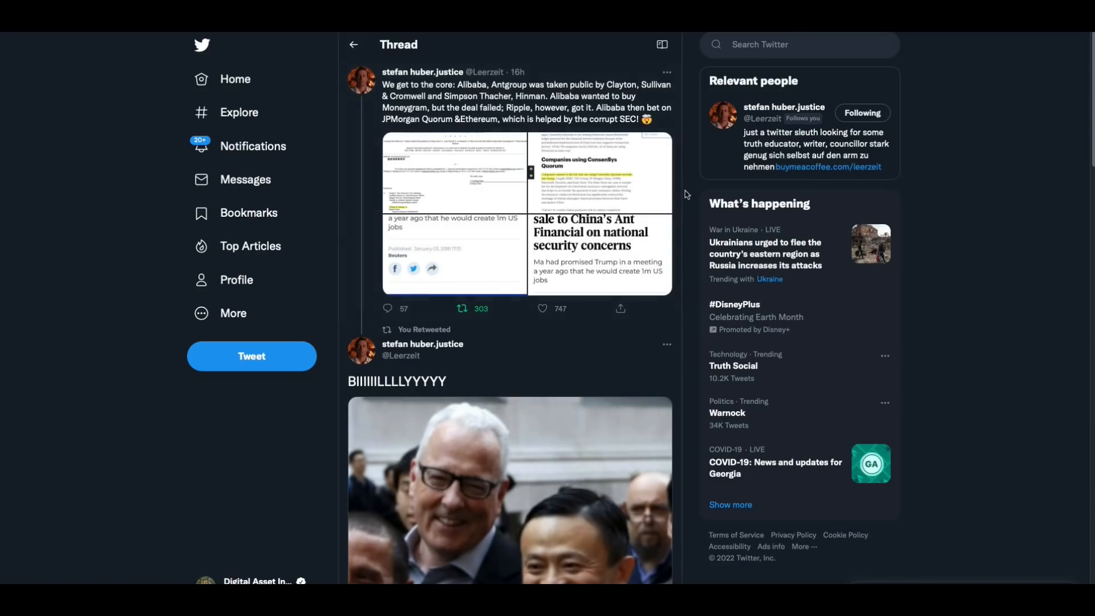
- Scroll down to the Jack Ma thumbs-up photo reply and back up to the top tweet
scroll("down", 3)
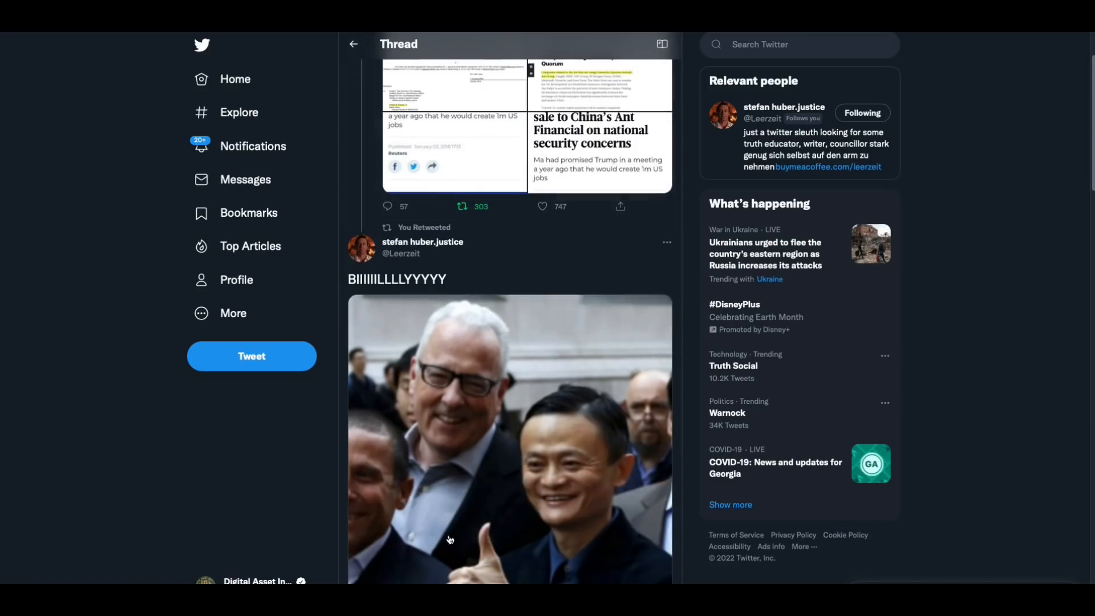
mouse_move(660, 376)
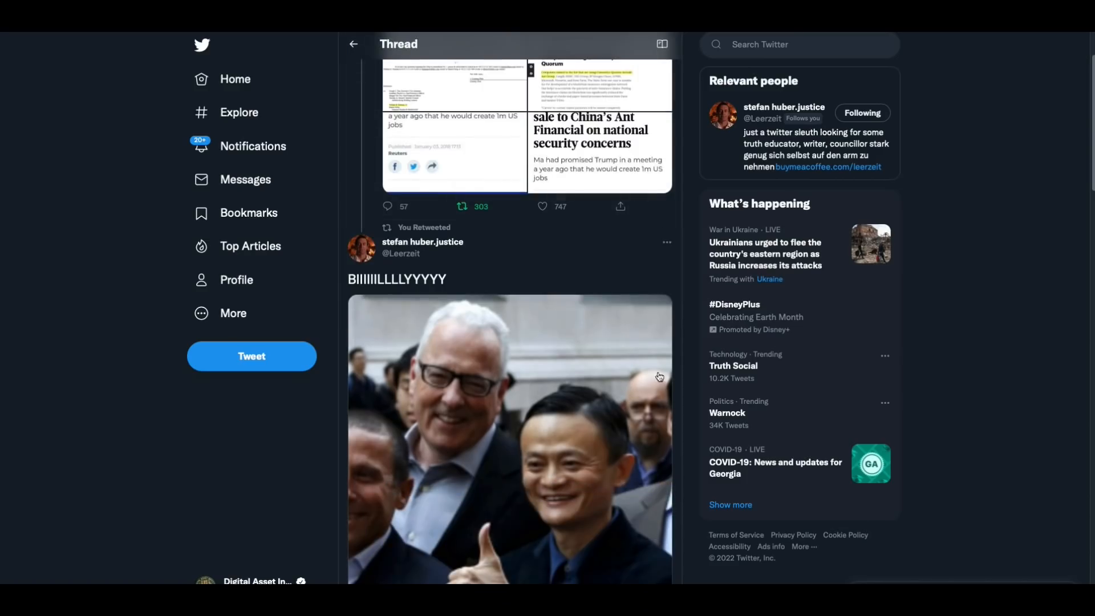
scroll("down", 3)
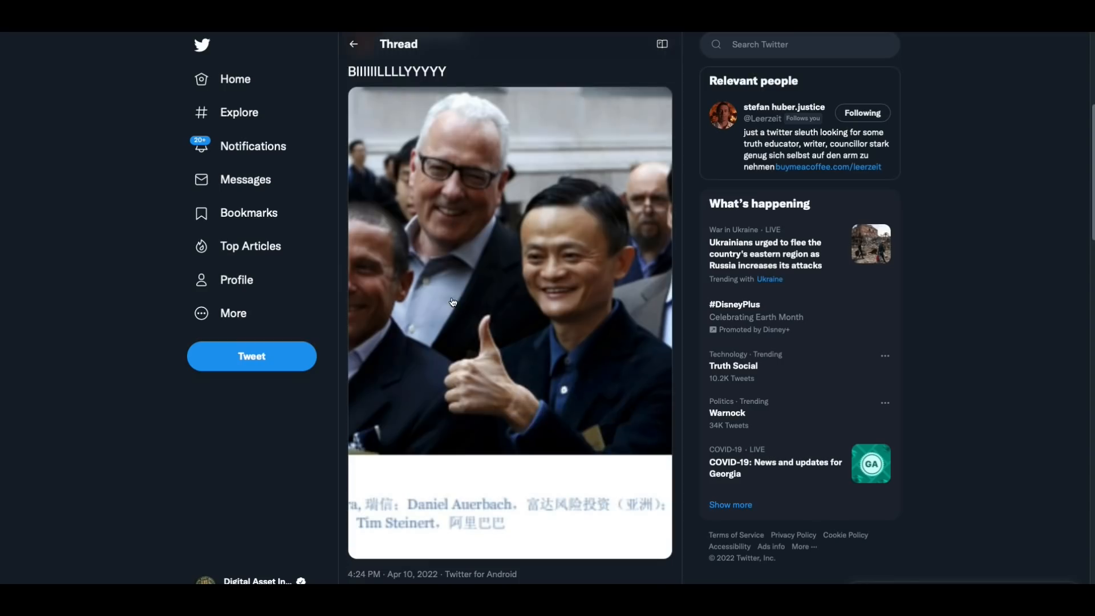
scroll("up", 3)
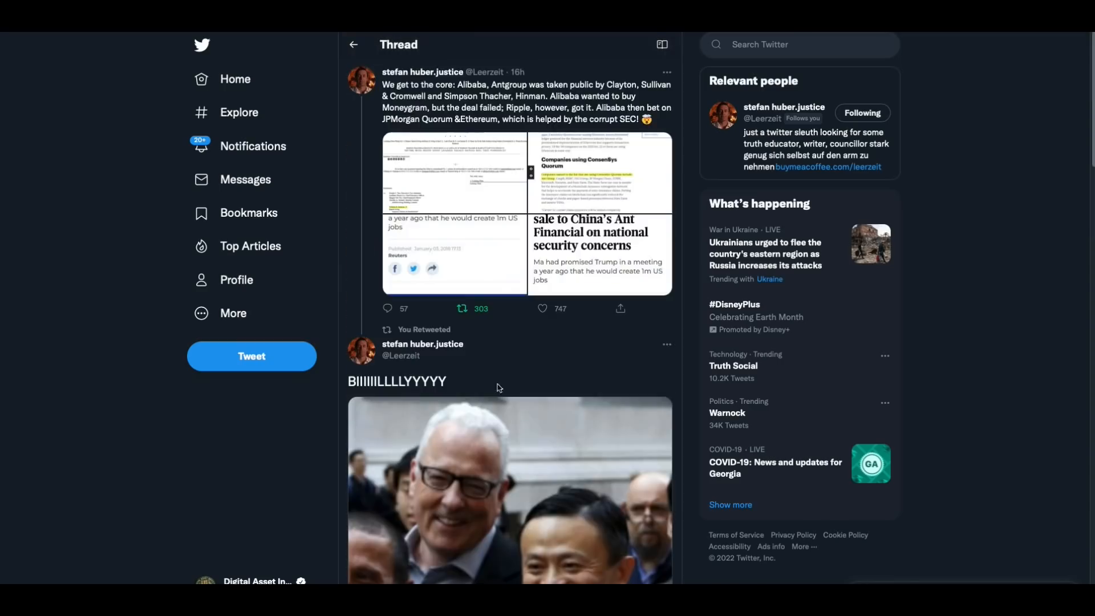
left_click(397, 382)
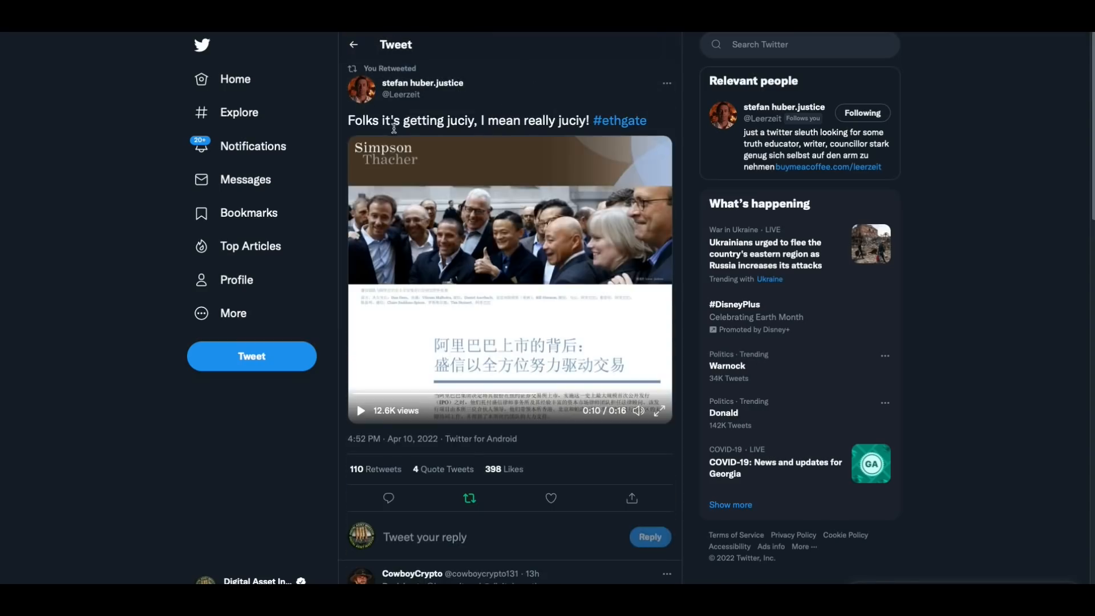
mouse_move(520, 134)
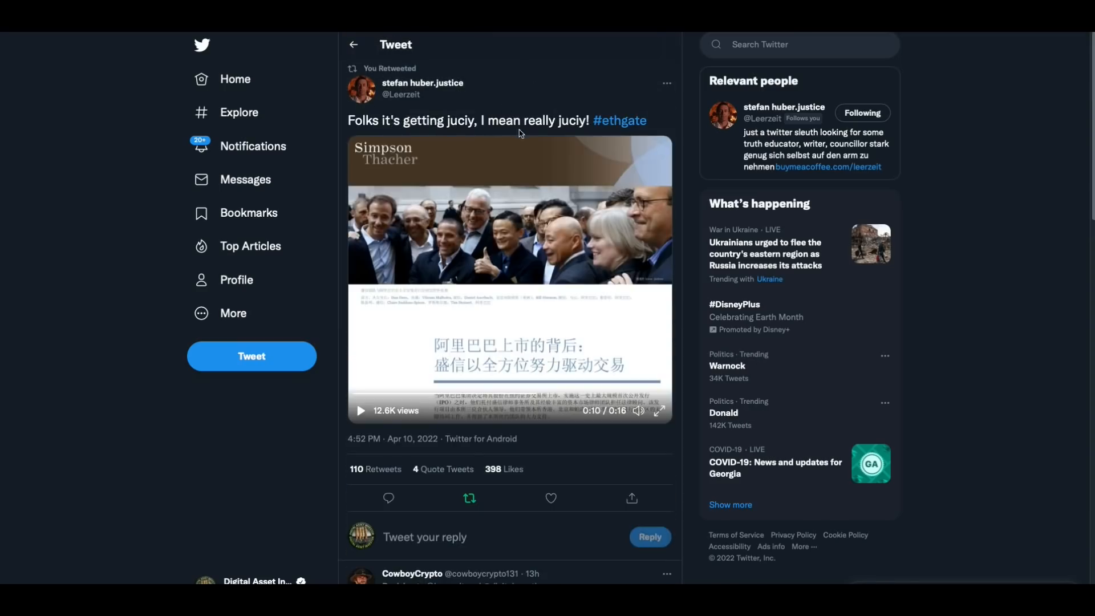
mouse_move(404, 449)
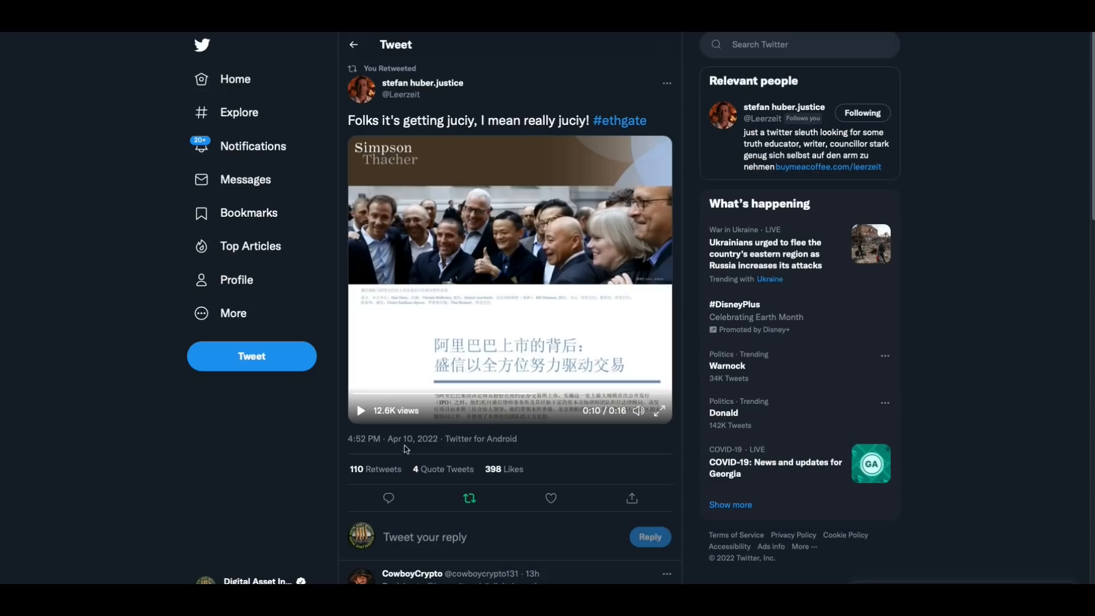
mouse_move(516, 231)
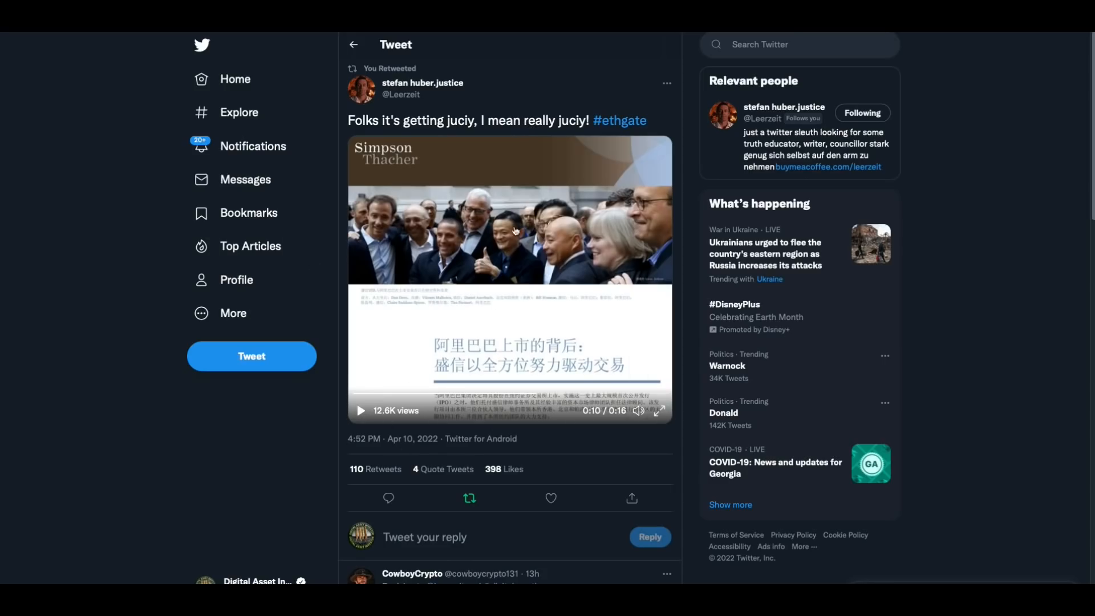
mouse_move(621, 354)
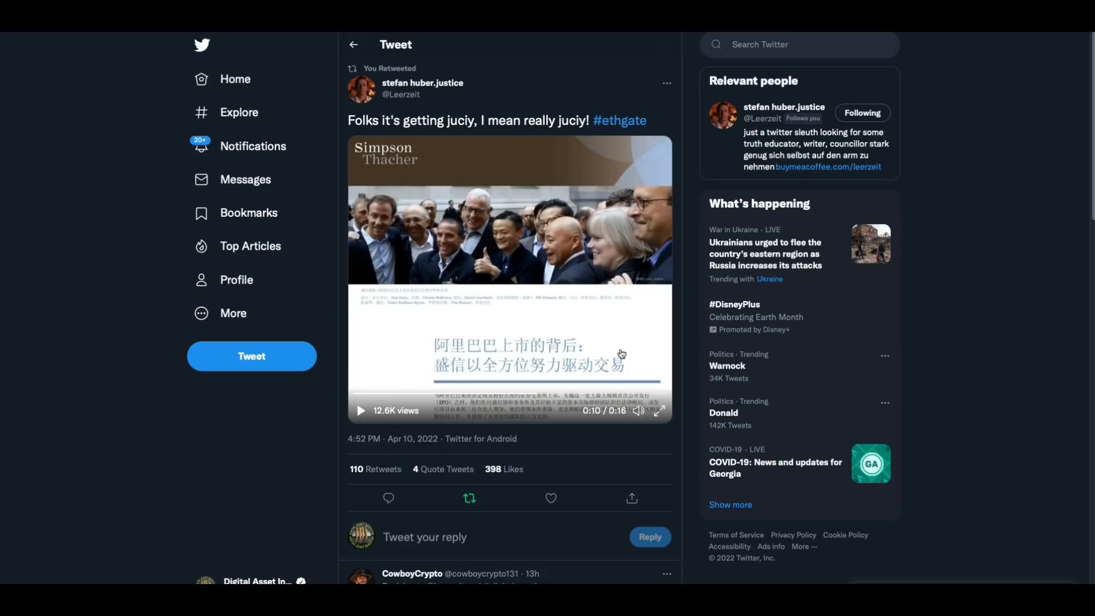
mouse_move(491, 273)
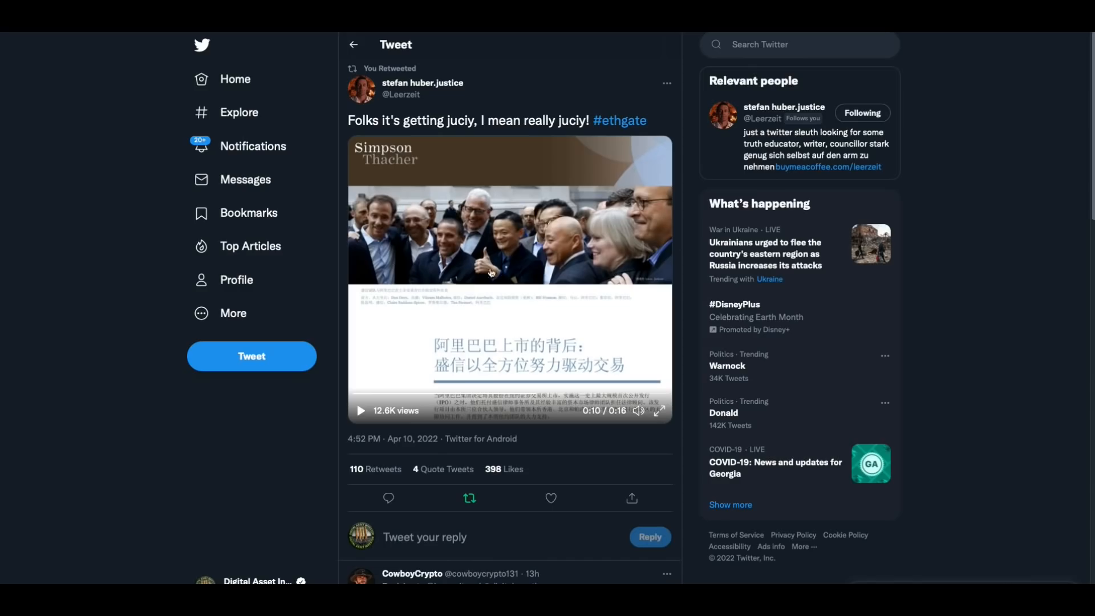
mouse_move(555, 262)
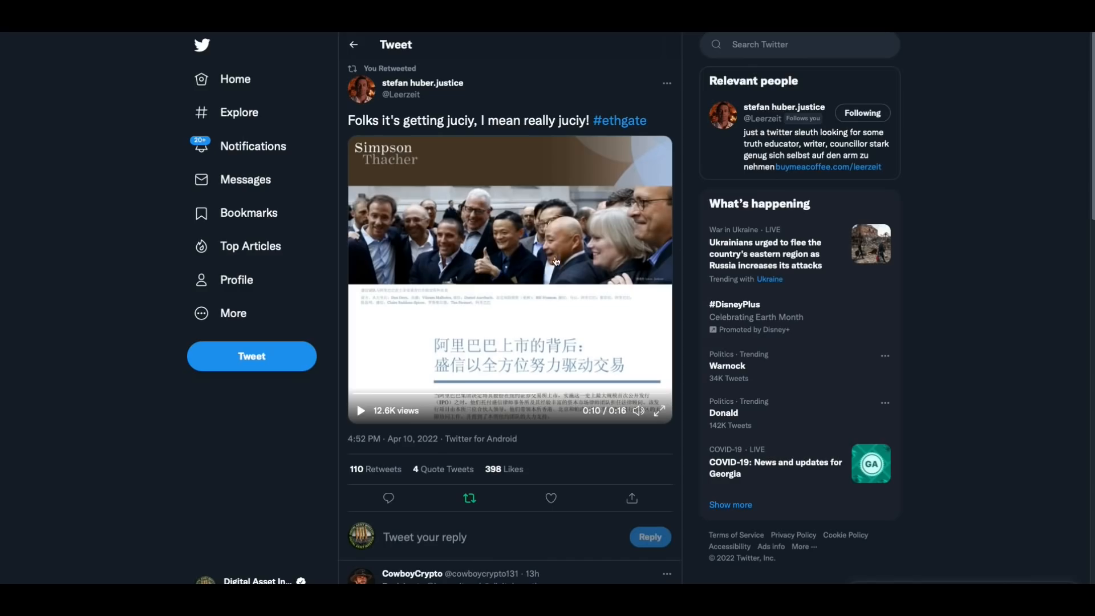
mouse_move(527, 171)
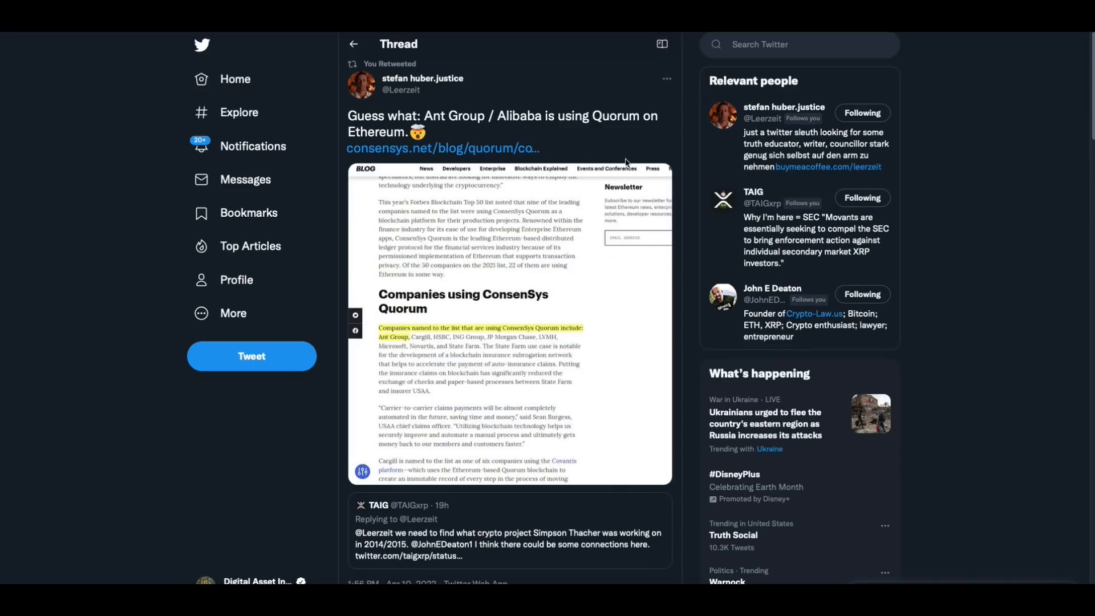
mouse_move(461, 343)
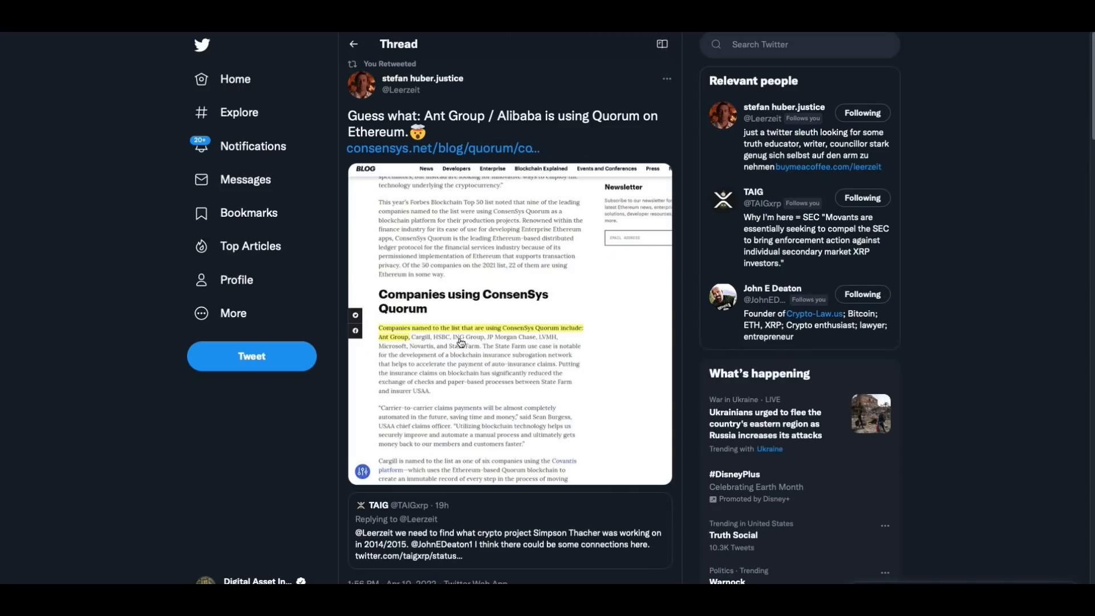
mouse_move(545, 343)
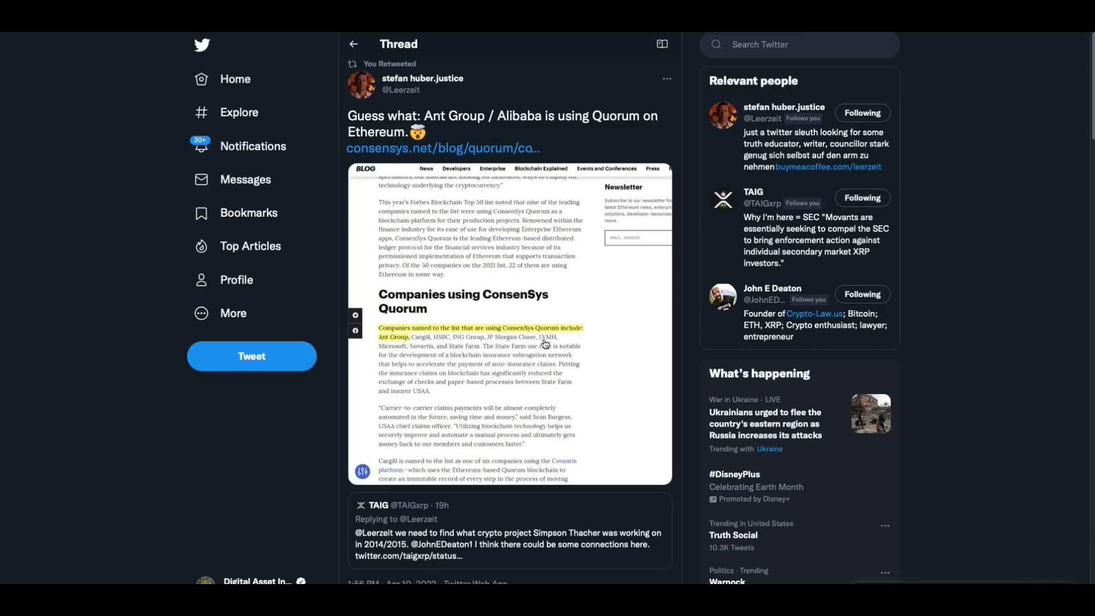
mouse_move(678, 277)
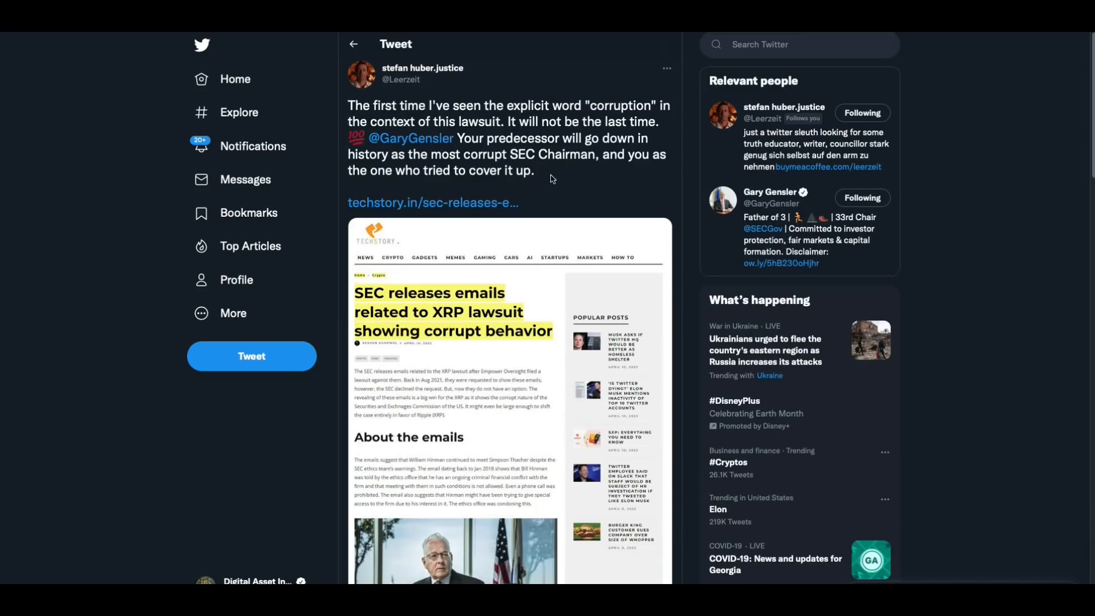
mouse_move(638, 200)
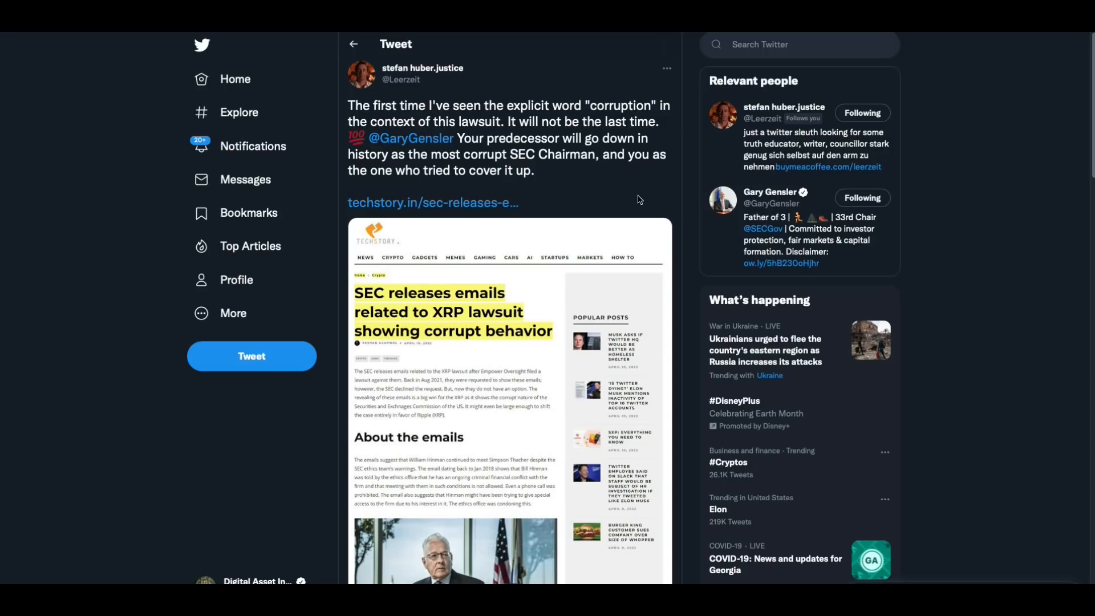
mouse_move(605, 189)
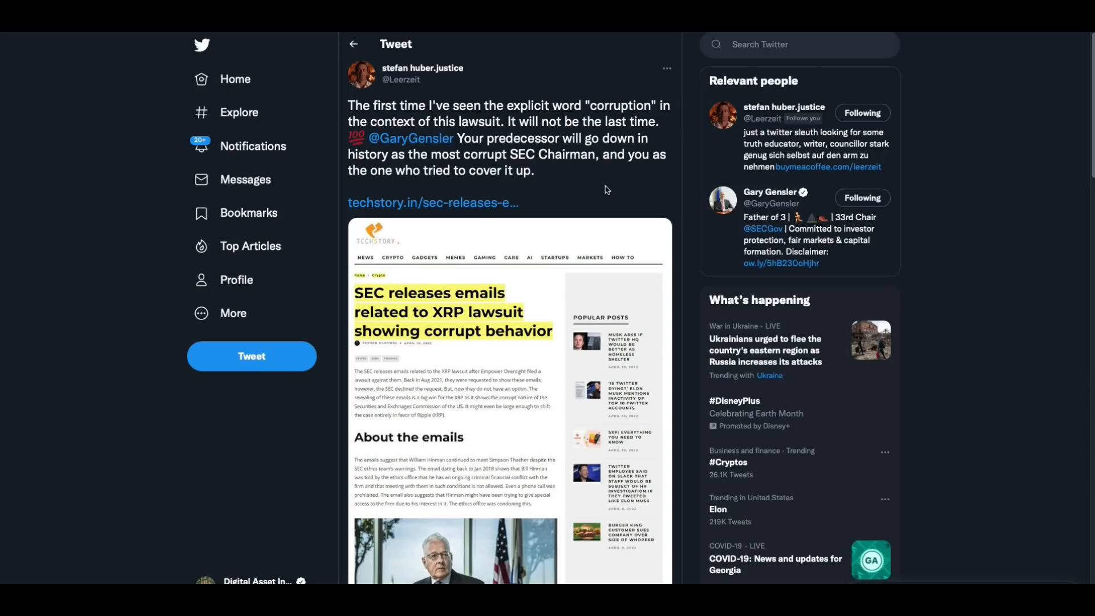
mouse_move(602, 193)
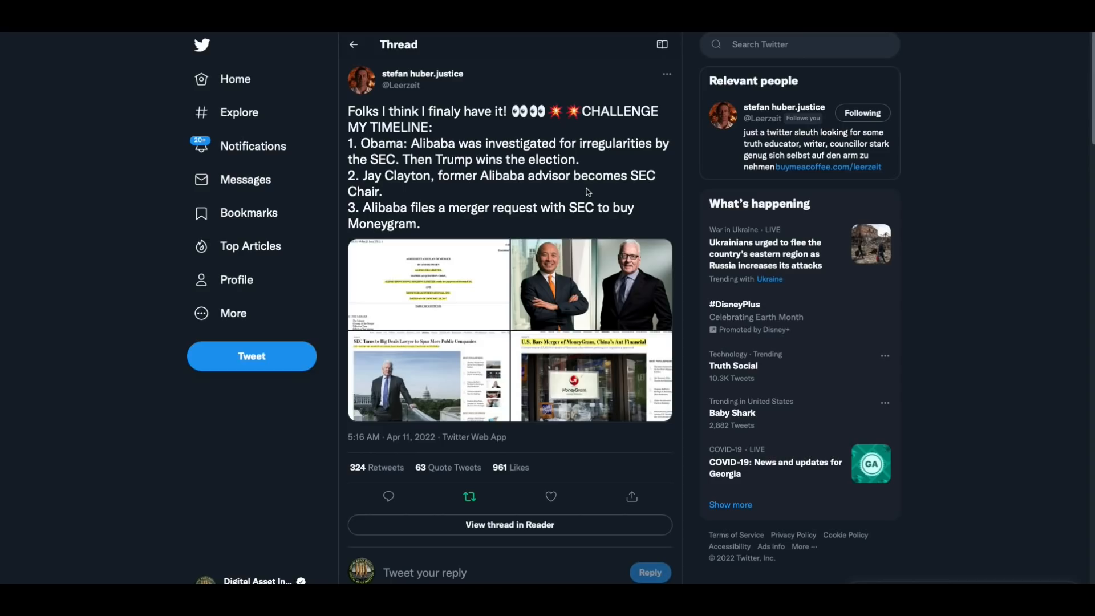
mouse_move(549, 217)
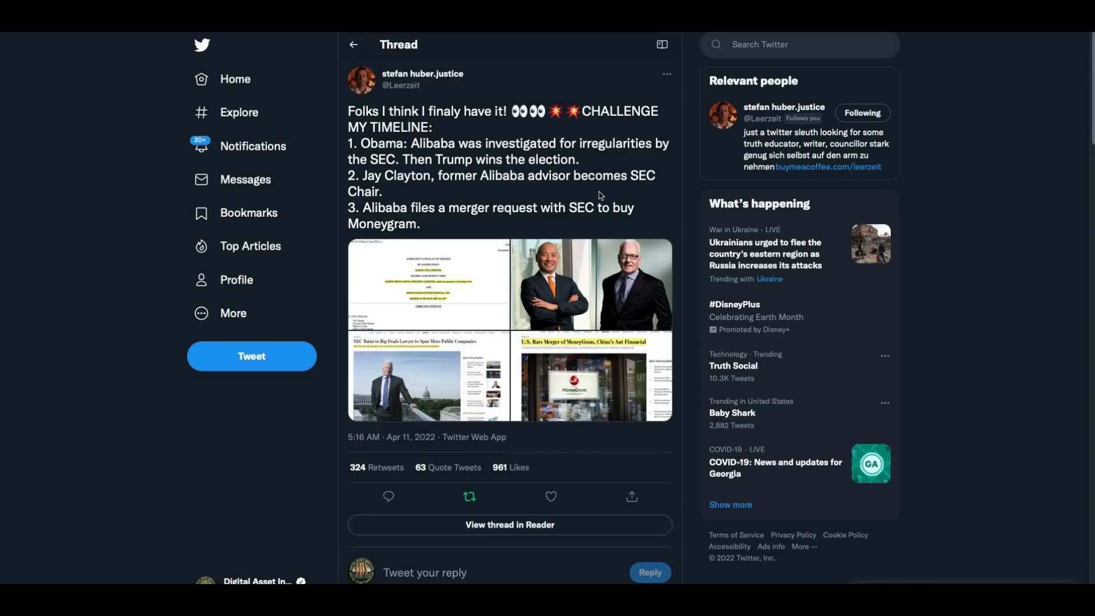
mouse_move(486, 203)
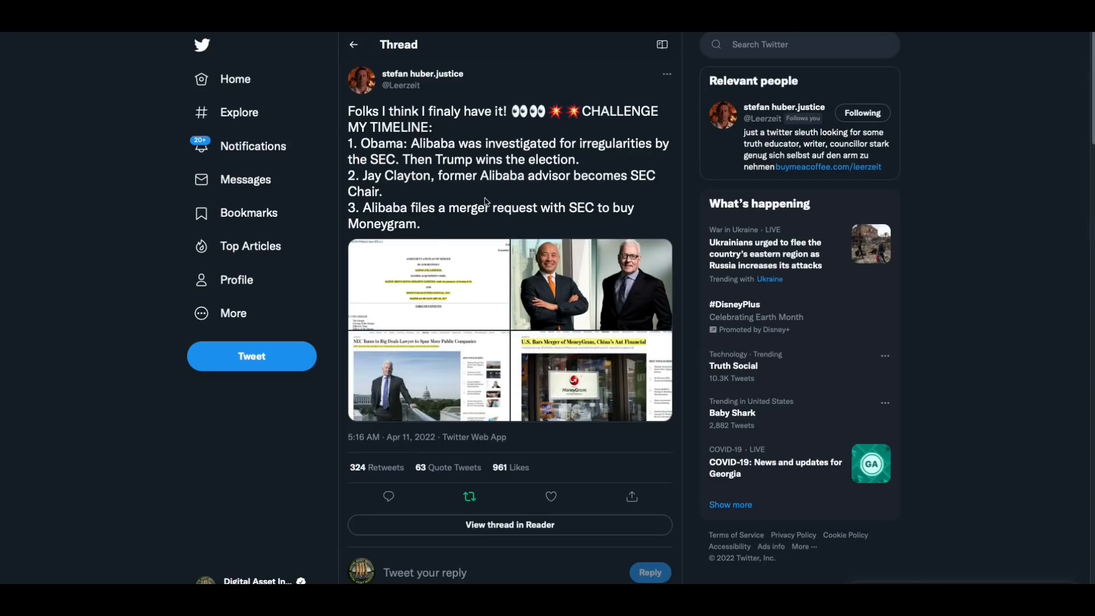
mouse_move(638, 165)
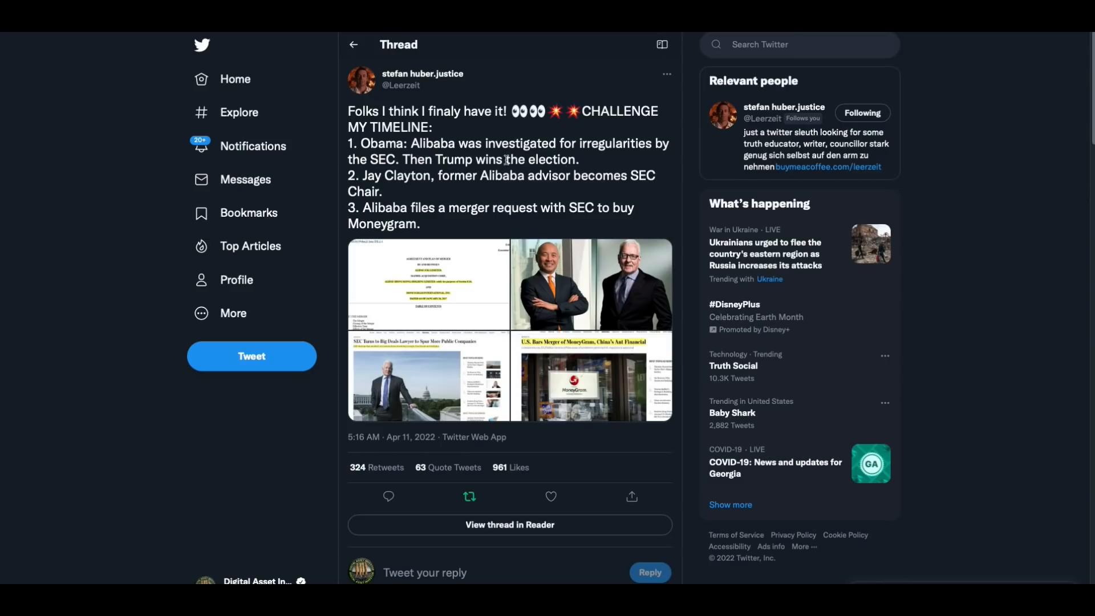
mouse_move(497, 197)
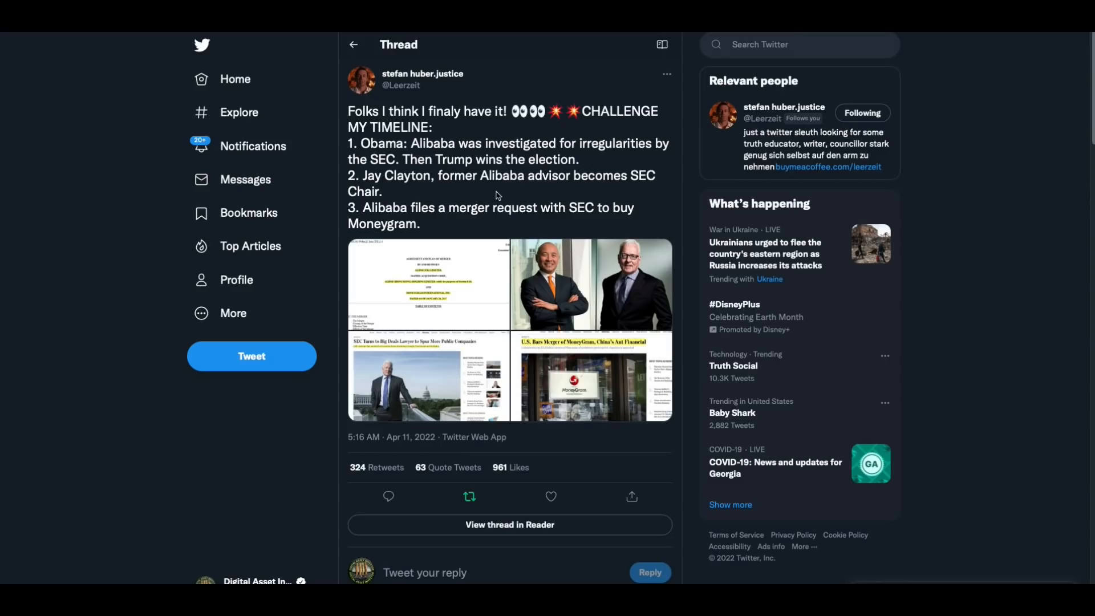
mouse_move(669, 208)
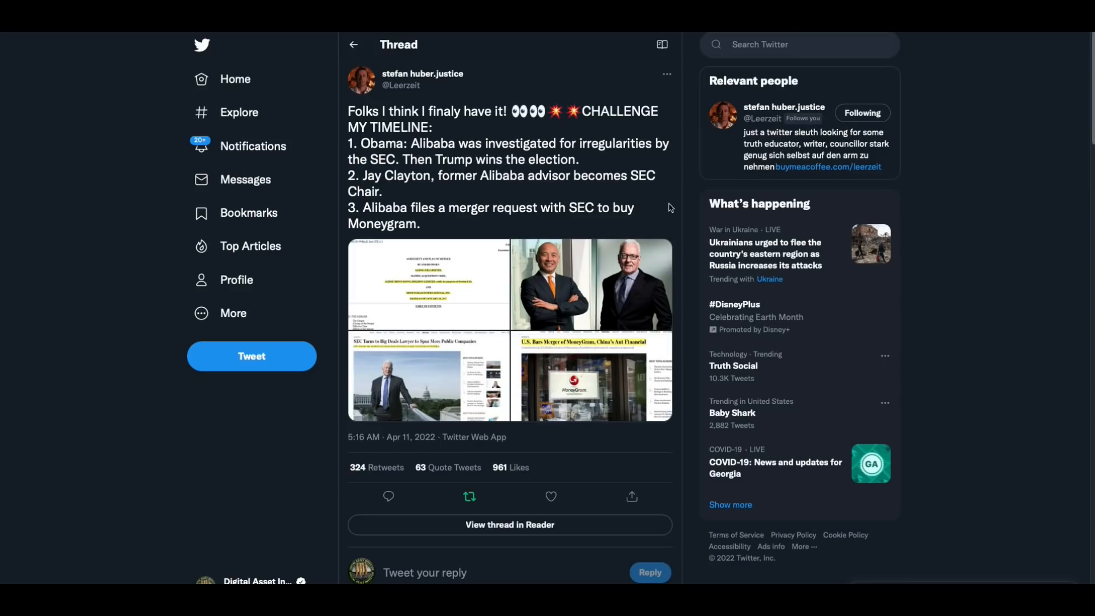
mouse_move(420, 227)
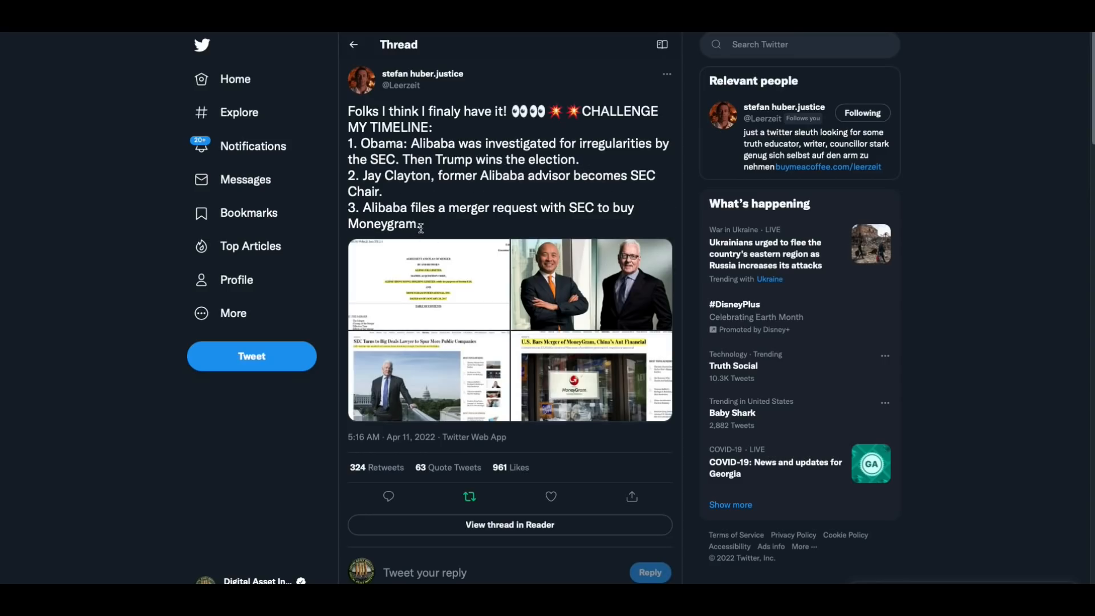
mouse_move(603, 231)
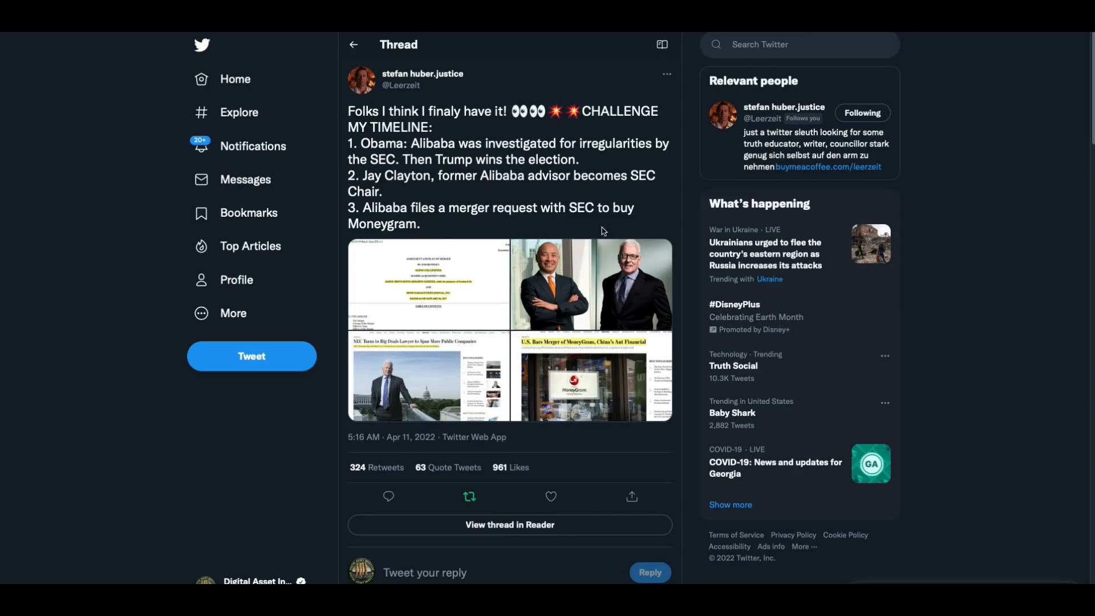
- Scroll through the thread's numbered replies, points 4 to 10
scroll("down", 3)
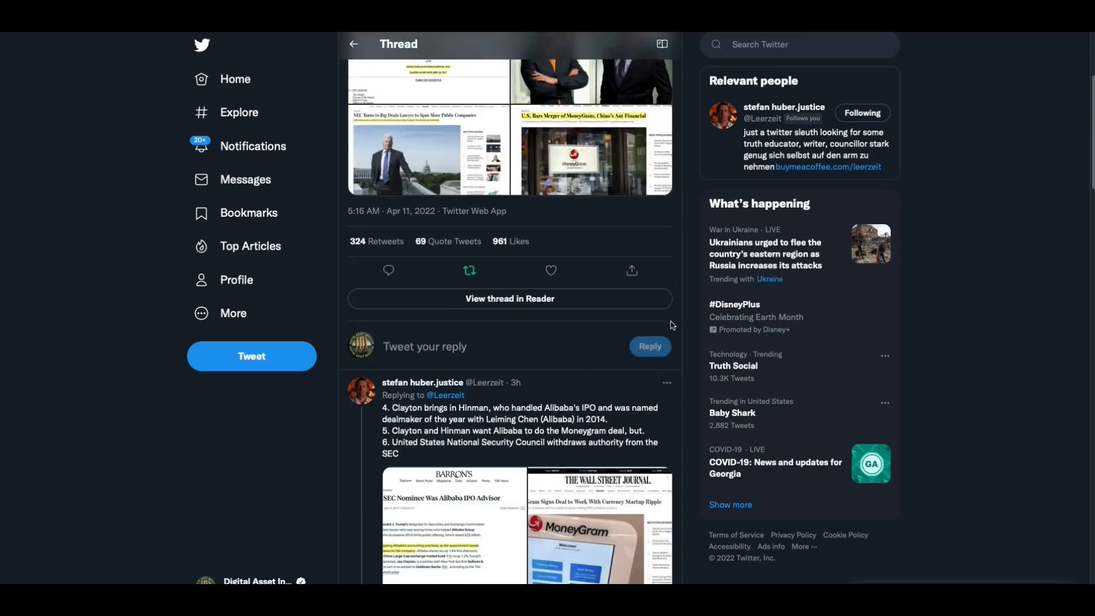
scroll("down", 3)
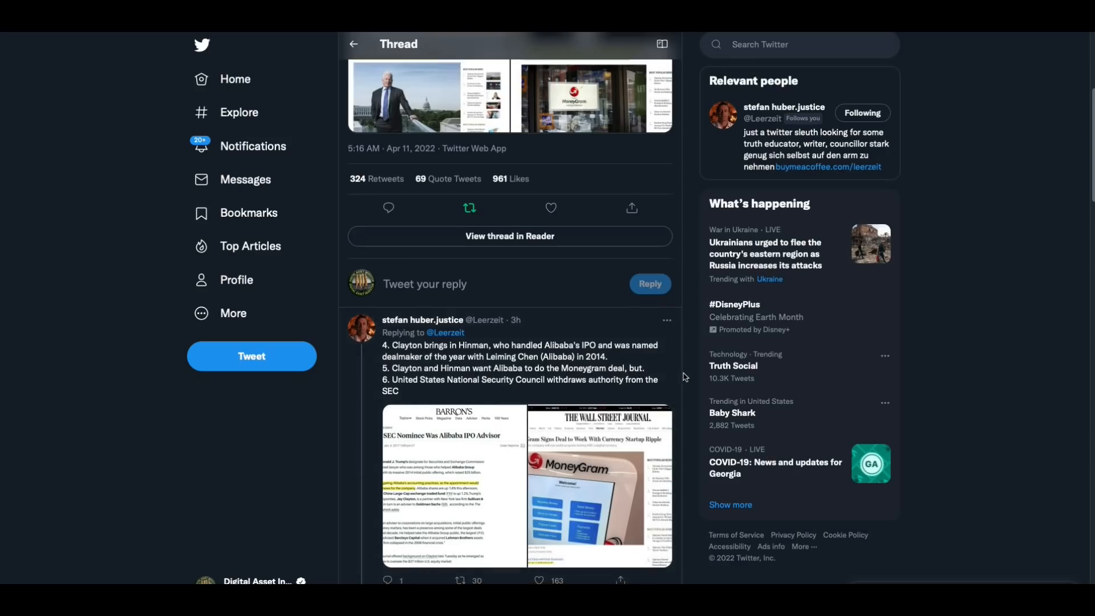
scroll("down", 3)
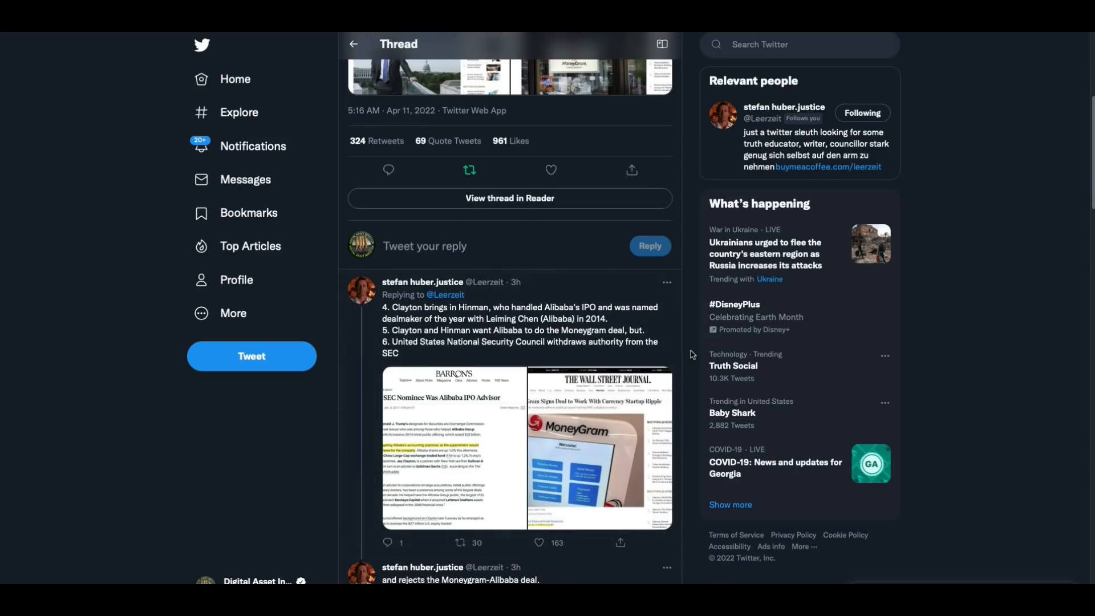
mouse_move(510, 340)
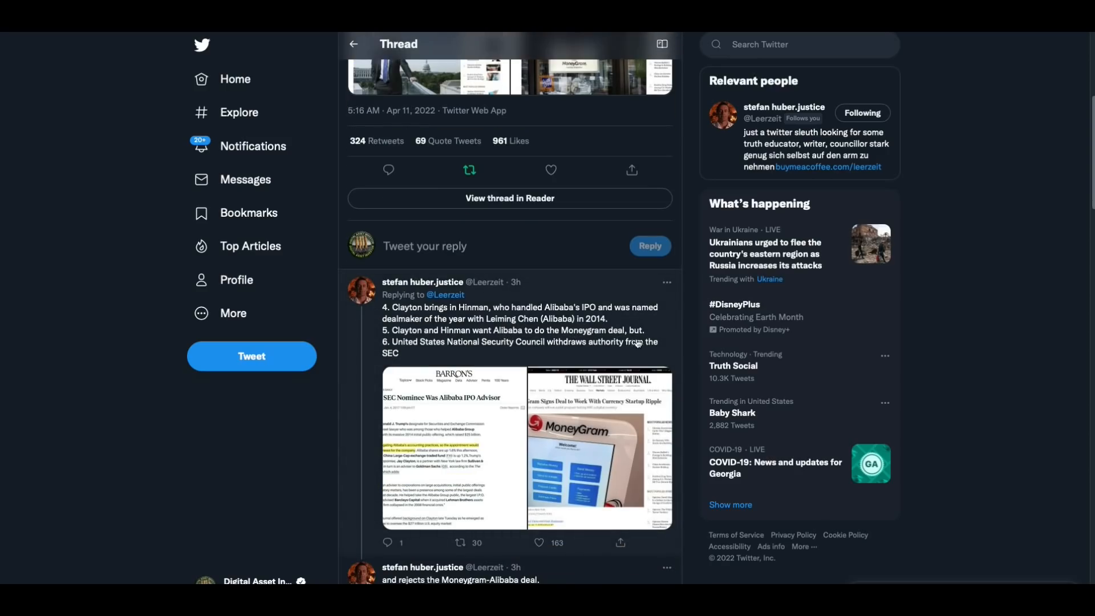
mouse_move(505, 348)
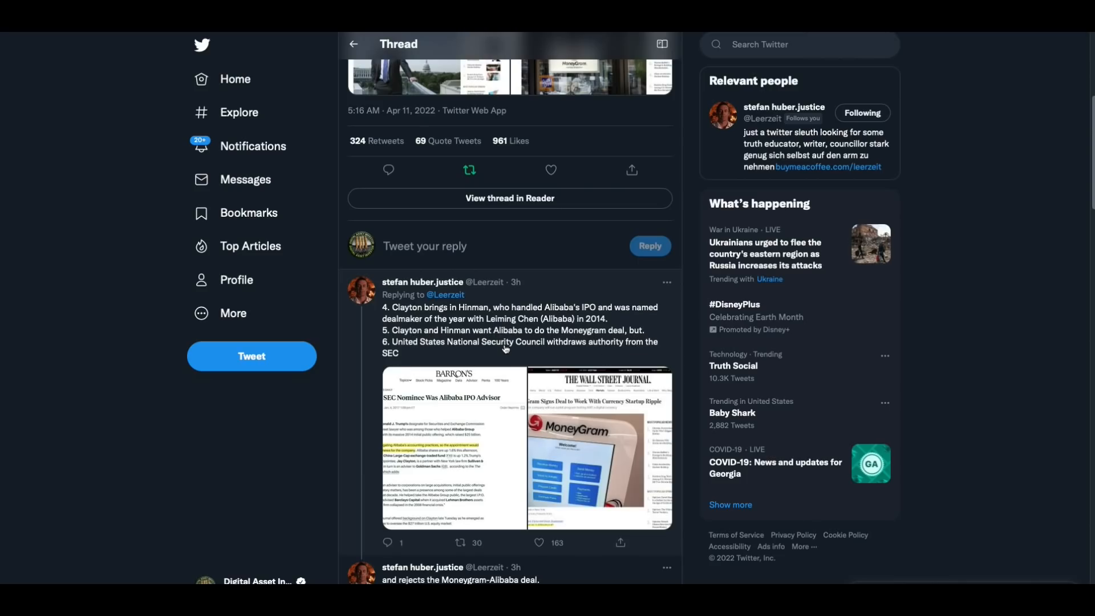
mouse_move(675, 352)
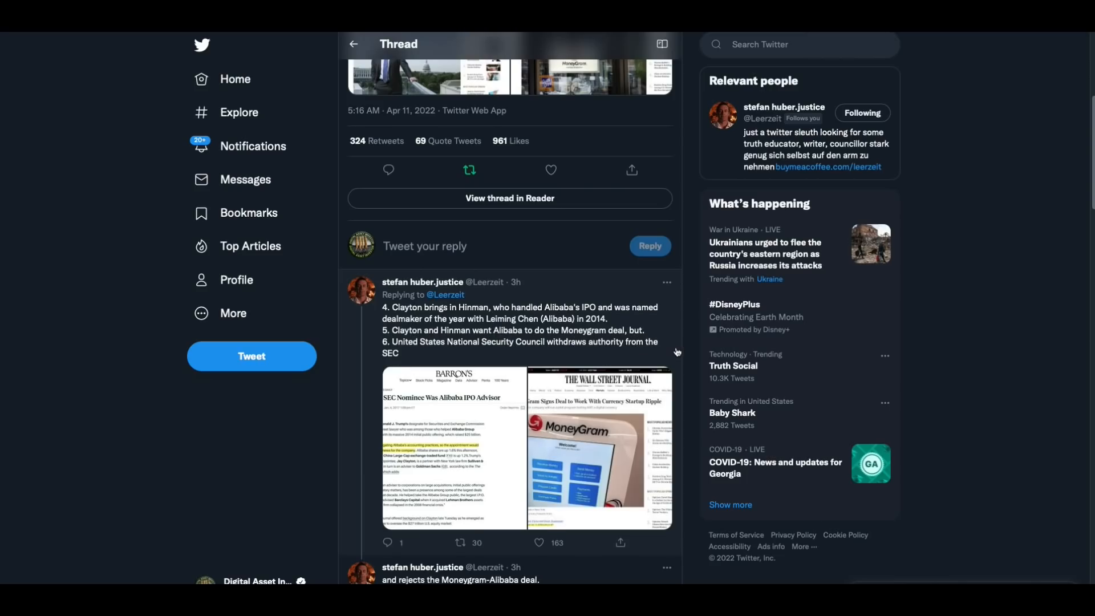
scroll("down", 3)
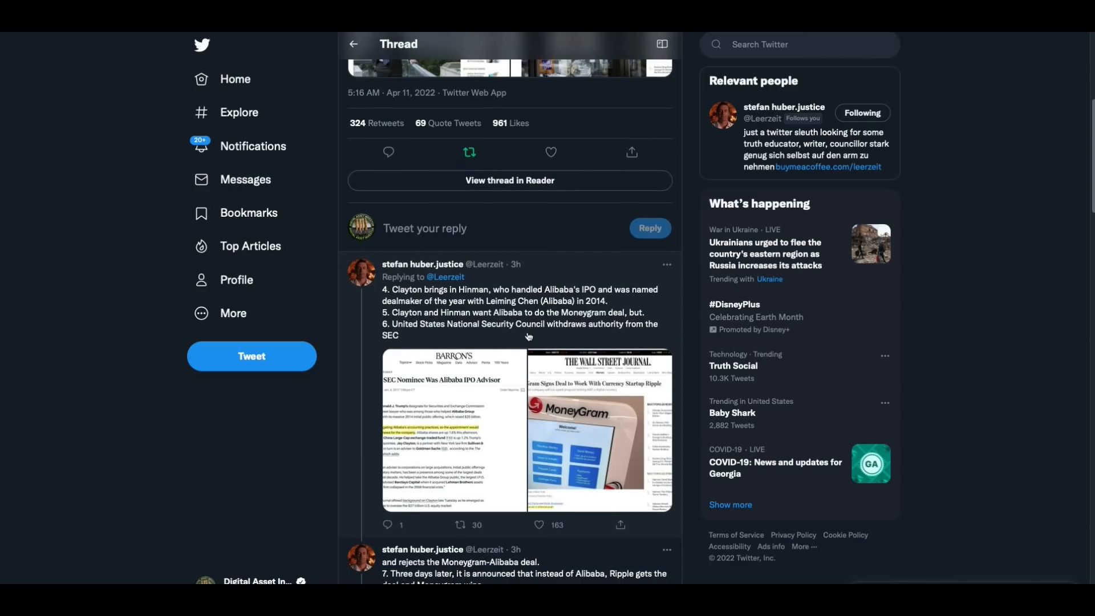
mouse_move(669, 342)
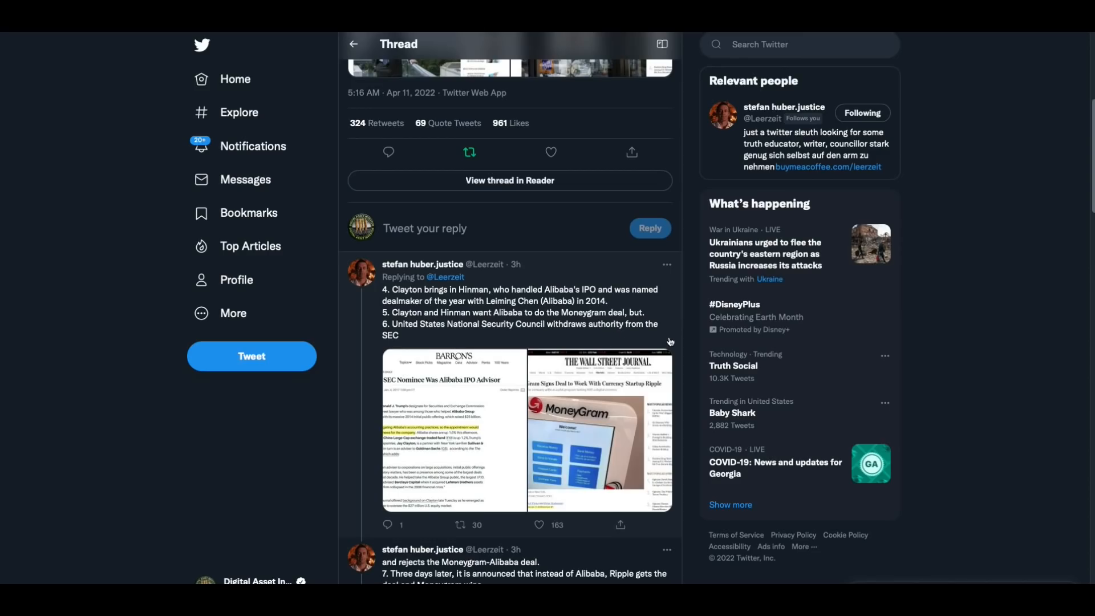
scroll("down", 3)
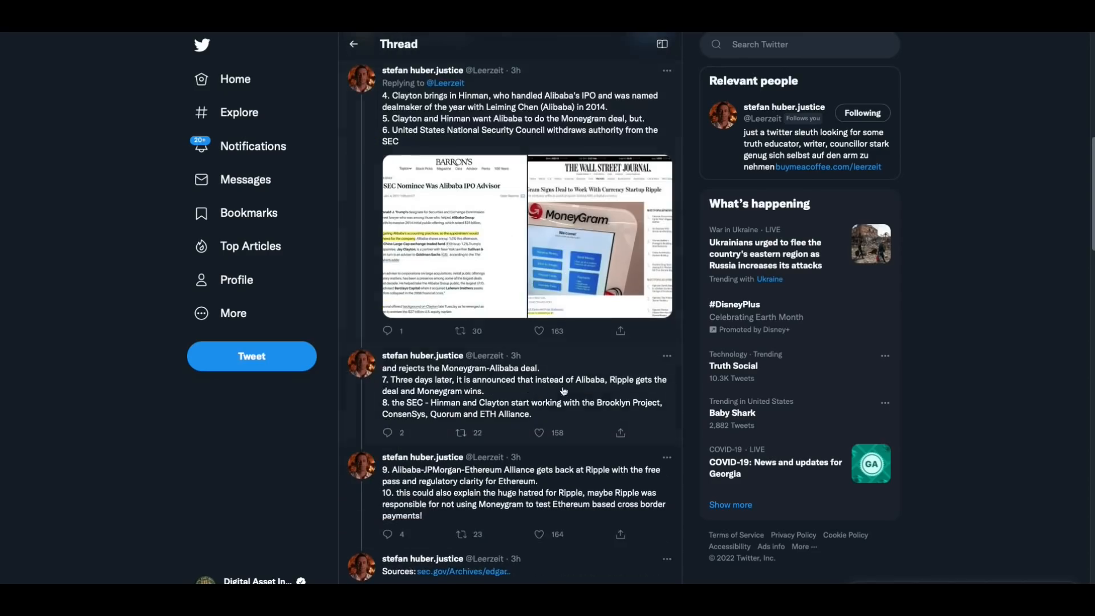
scroll("down", 3)
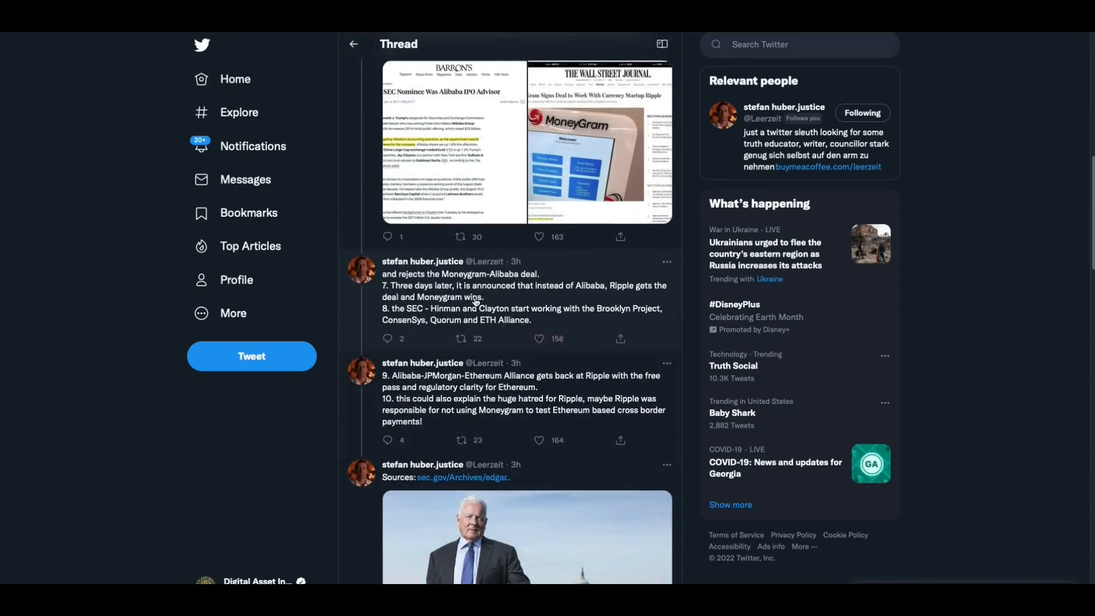
mouse_move(609, 306)
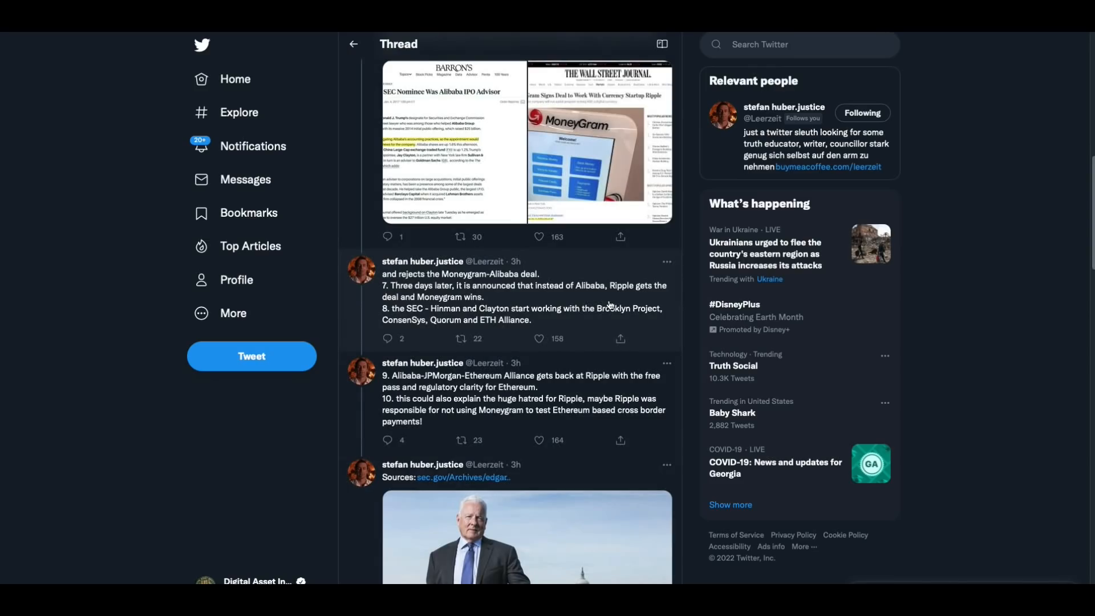
mouse_move(511, 316)
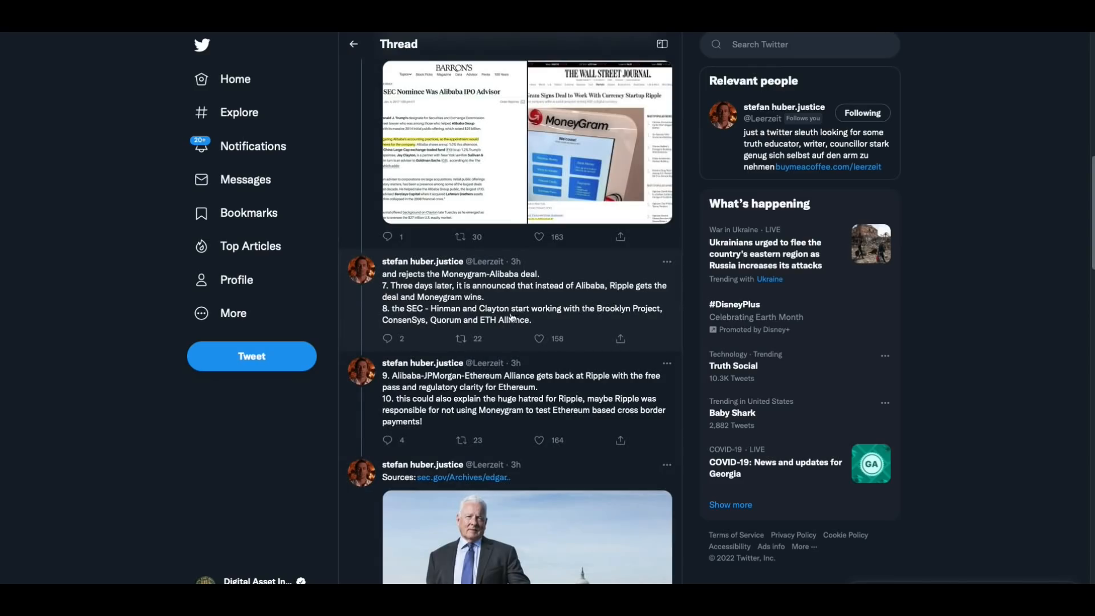
mouse_move(541, 325)
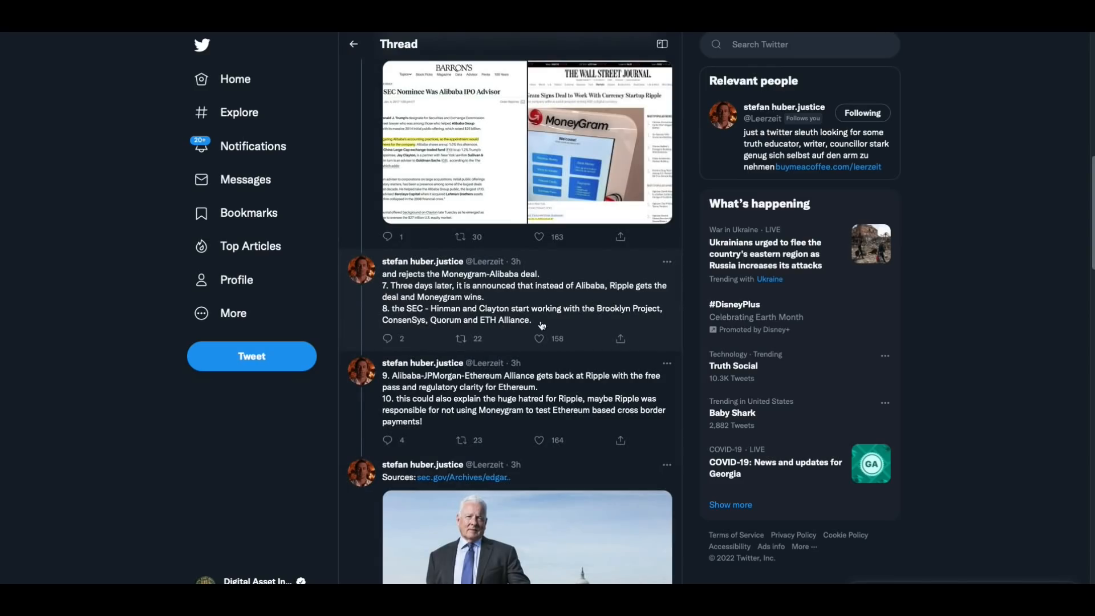
- Continue to the WSJ sources tweet and the reply quoting Vitalik's Ripple/XRP remark
left_click(538, 339)
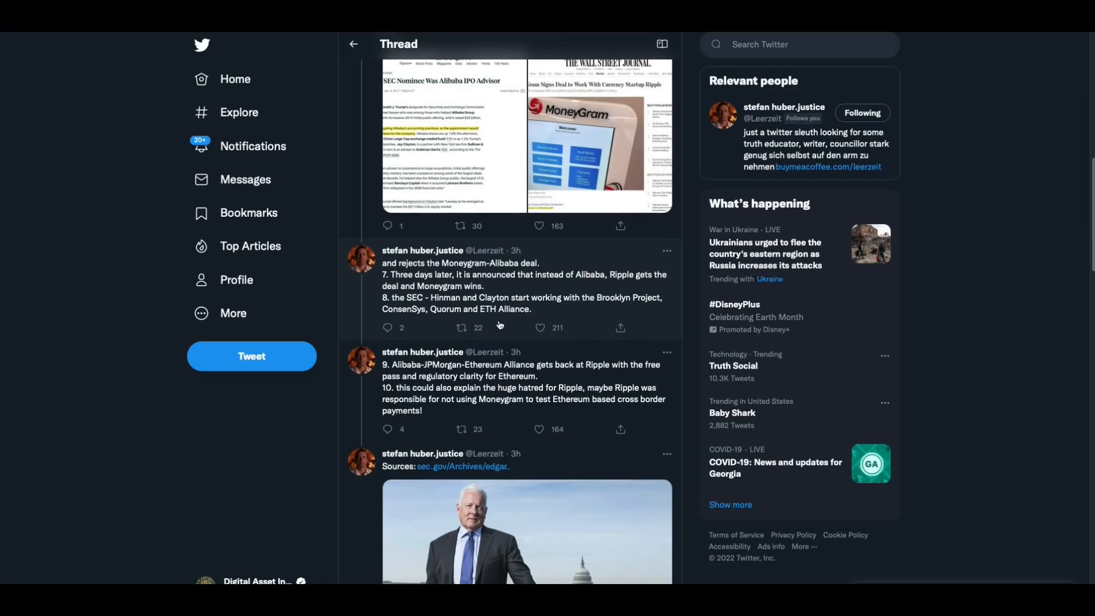
scroll("down", 3)
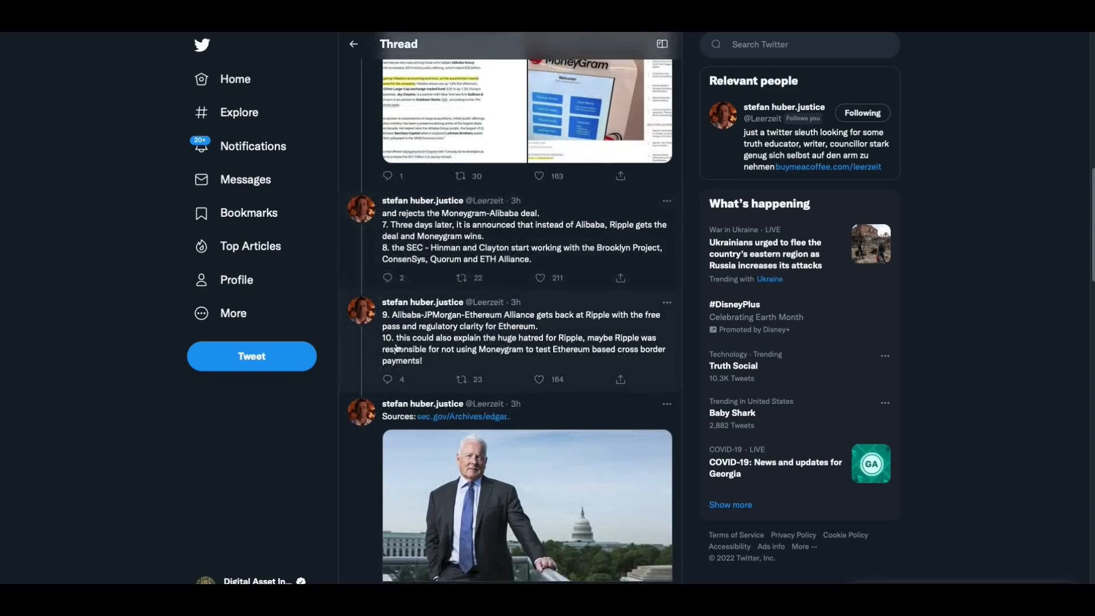
mouse_move(549, 331)
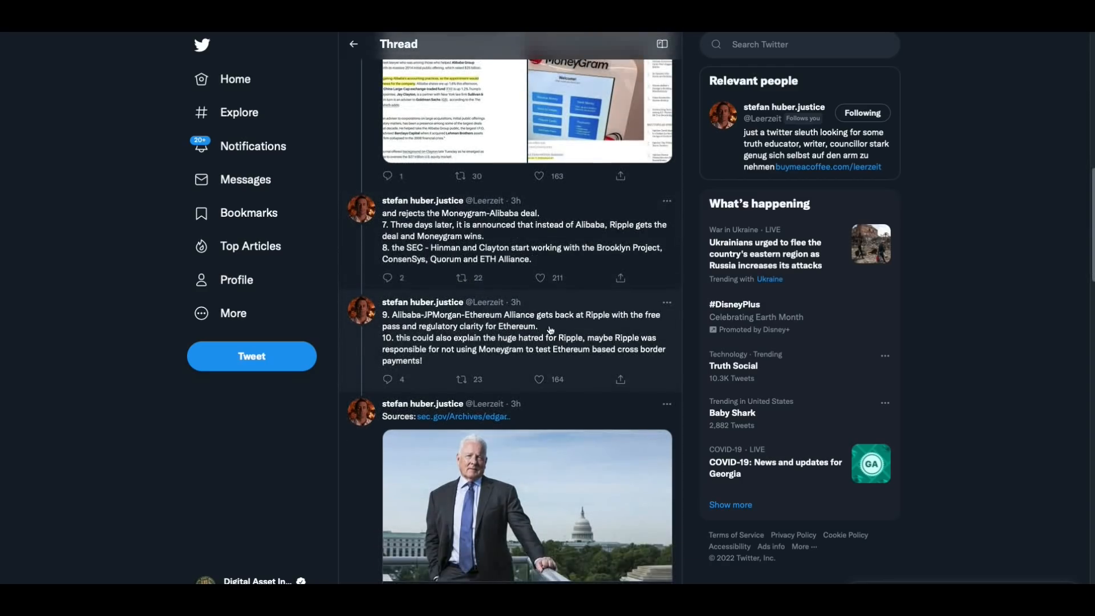
mouse_move(656, 343)
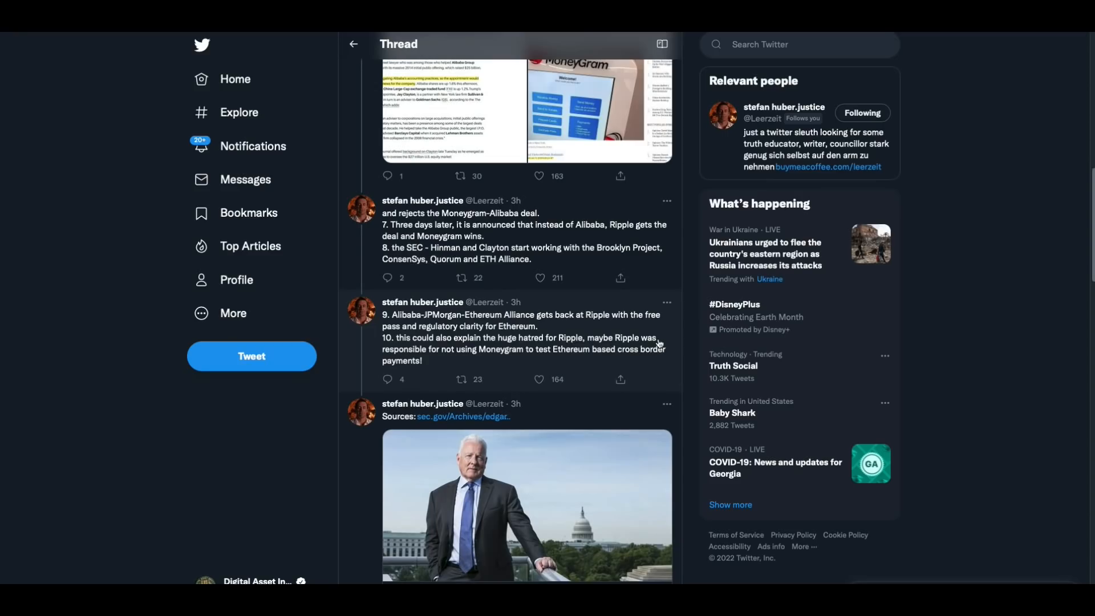
scroll("down", 3)
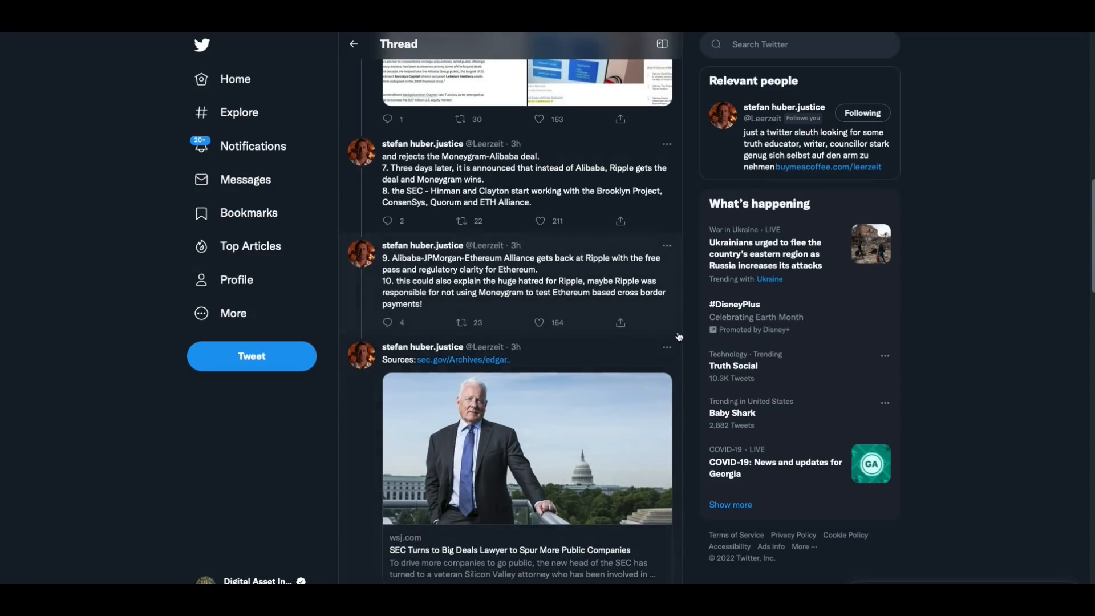
left_click(539, 323)
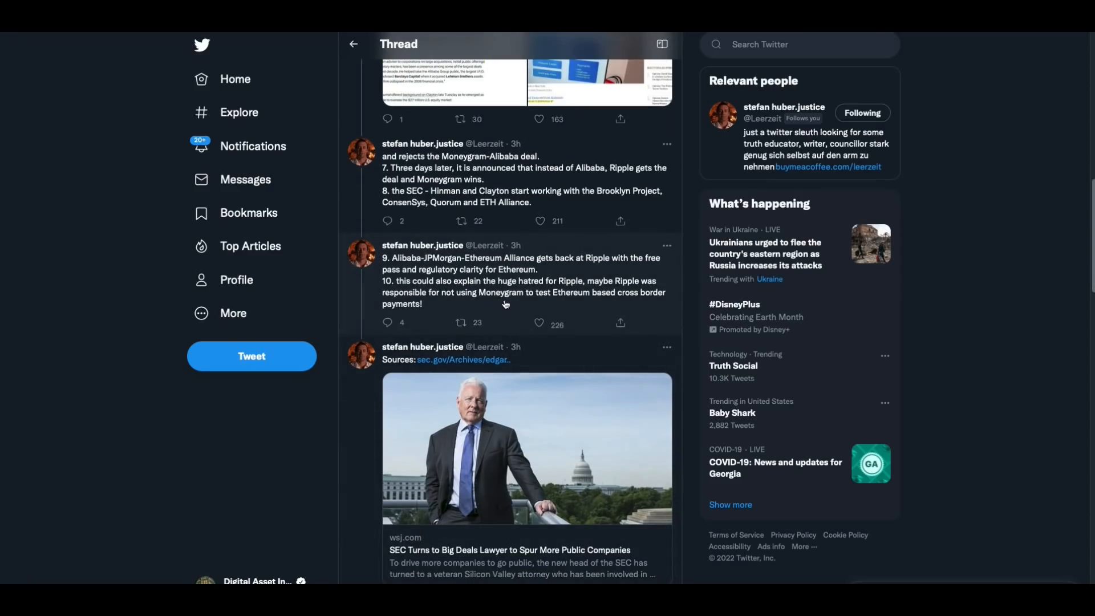
mouse_move(591, 314)
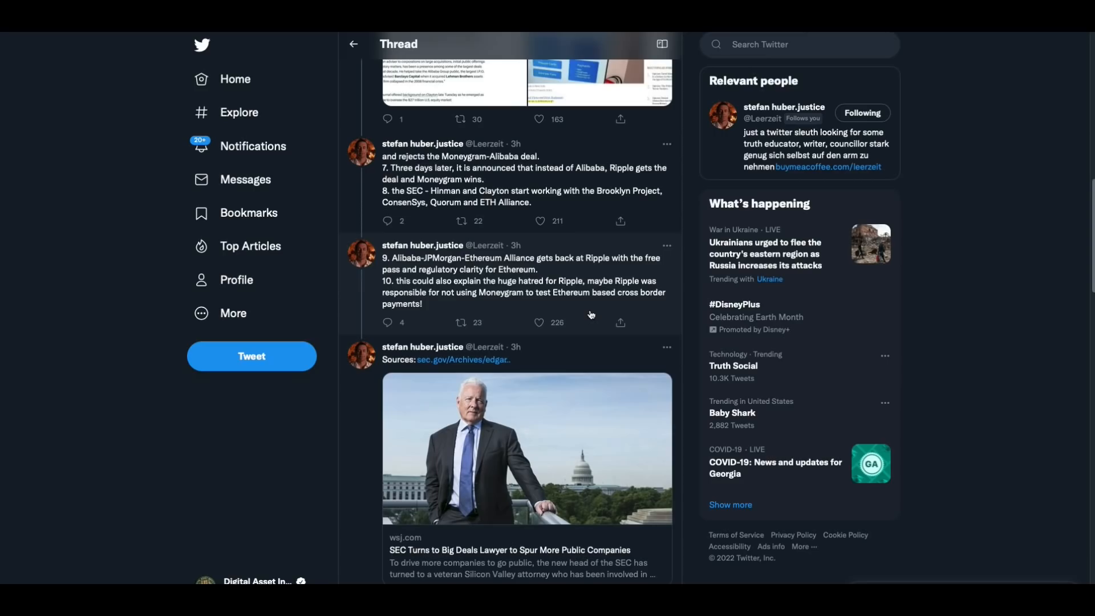
mouse_move(591, 322)
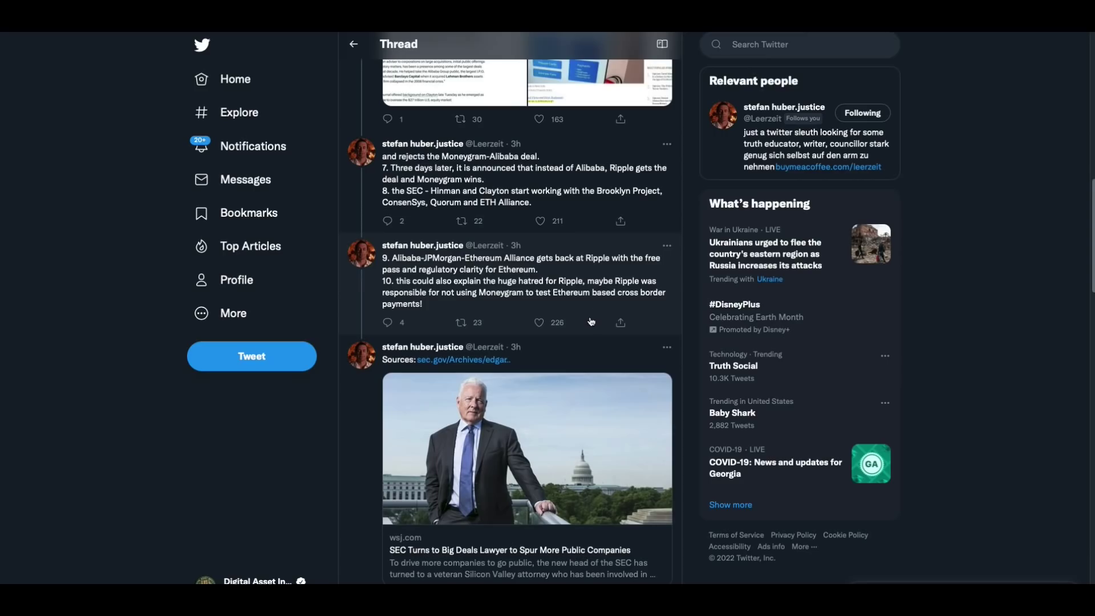
mouse_move(690, 339)
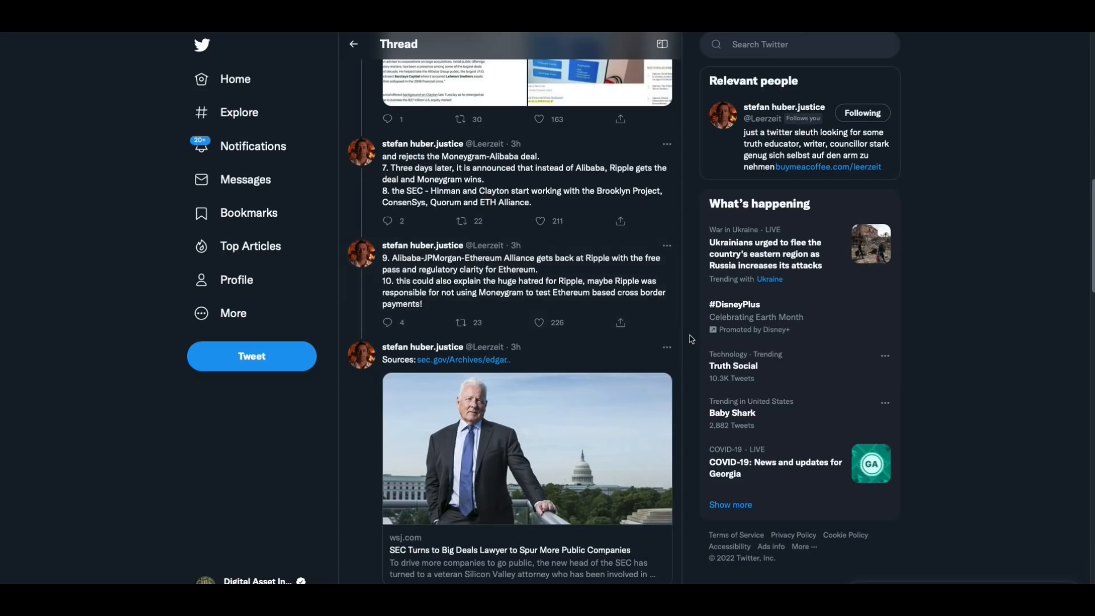
scroll("down", 3)
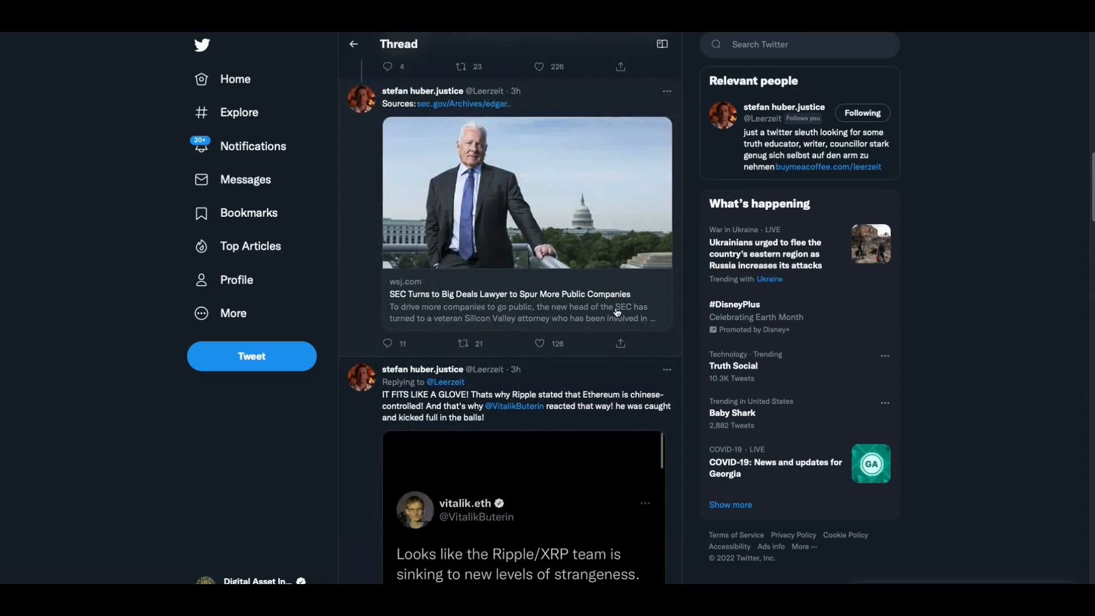
- Scroll until the quoted tweet calling Bitcoin and Ethereum Chinese-controlled is fully visible
scroll("down", 3)
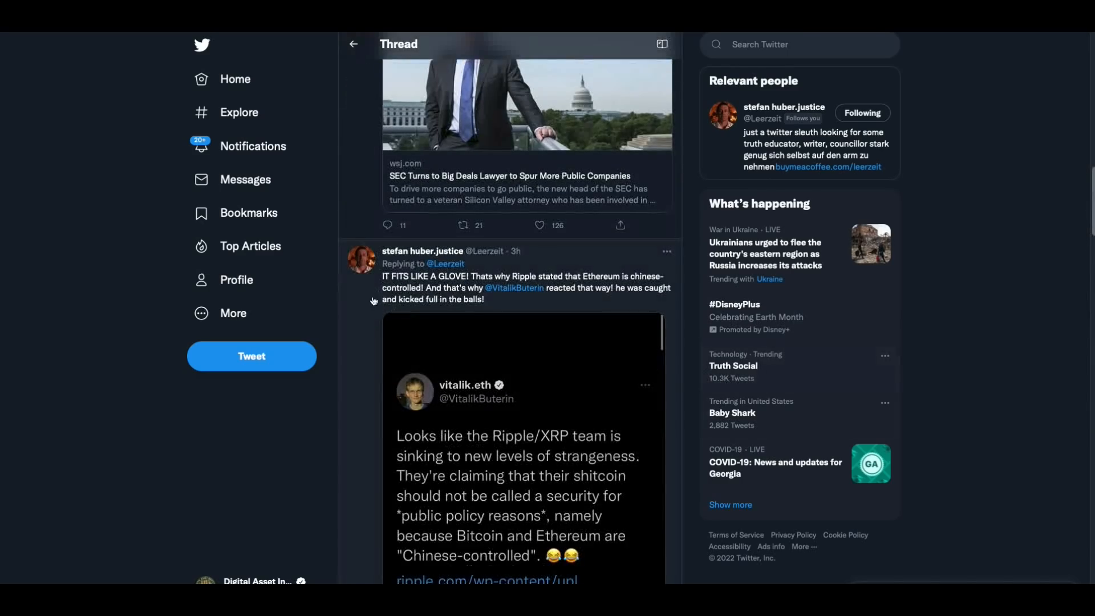
mouse_move(601, 315)
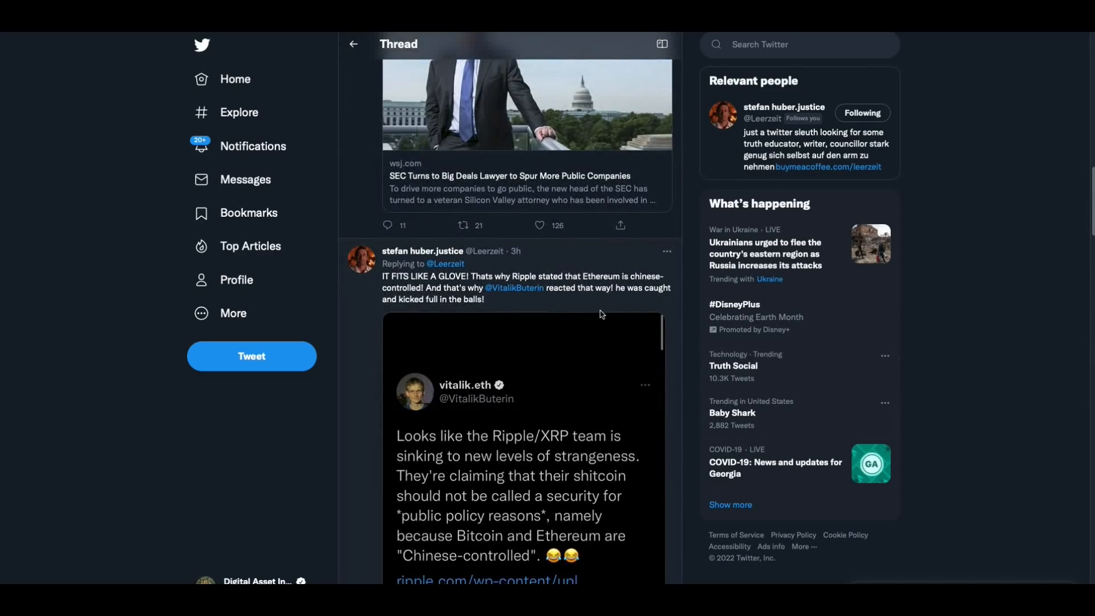
mouse_move(472, 323)
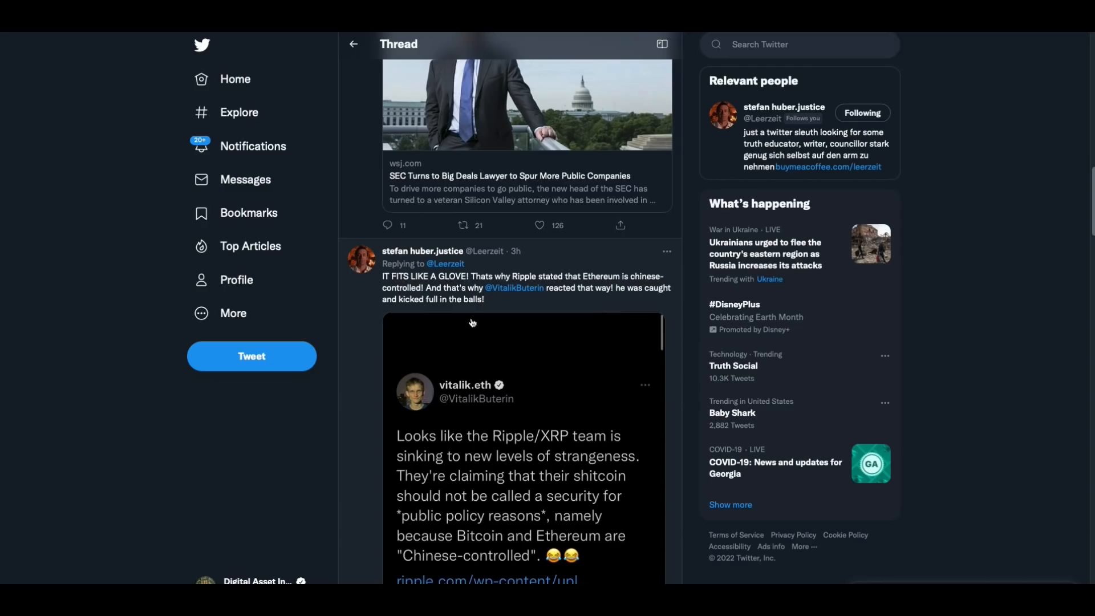
mouse_move(615, 310)
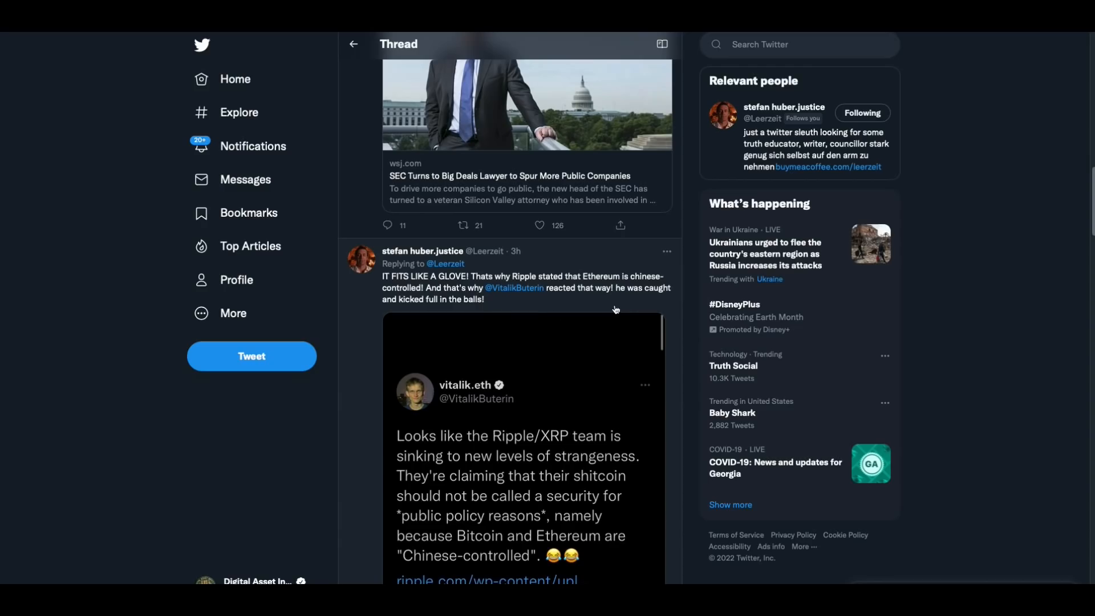
mouse_move(460, 348)
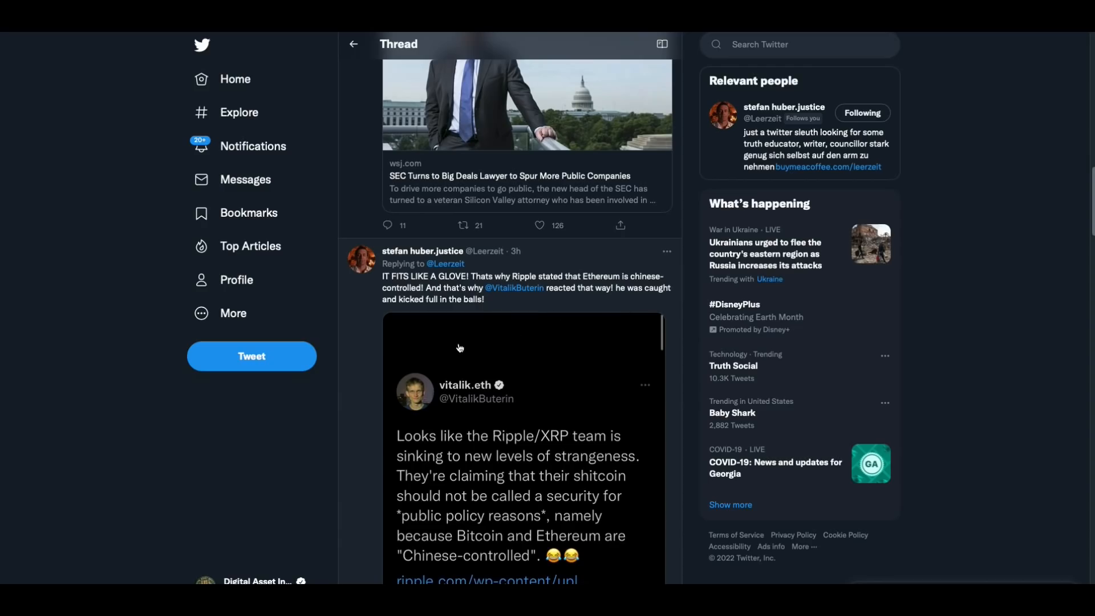
scroll("down", 3)
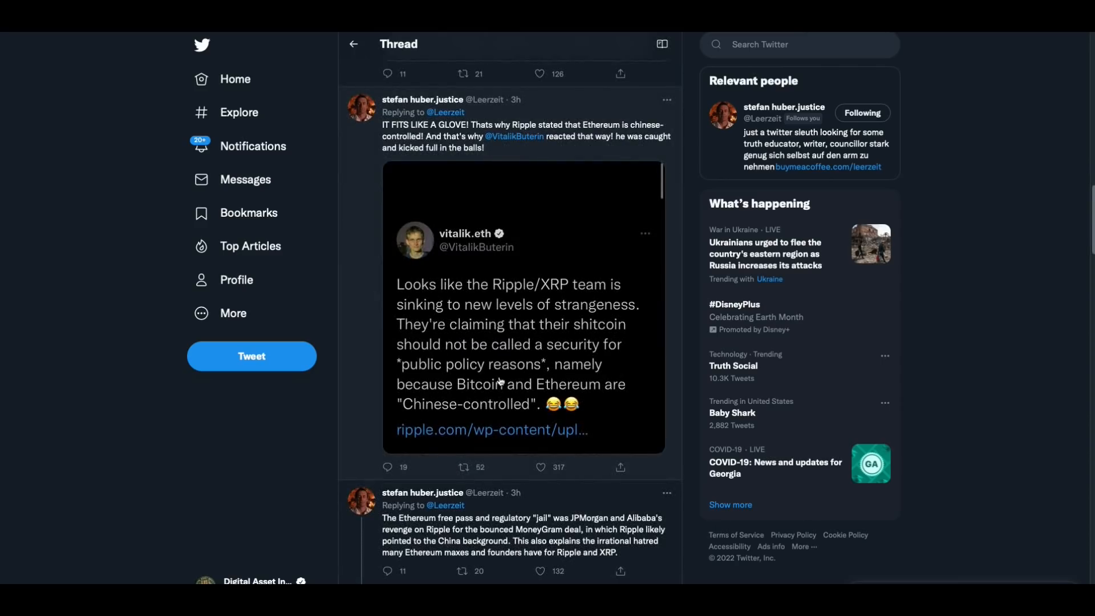
mouse_move(651, 413)
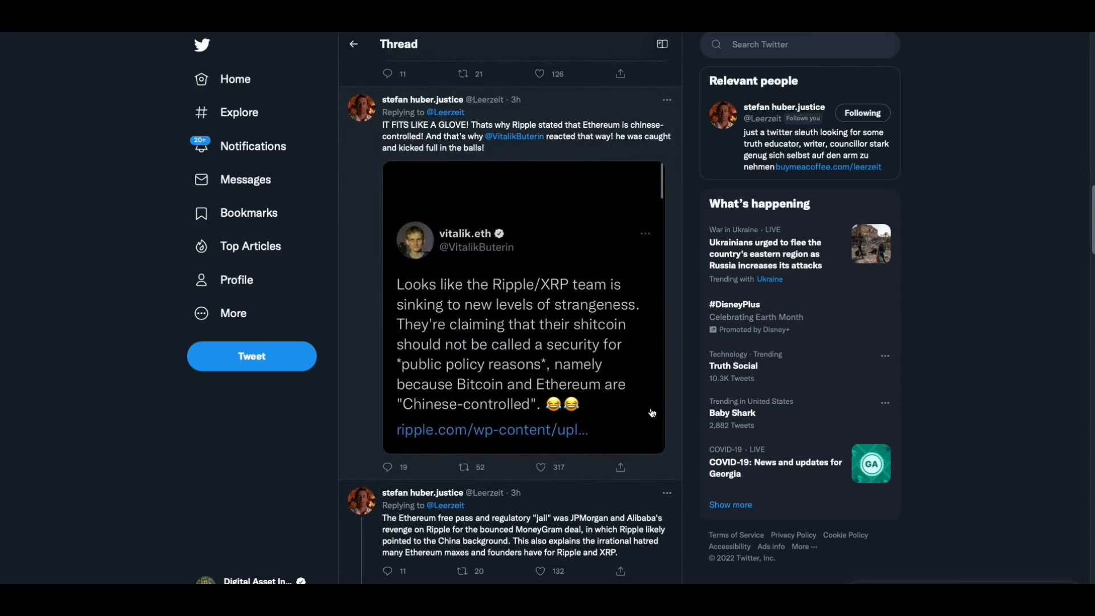
mouse_move(644, 424)
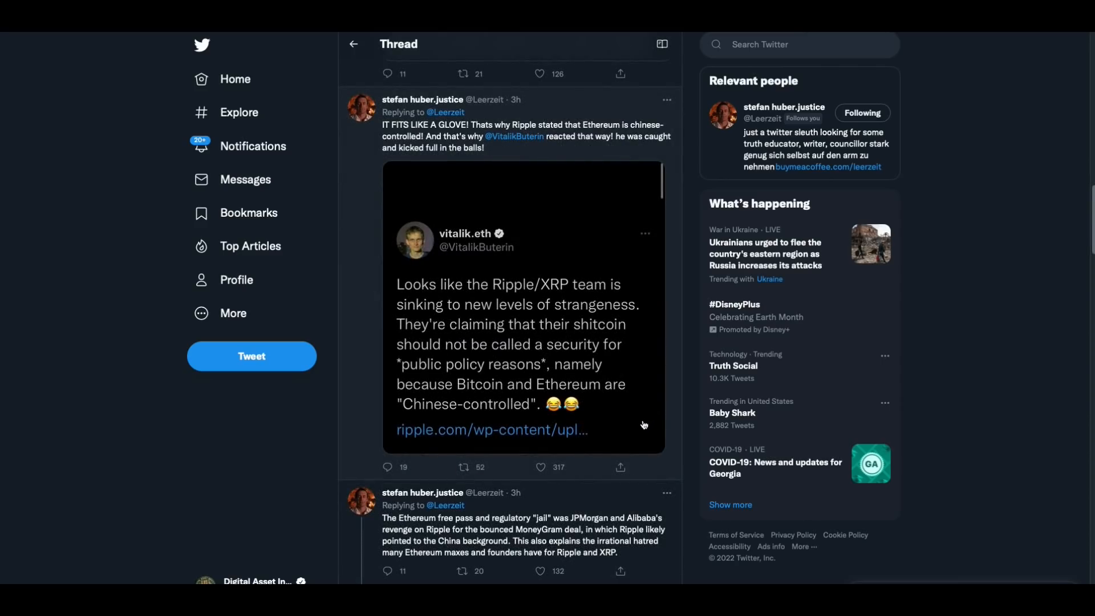
mouse_move(636, 379)
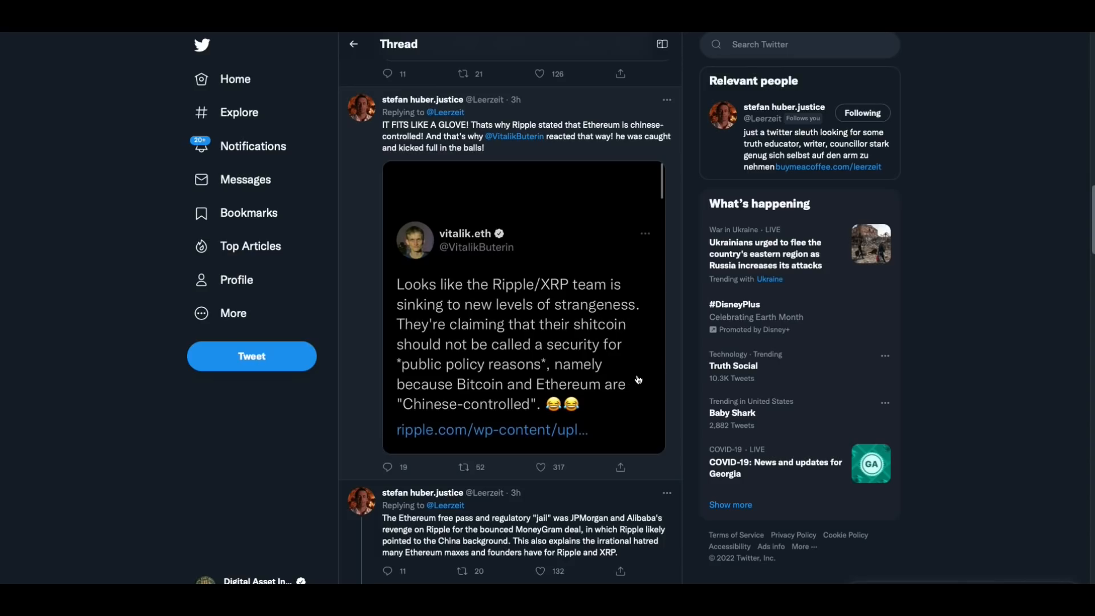
mouse_move(642, 325)
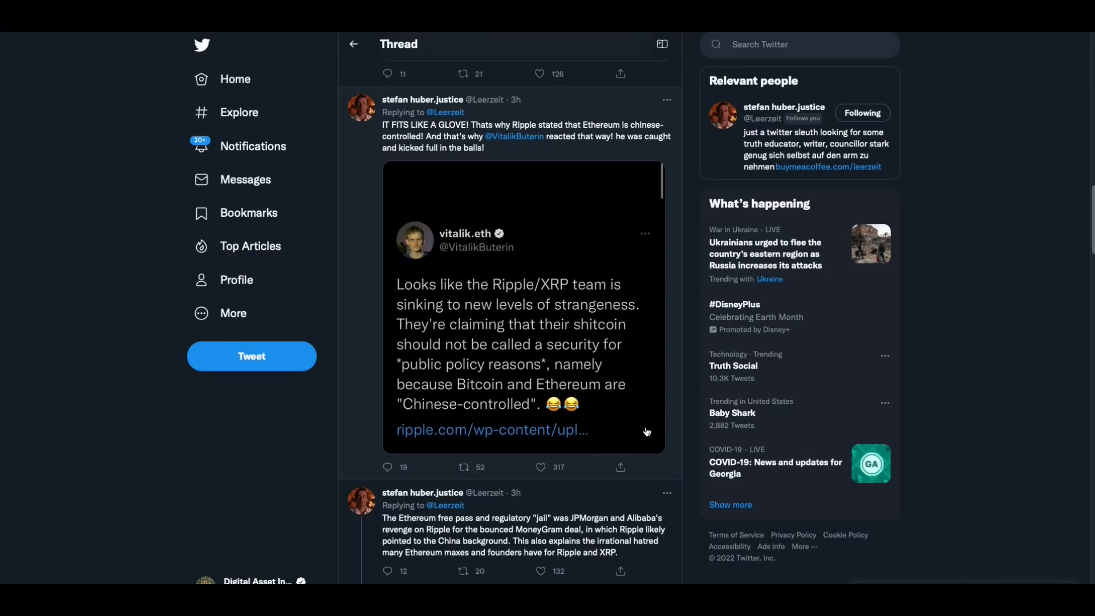
mouse_move(676, 412)
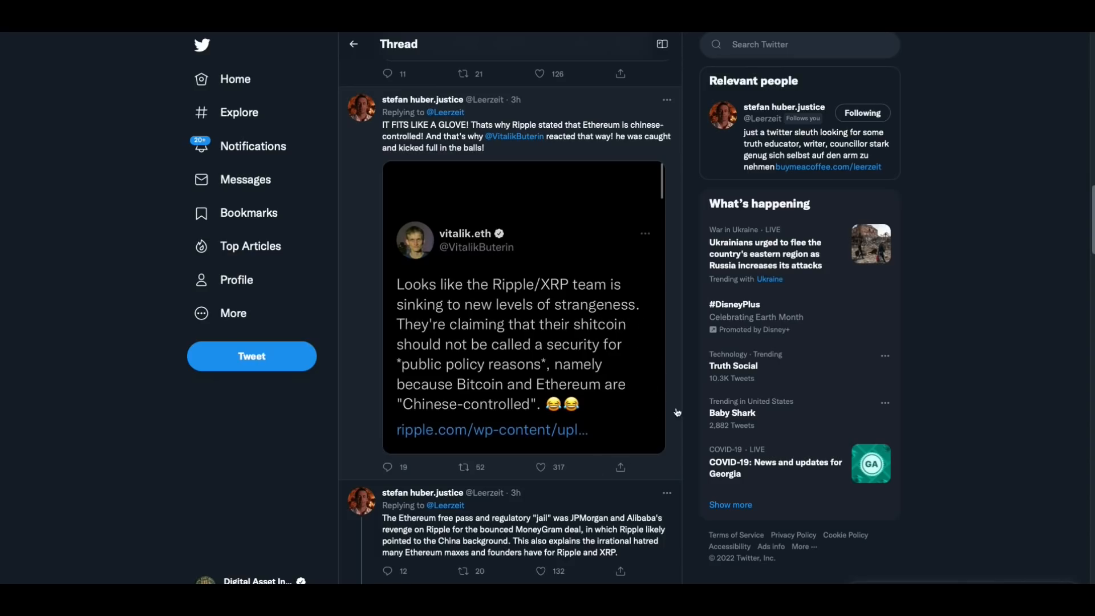
scroll("down", 3)
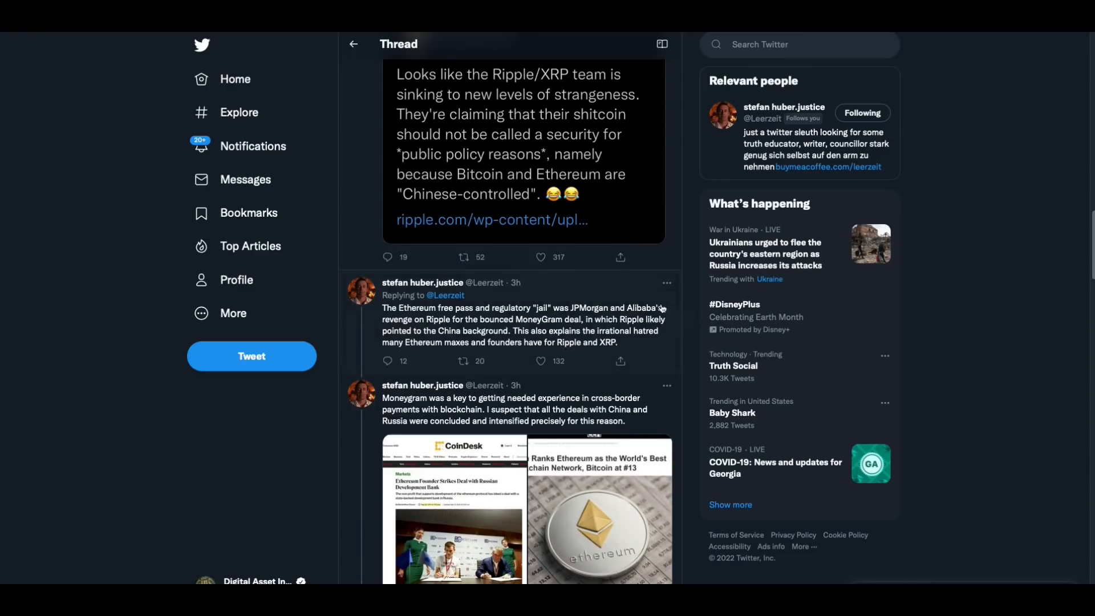
mouse_move(656, 343)
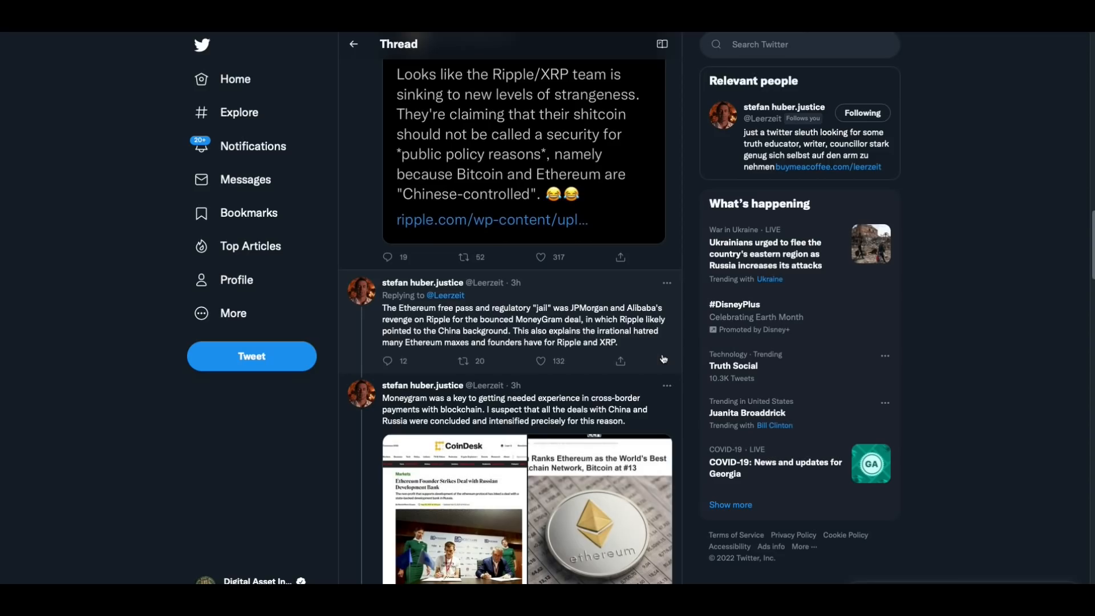
scroll("down", 3)
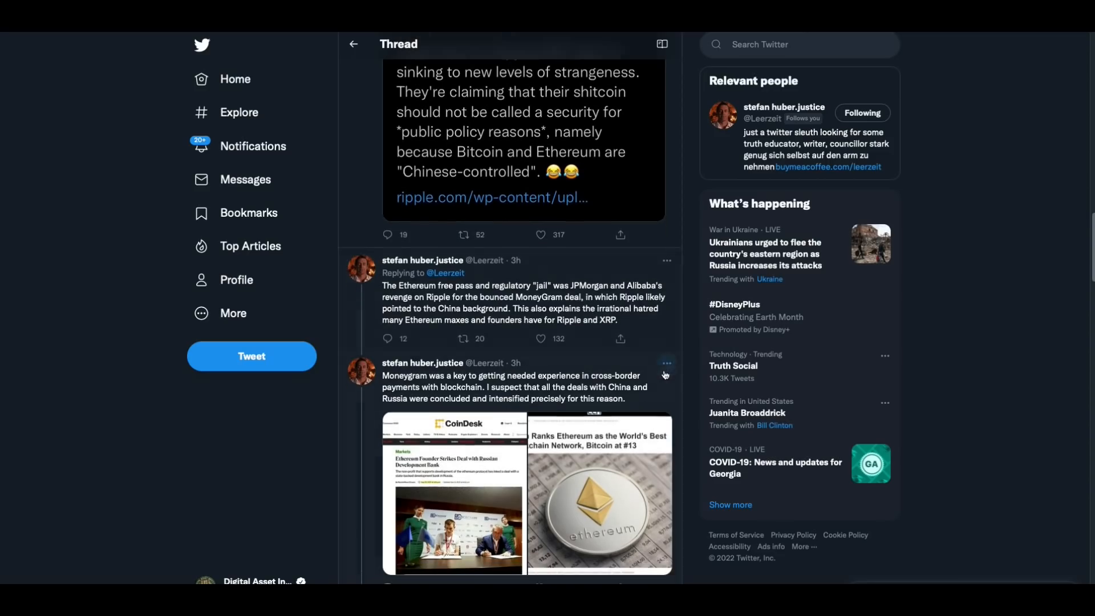
scroll("down", 3)
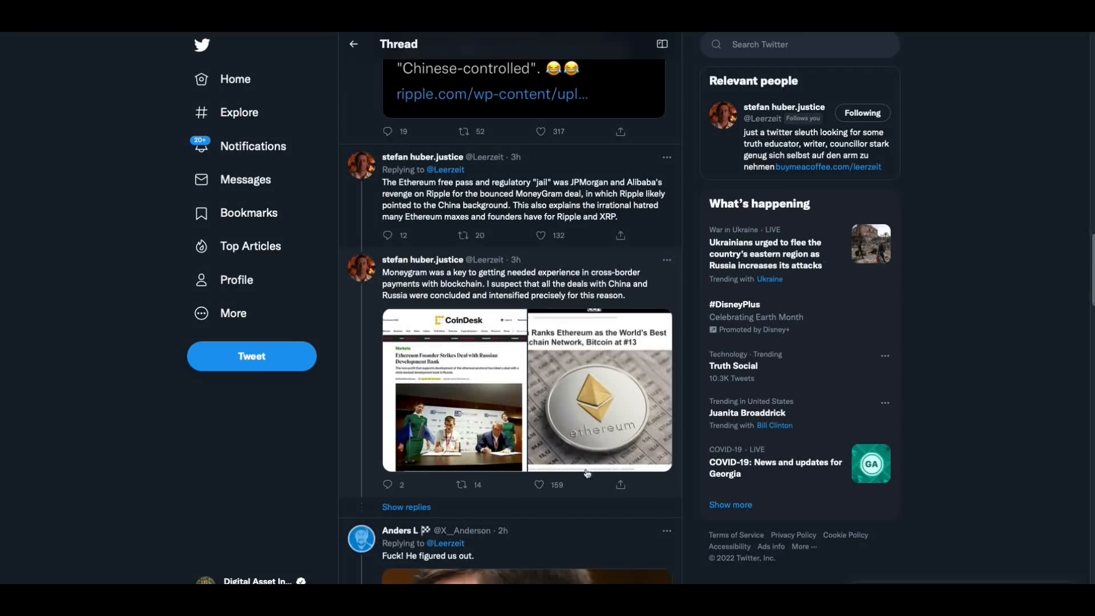
mouse_move(634, 301)
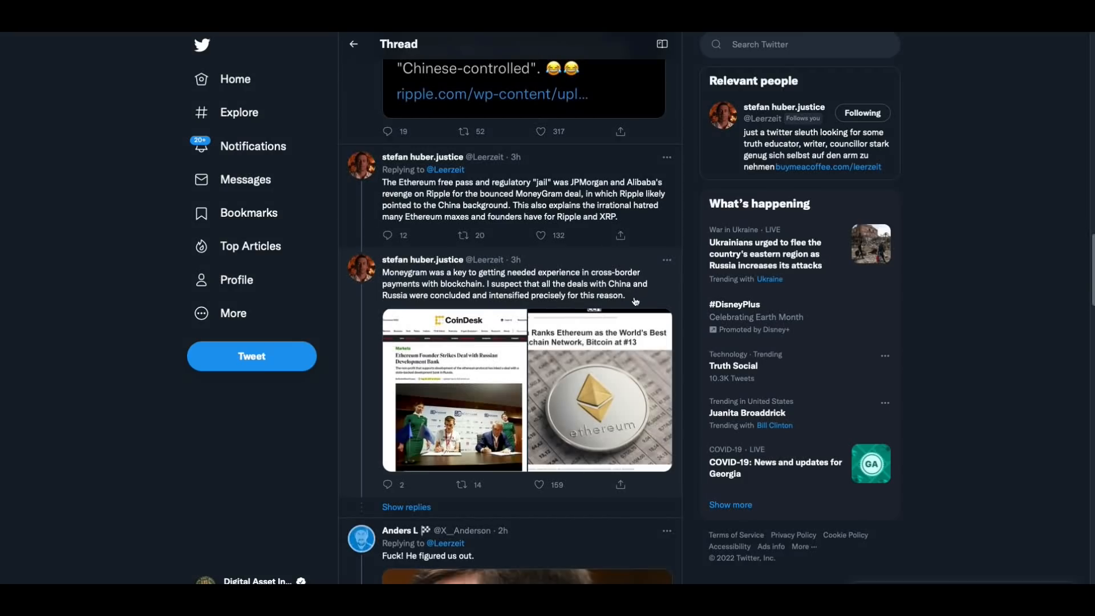
mouse_move(515, 289)
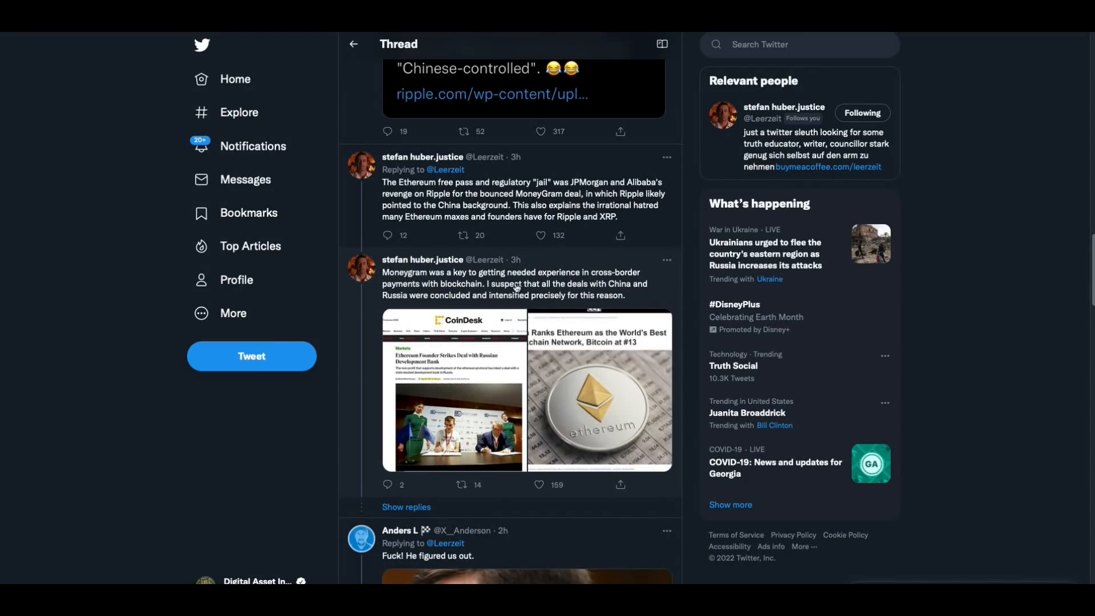
mouse_move(634, 305)
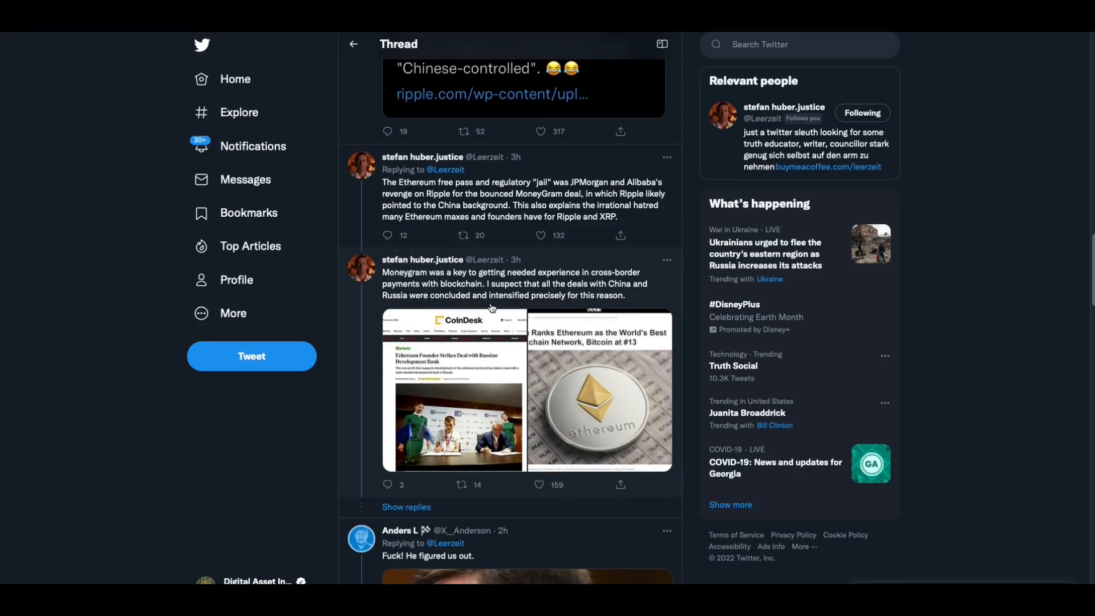
mouse_move(693, 438)
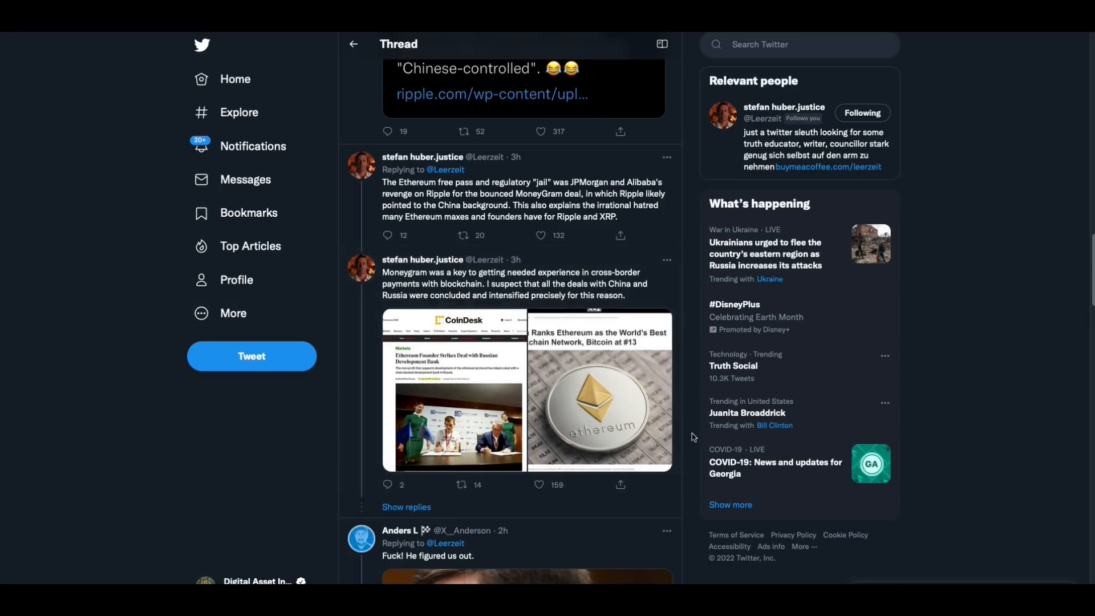
scroll("down", 3)
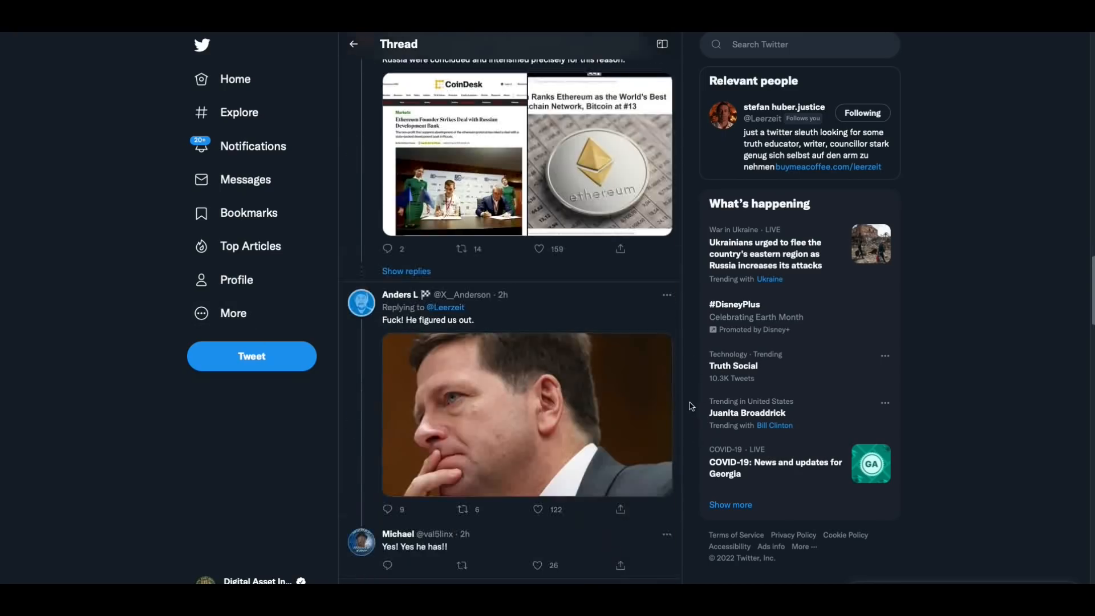
- Scroll up past points 4–6, then back down to the MoneyGram CoinDesk reply
scroll("up", 3)
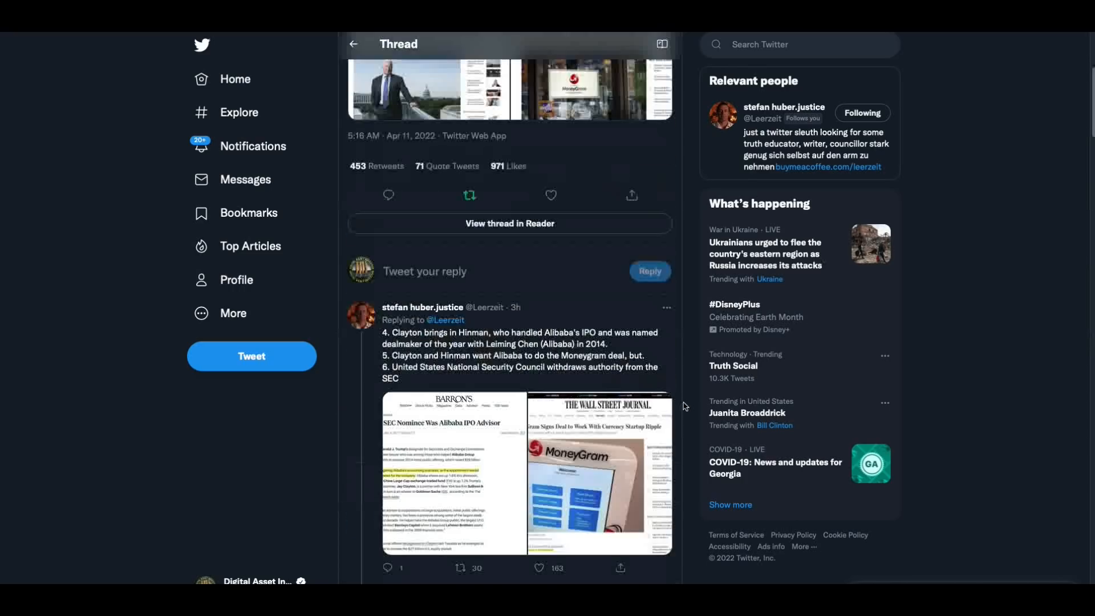
scroll("down", 3)
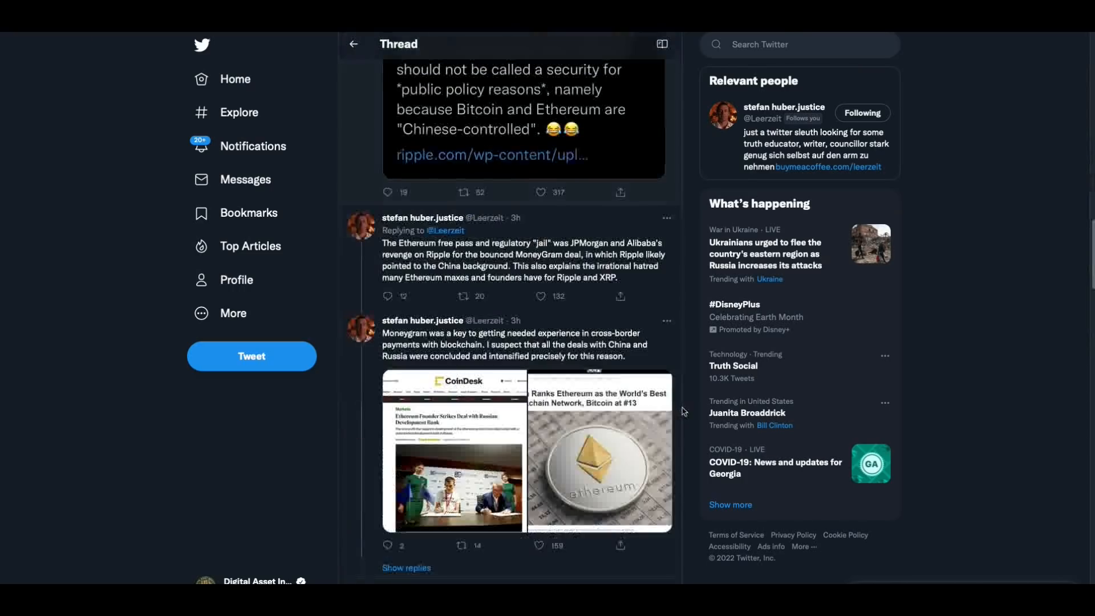
scroll("down", 3)
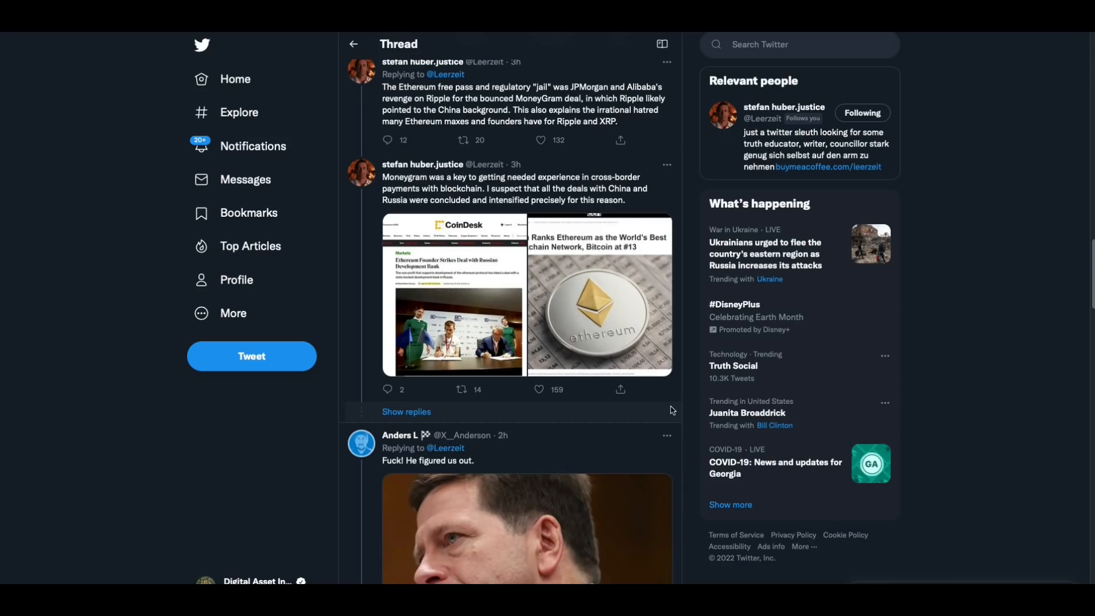
mouse_move(707, 445)
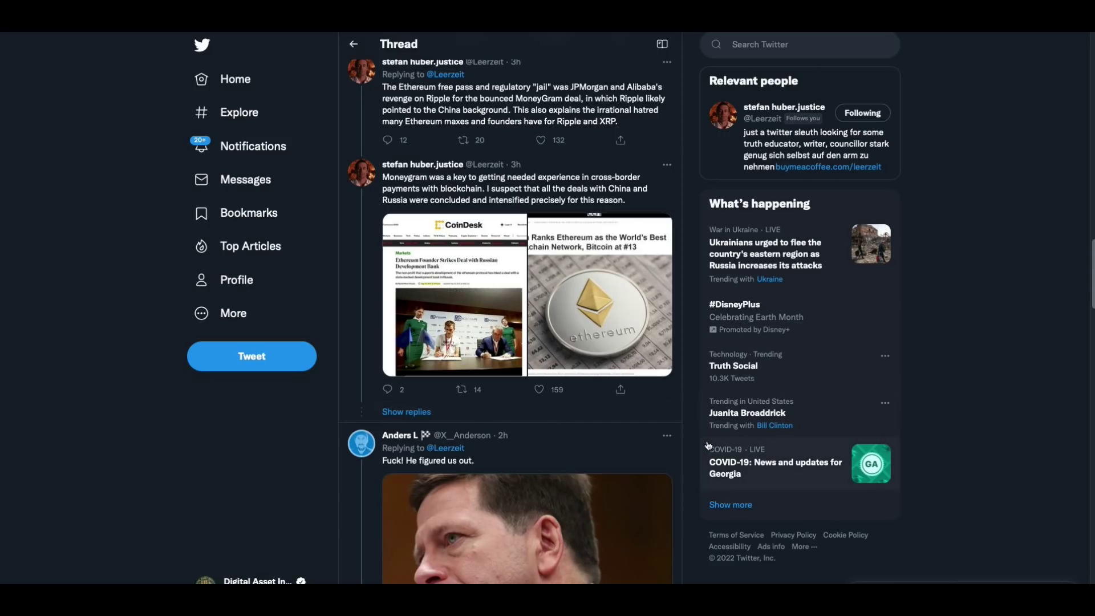
- Return to the top CHALLENGE MY TIMELINE tweet on the Obama–Clayton–Alibaba–MoneyGram timeline
scroll("up", 3)
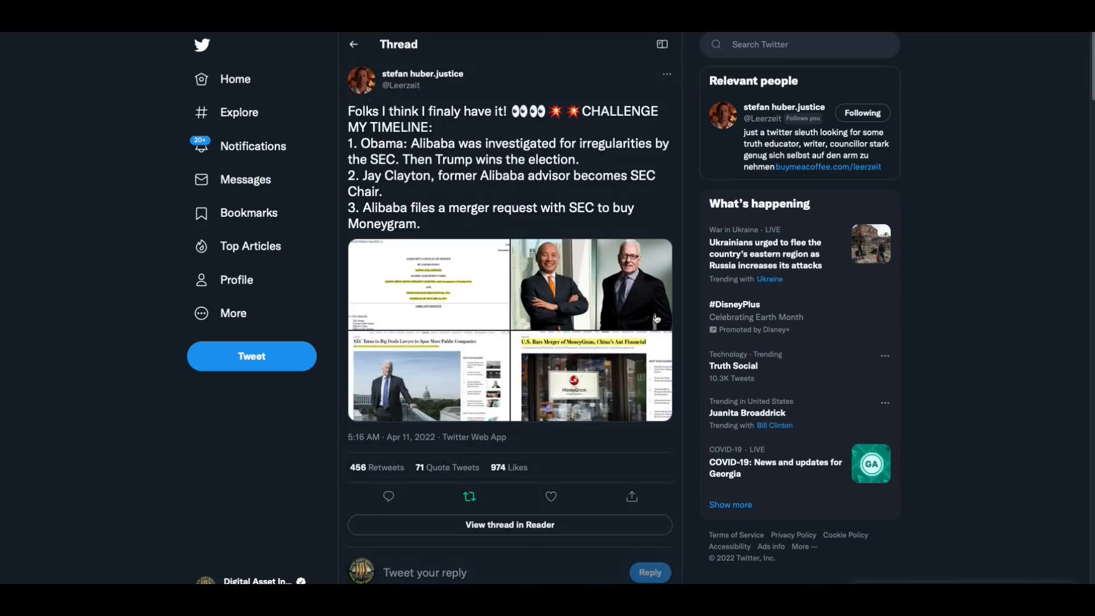
scroll("down", 3)
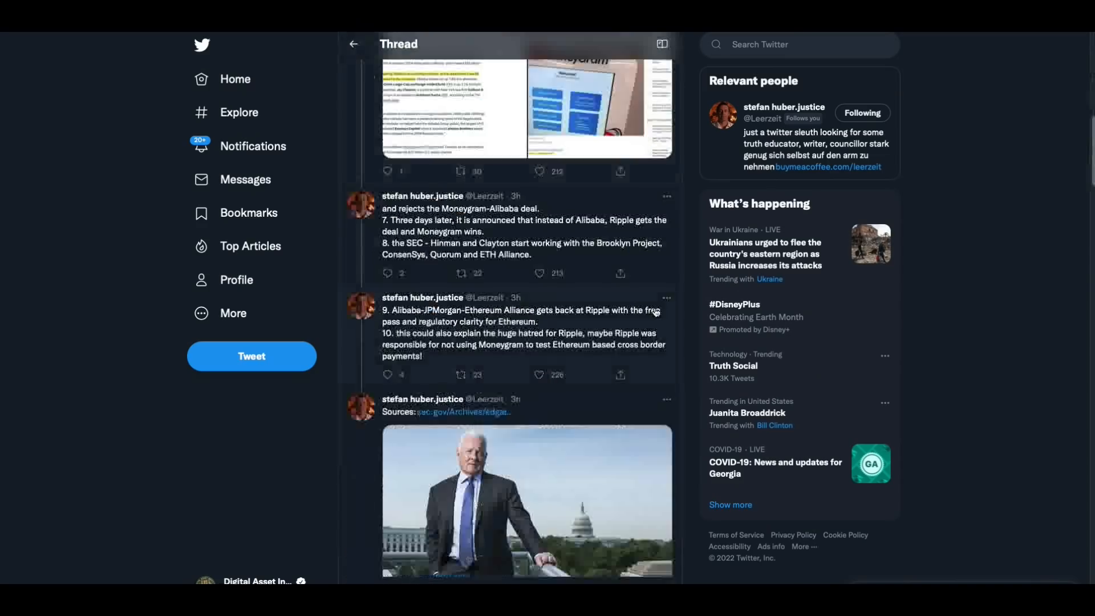
scroll("down", 3)
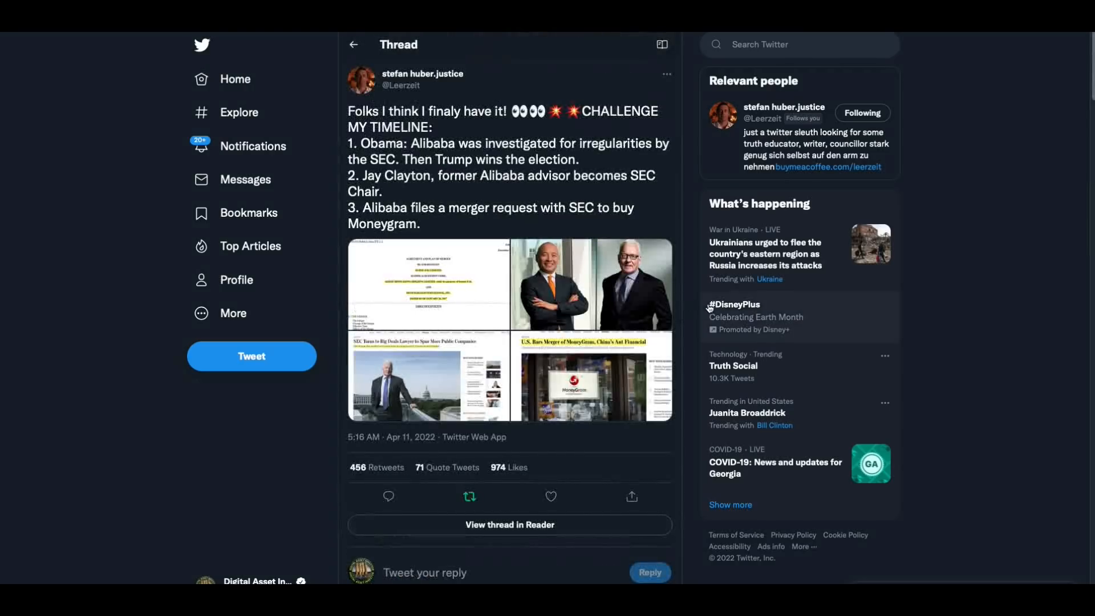
mouse_move(697, 325)
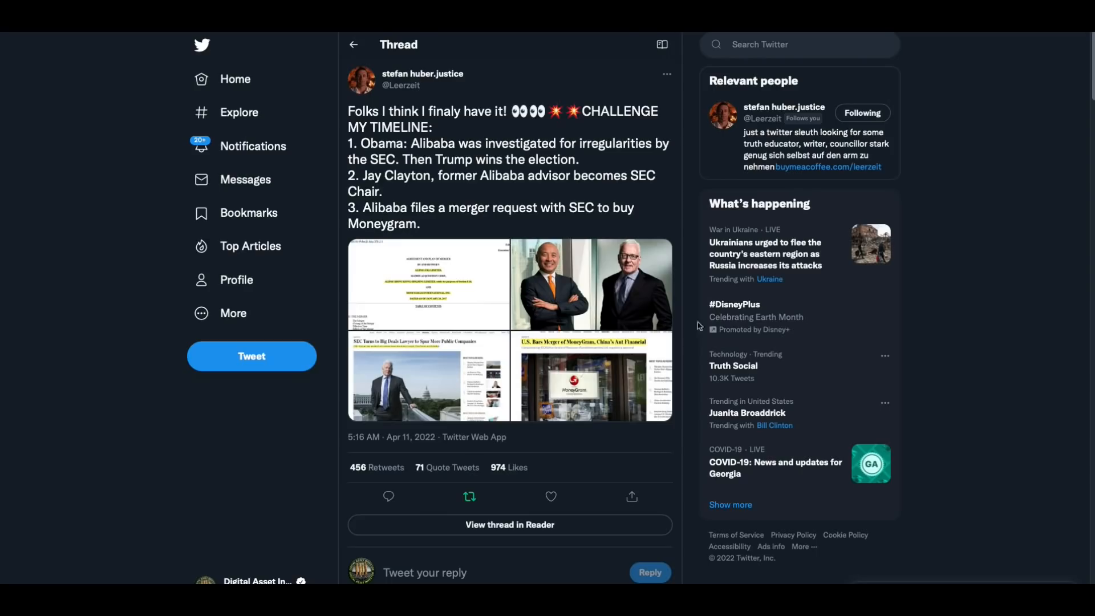
mouse_move(732, 243)
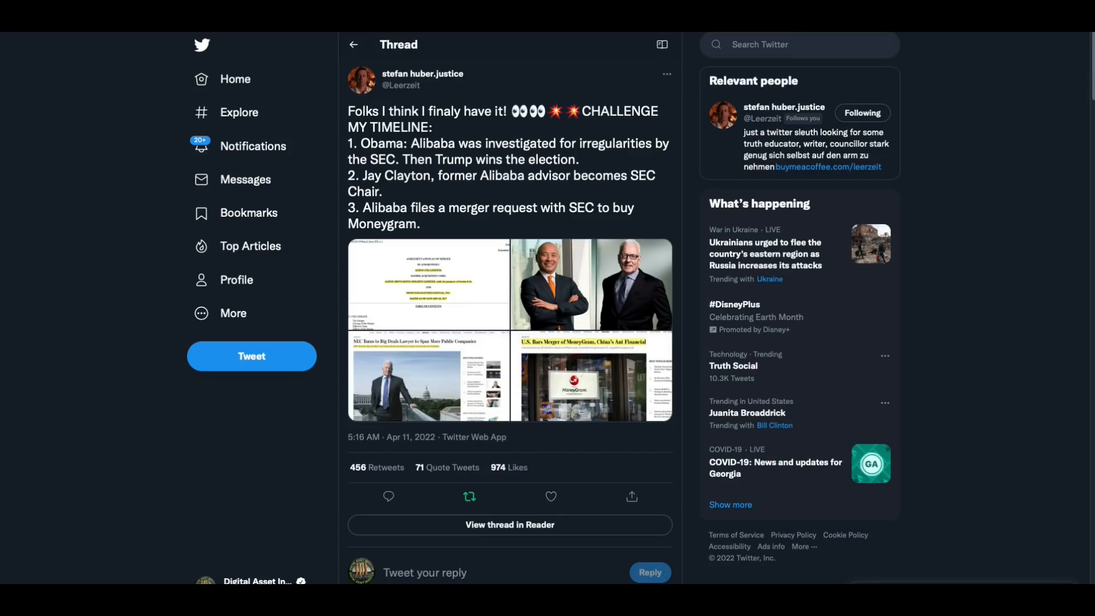
left_click(551, 496)
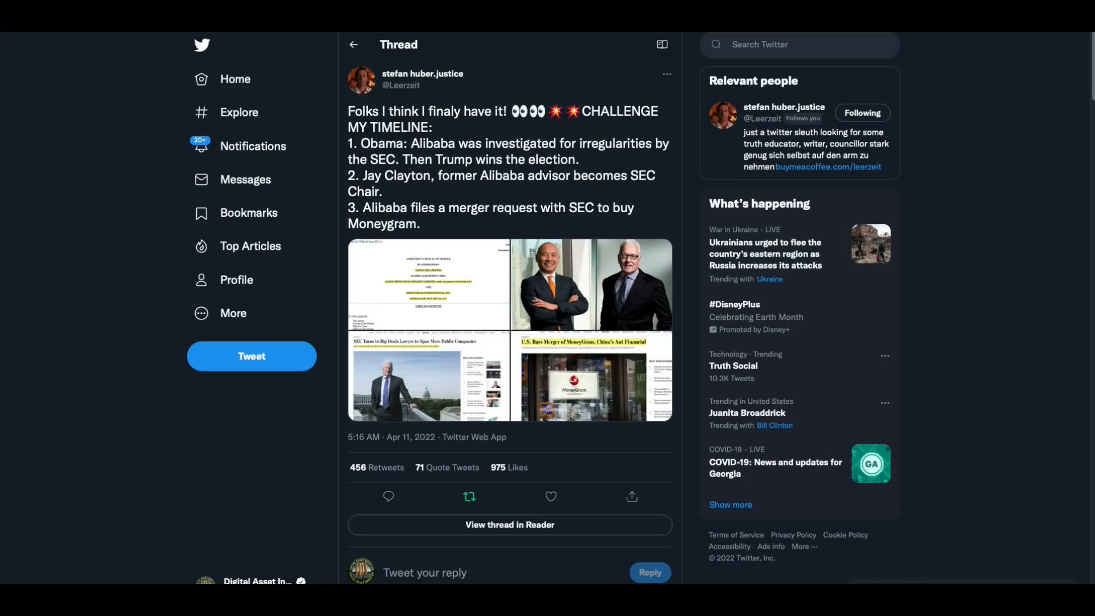